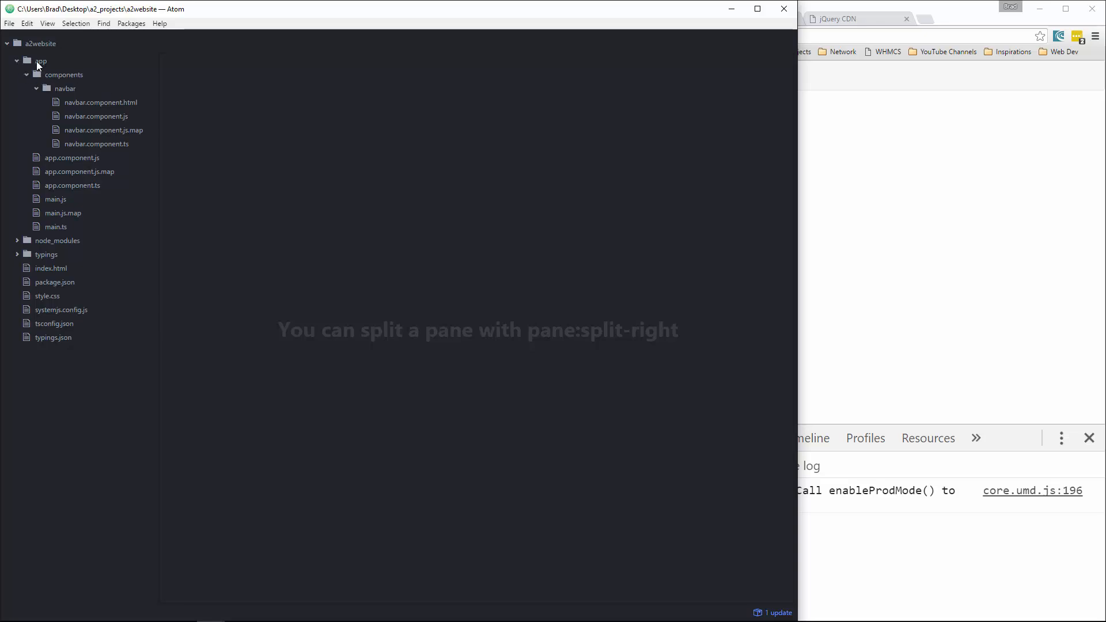
Create a 'jumbotron' folder under the components folder.
{"action": "left_click", "coordinate": [64, 88]}
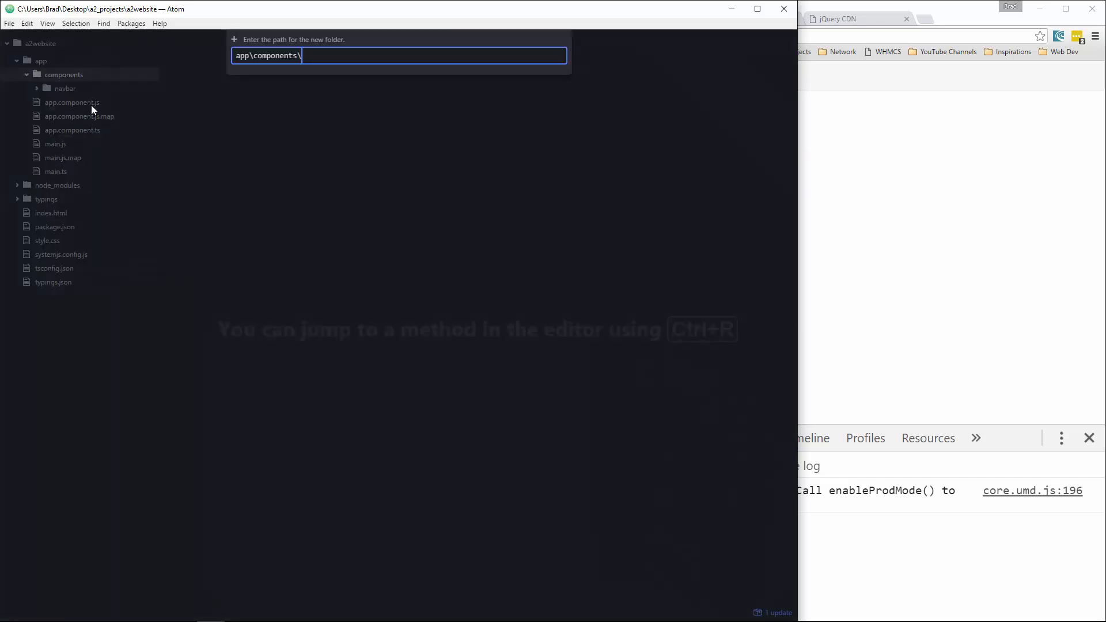
{"action": "type", "text": "jumbo"}
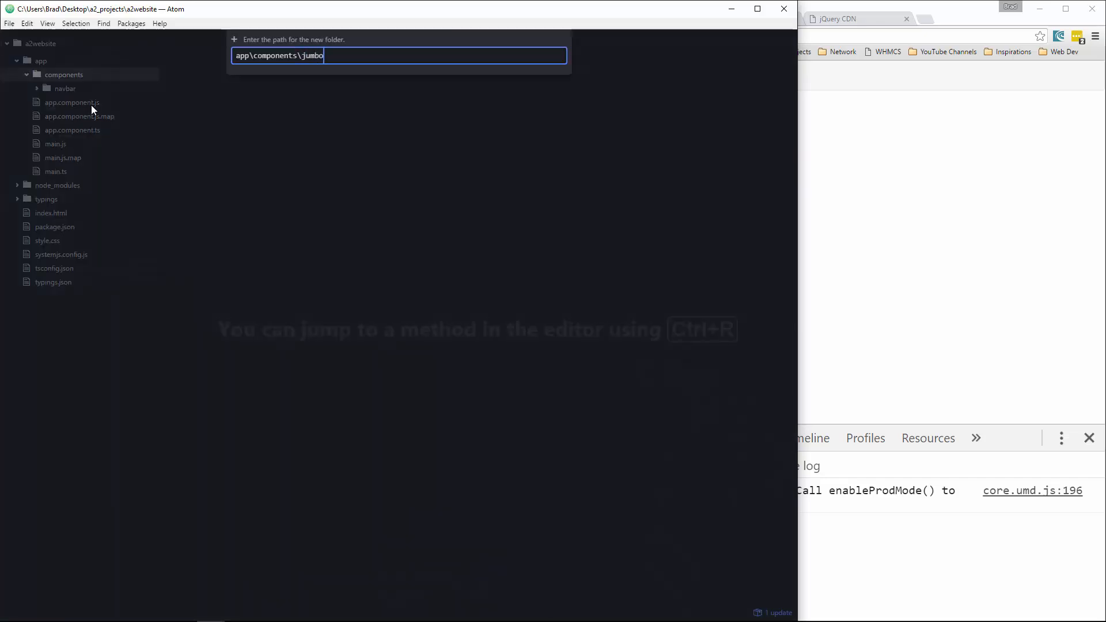
{"action": "key", "text": "Enter"}
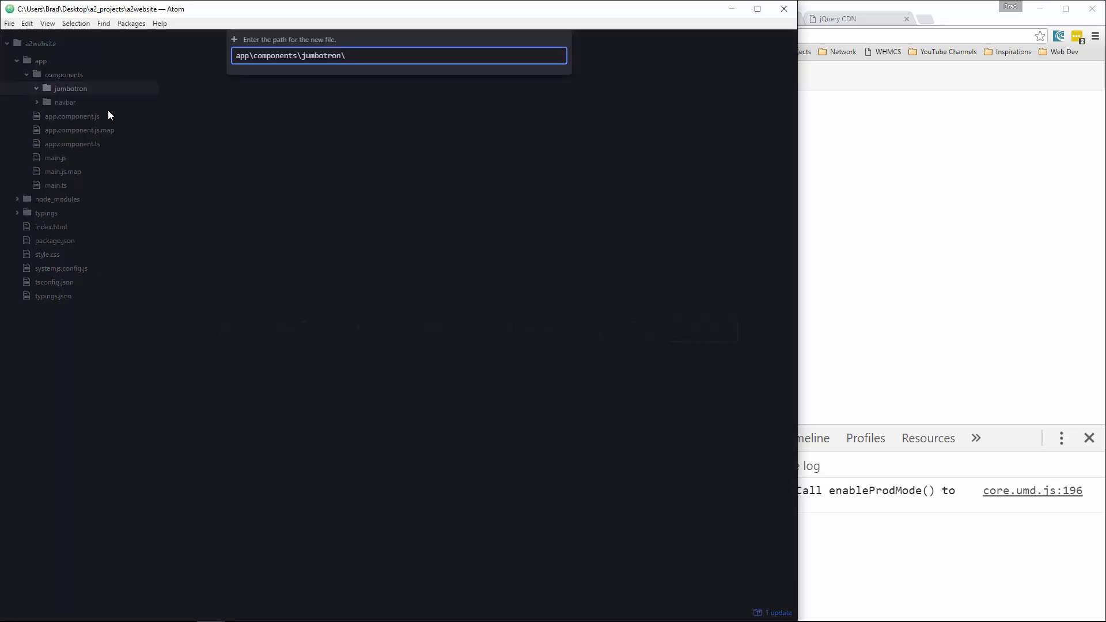
Create empty jumbotron.component.ts and jumbotron.component.html files in the jumbotron folder.
{"action": "type", "text": "jumbo"}
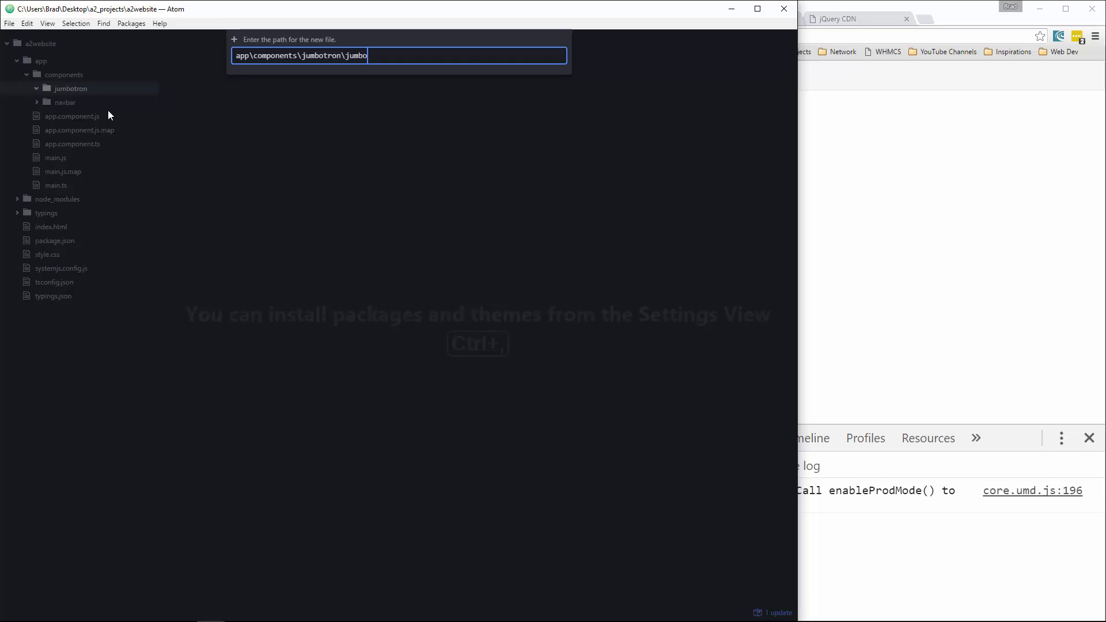
{"action": "type", "text": "tron."}
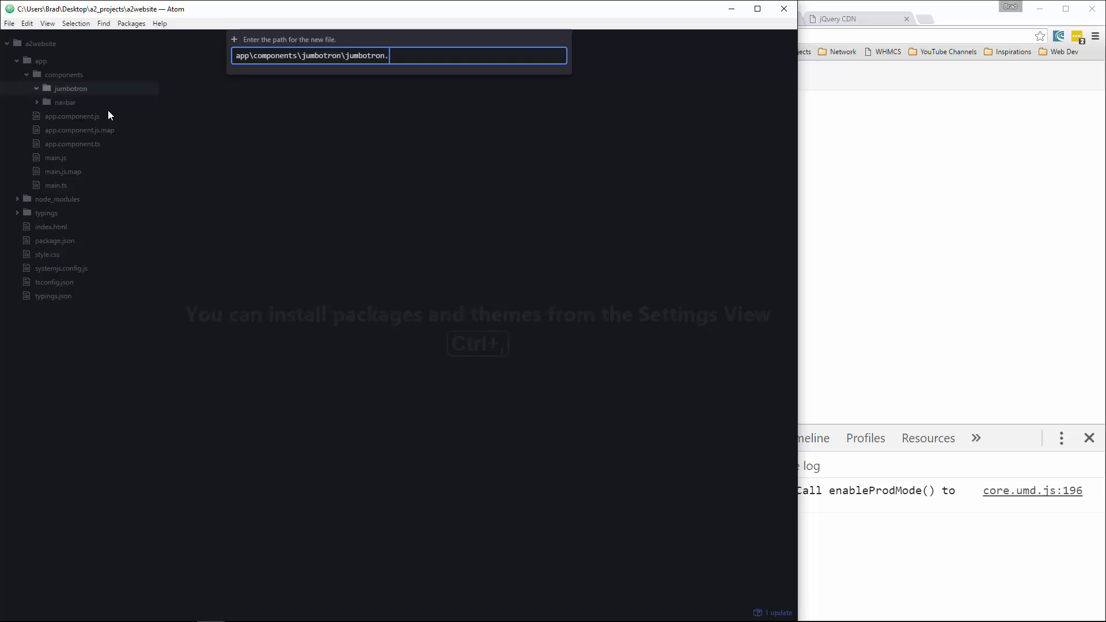
{"action": "type", "text": "component.ts"}
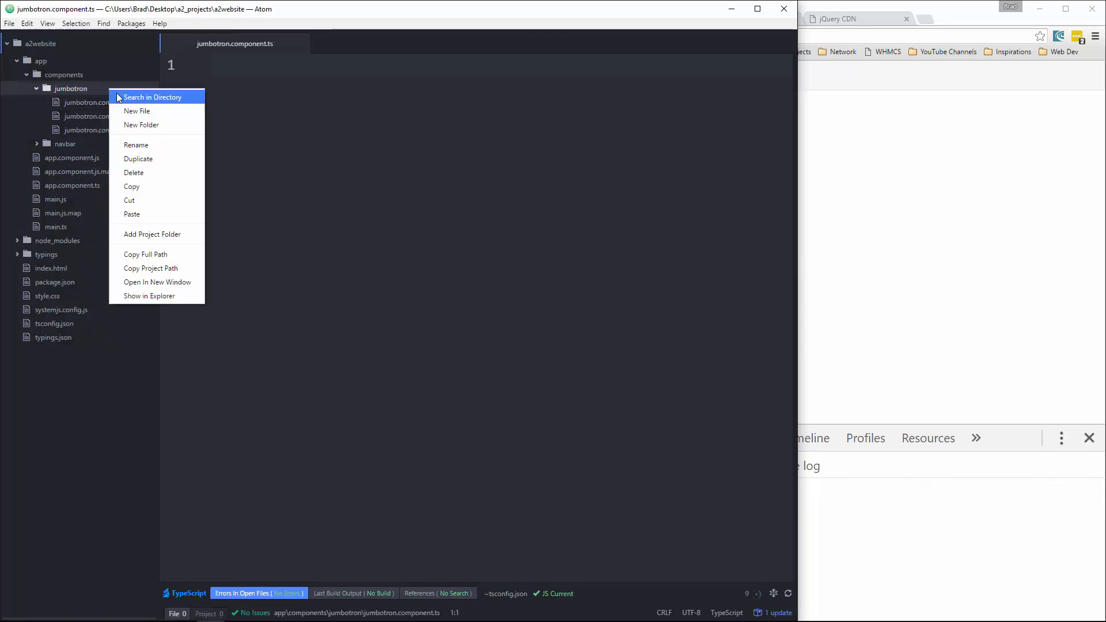
{"action": "left_click", "coordinate": [136, 110]}
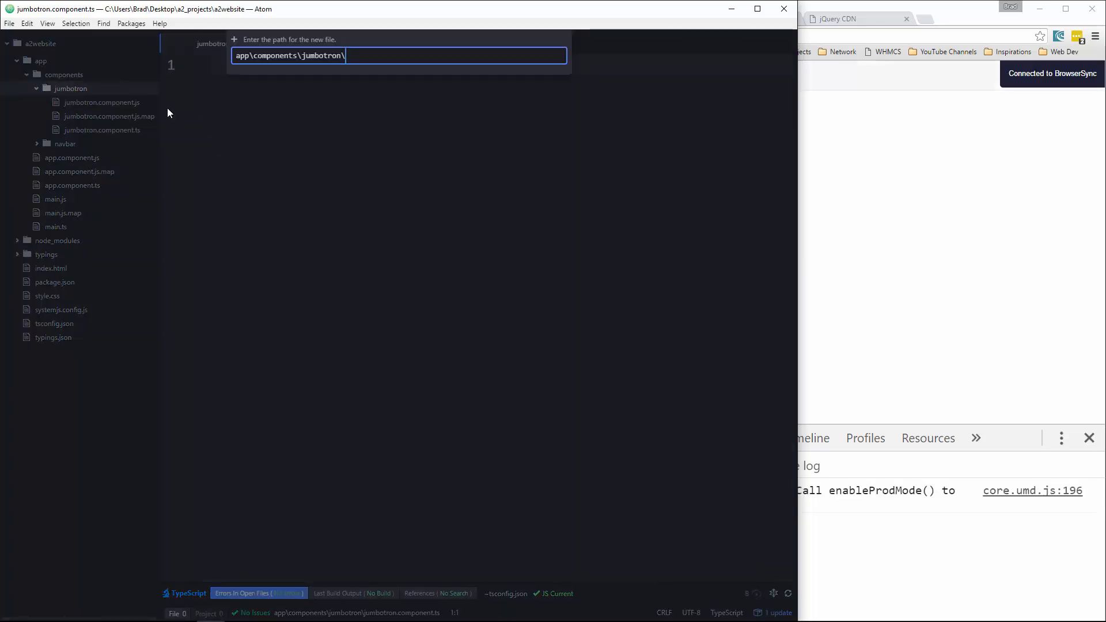
{"action": "type", "text": "jumbotron.compo"}
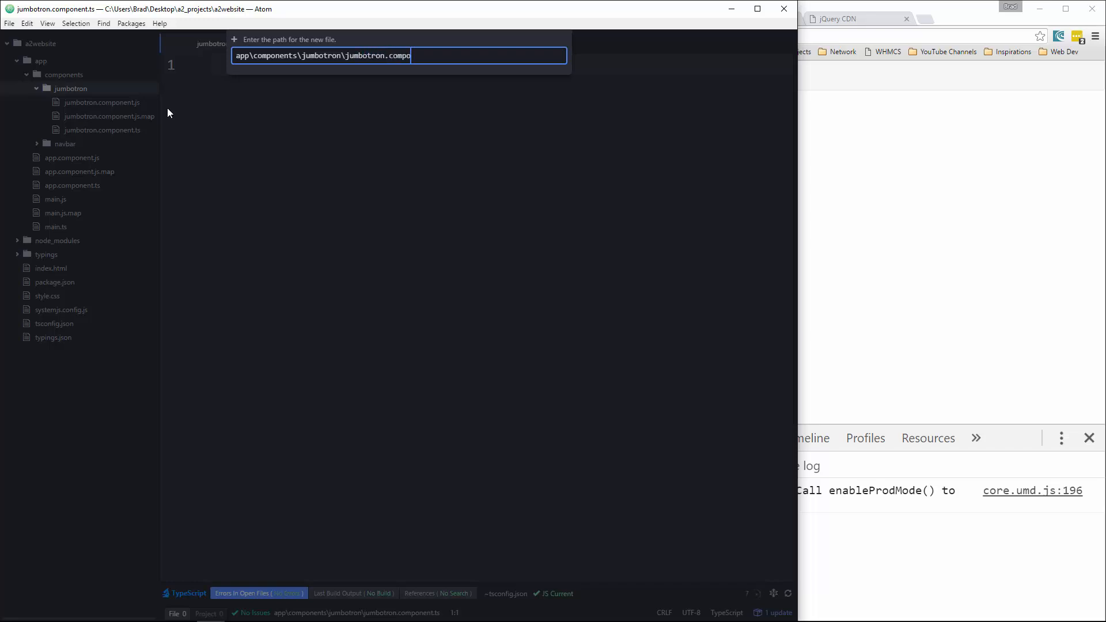
{"action": "type", "text": "nent.html"}
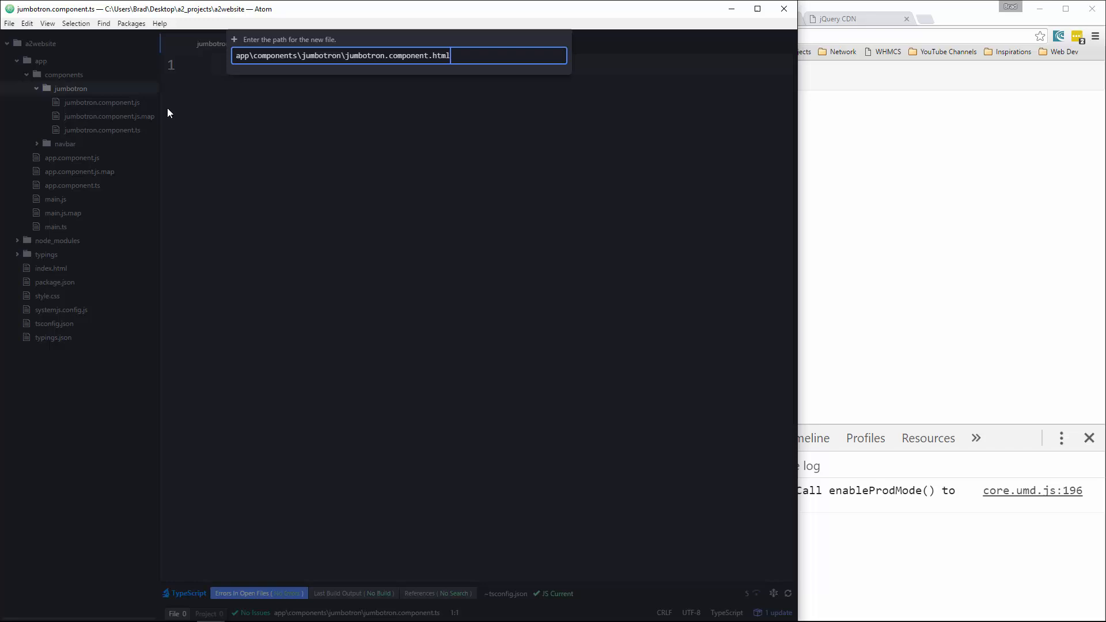
{"action": "key", "text": "Enter"}
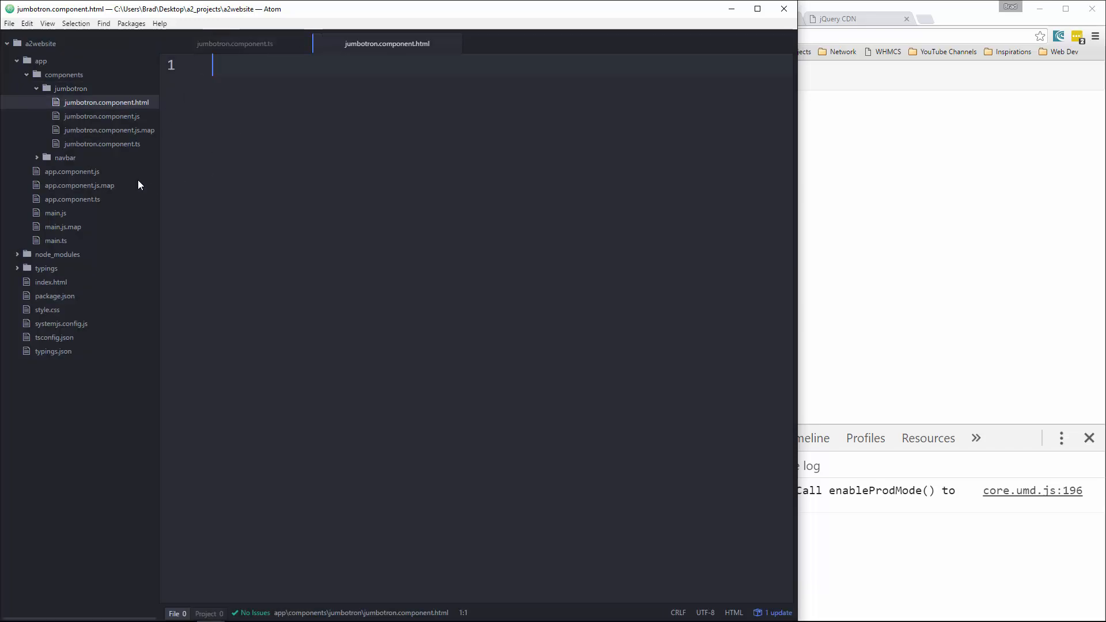
Copy navbar.component.ts code into jumbotron.component.ts, renaming selector and templateUrl to jumbotron.
{"action": "left_click", "coordinate": [32, 157]}
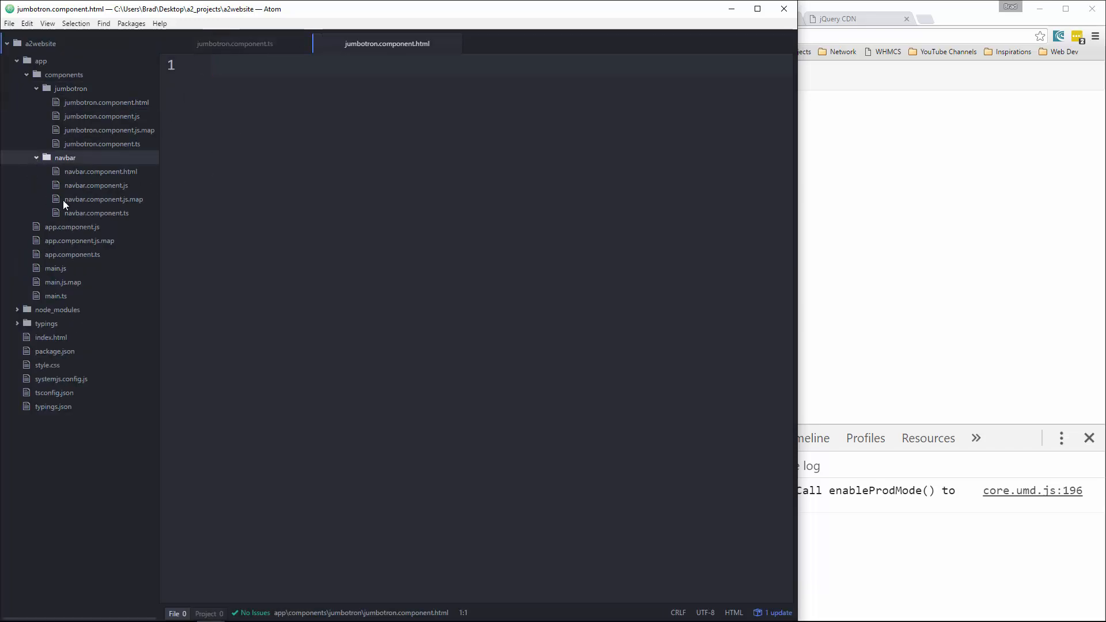
{"action": "left_click", "coordinate": [95, 213]}
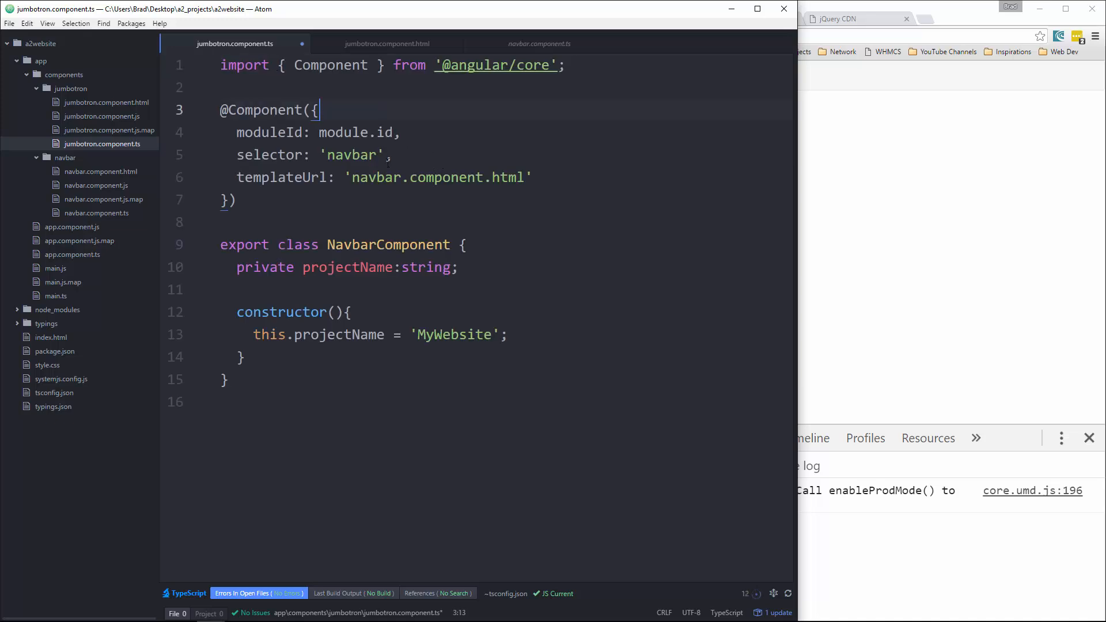
{"action": "double_click", "coordinate": [351, 154]}
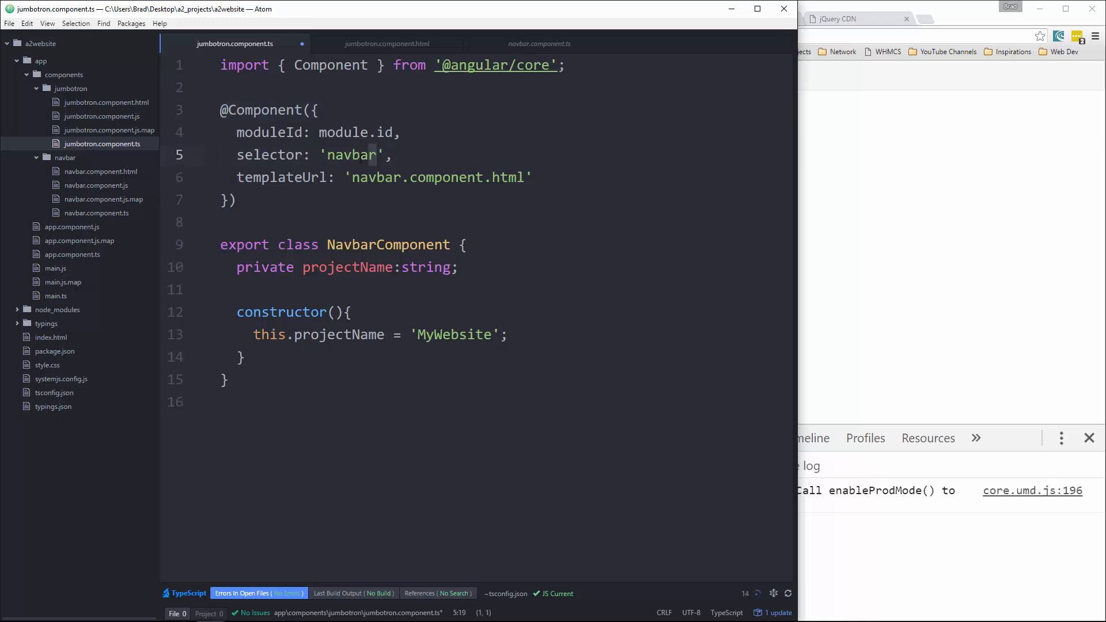
{"action": "type", "text": "ju"}
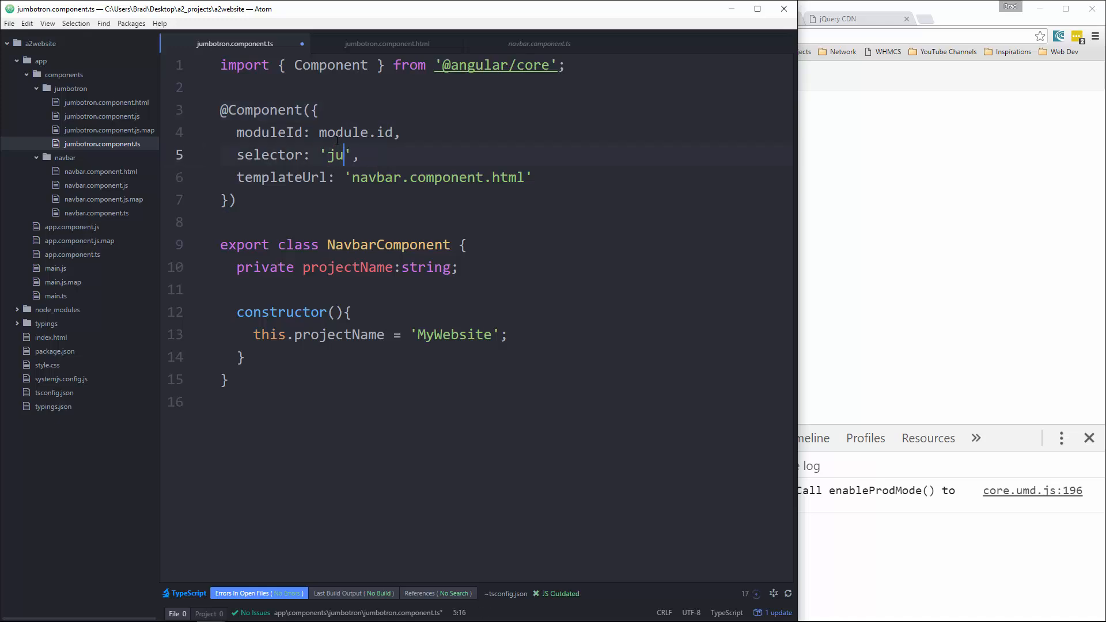
{"action": "type", "text": "mbotron"}
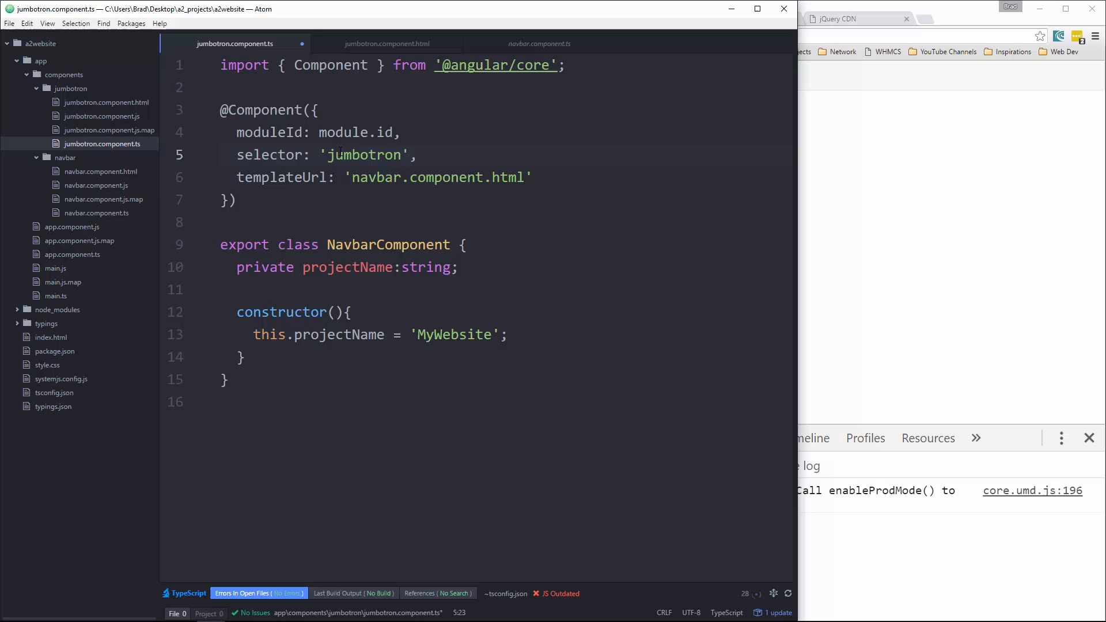
{"action": "left_click", "coordinate": [401, 178]}
{"action": "type", "text": "jum"}
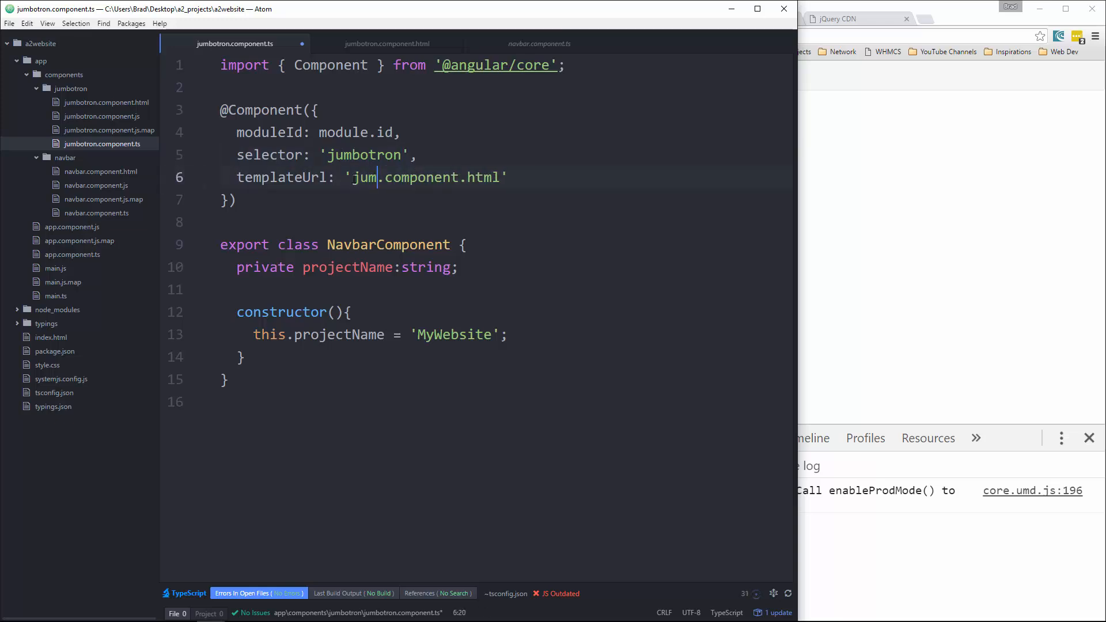
{"action": "type", "text": "botron"}
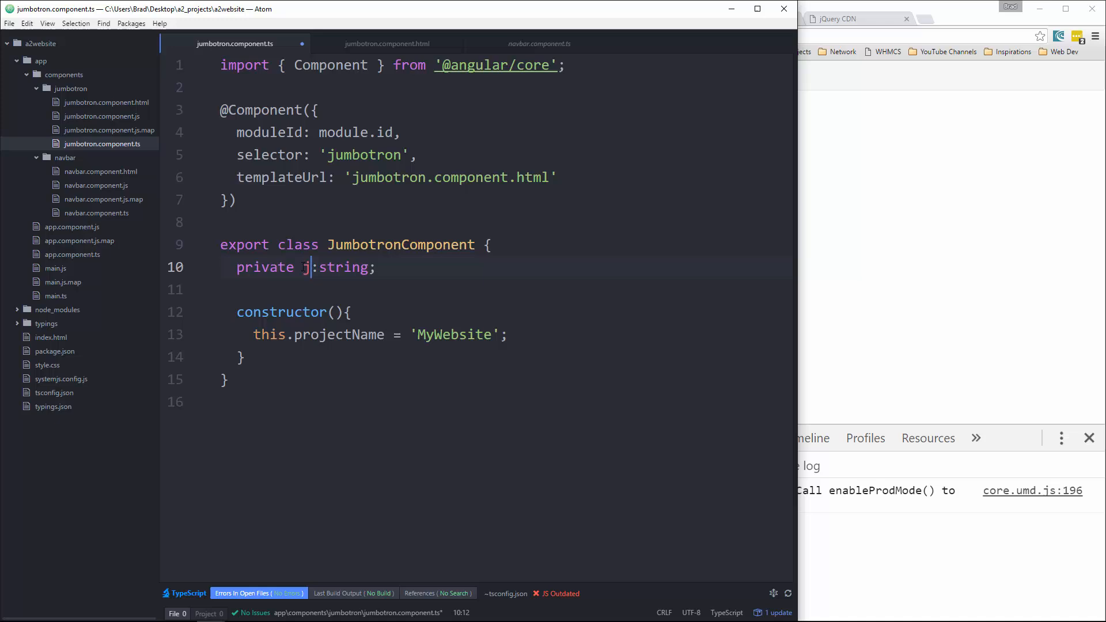
Declare a private jbtHeading:string property above the constructor.
{"action": "type", "text": "bt"}
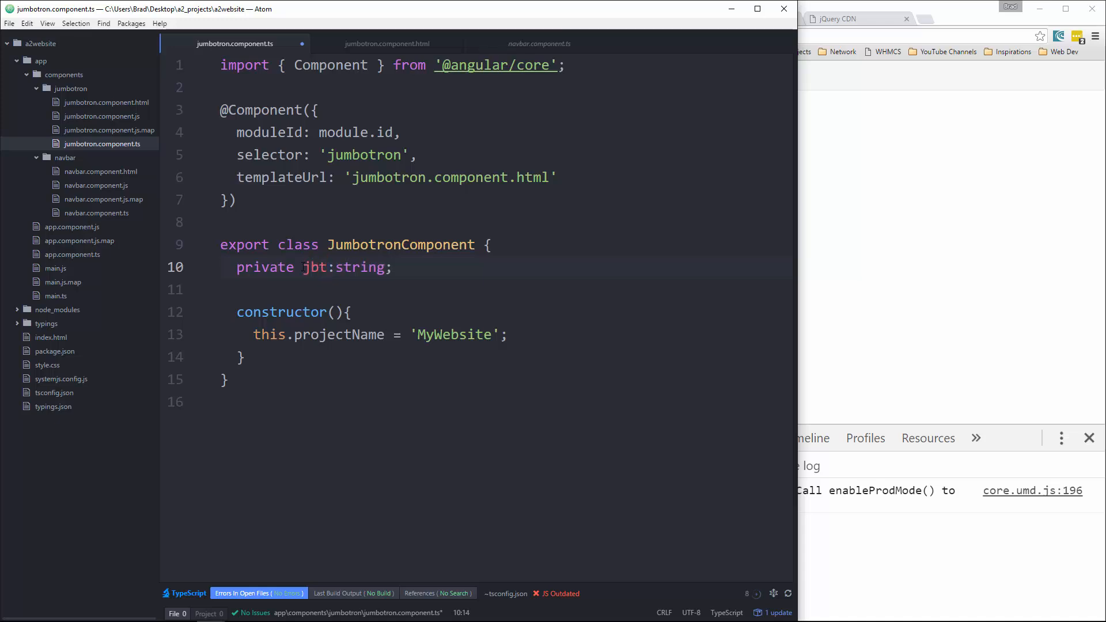
{"action": "type", "text": "Heading"}
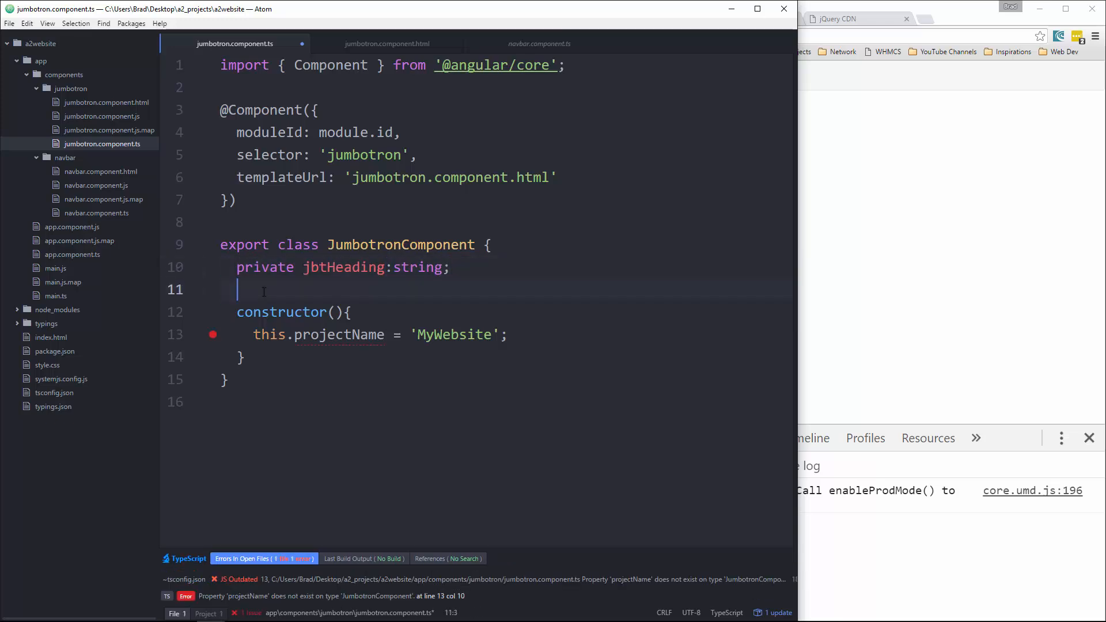
{"action": "type", "text": "private jbtHeading:string;"}
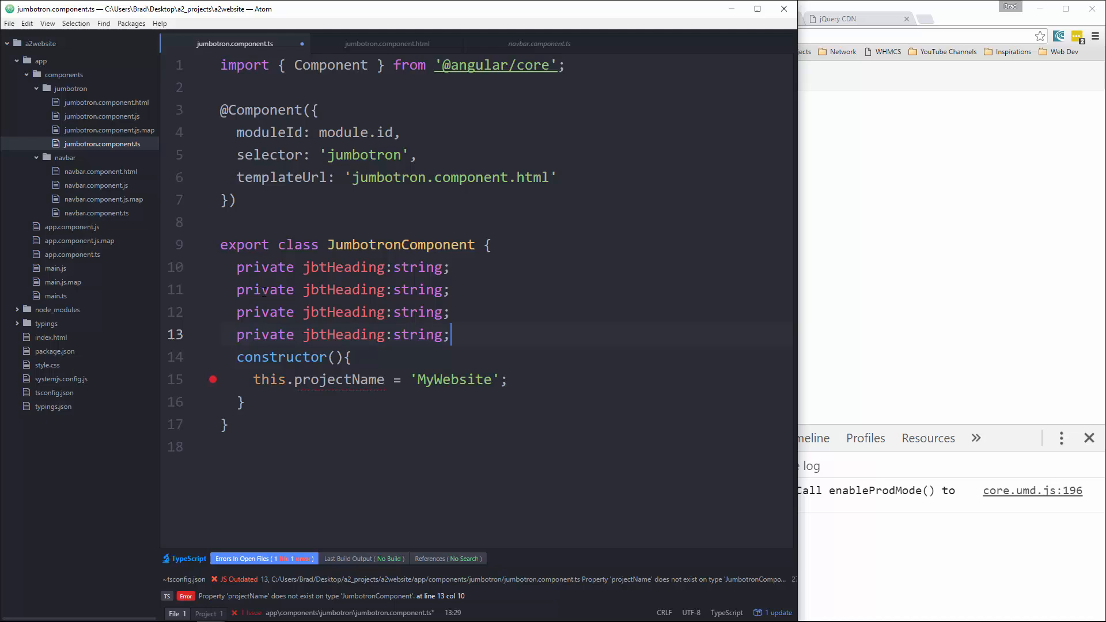
{"action": "key", "text": "Enter"}
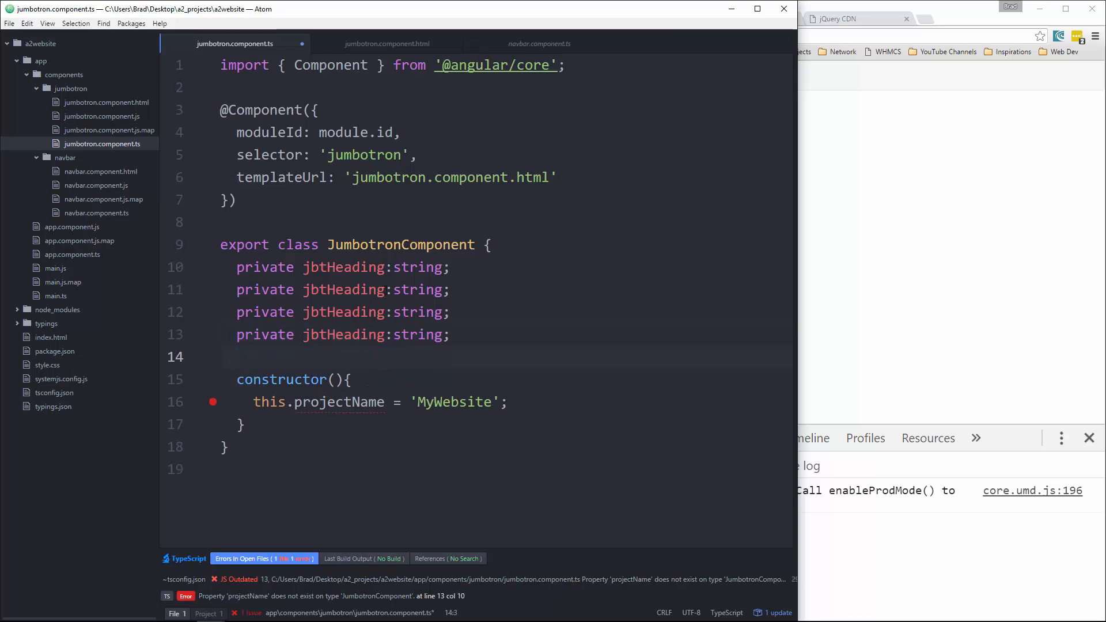
Add jbtText, jbtBtnText and jbtBtnUrl string properties alongside jbtHeading.
{"action": "double_click", "coordinate": [344, 290]}
{"action": "type", "text": "Text"}
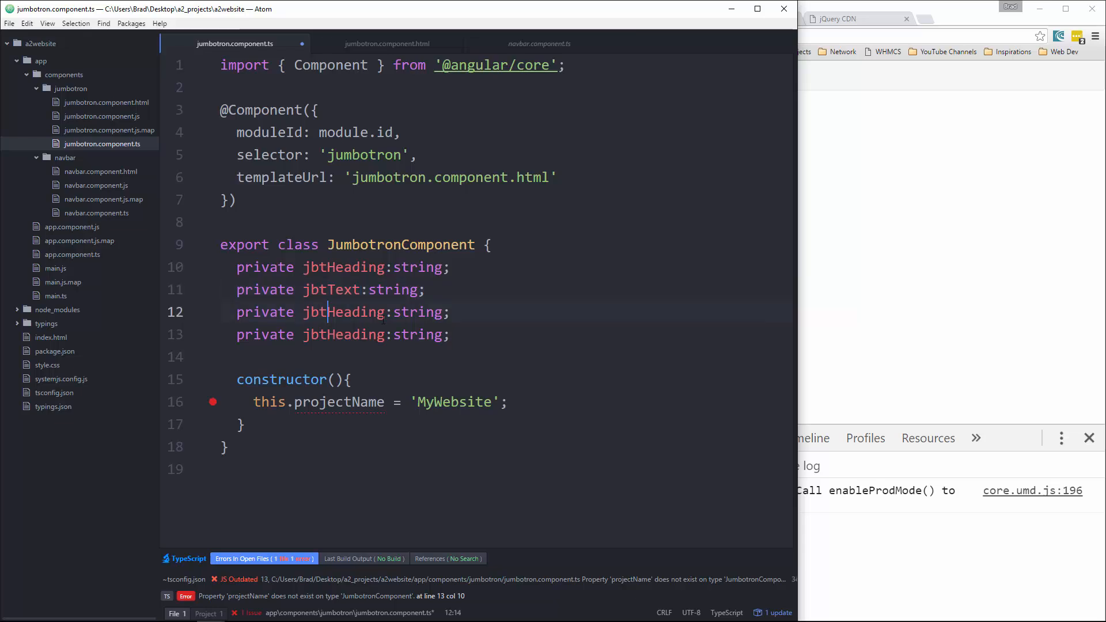
{"action": "double_click", "coordinate": [354, 312]}
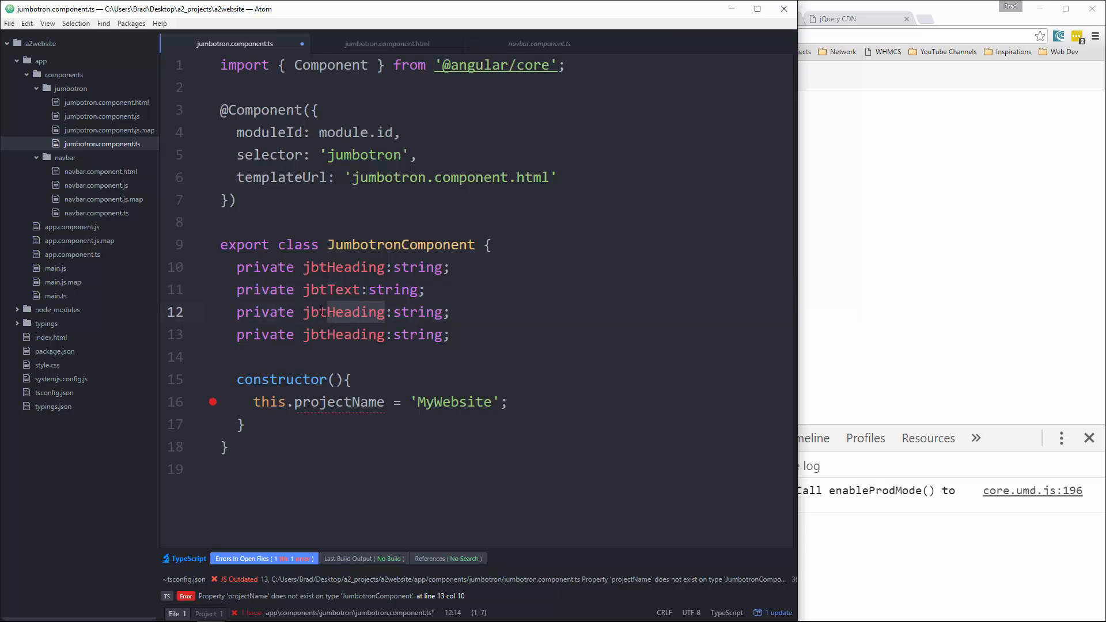
{"action": "type", "text": "jbtBtnTe"}
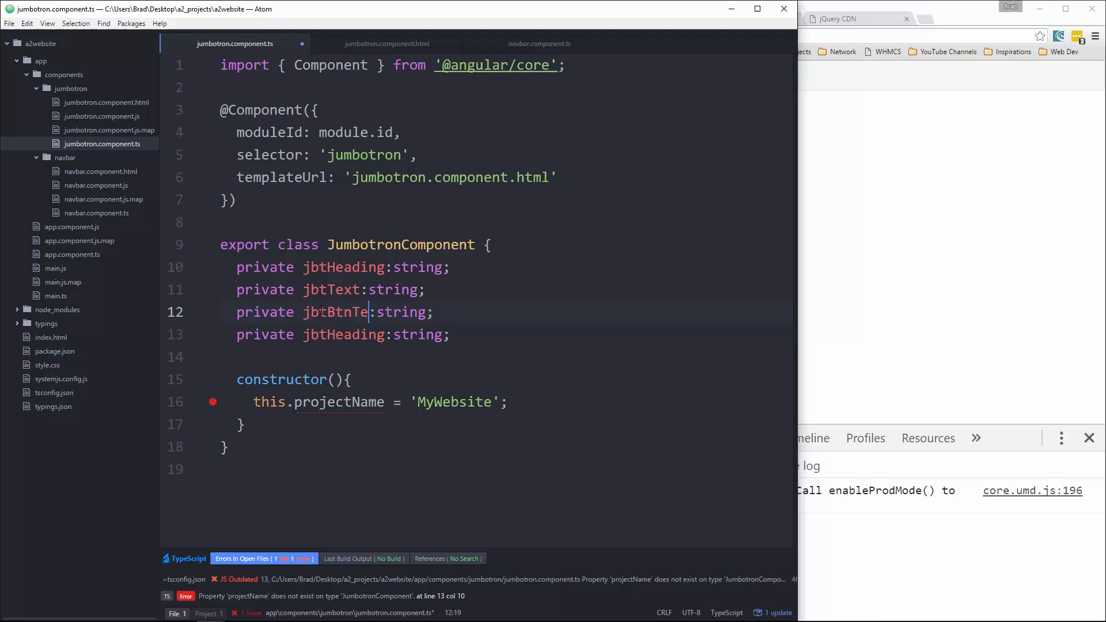
{"action": "type", "text": "xt"}
{"action": "left_click", "coordinate": [508, 334]}
{"action": "type", "text": "B"}
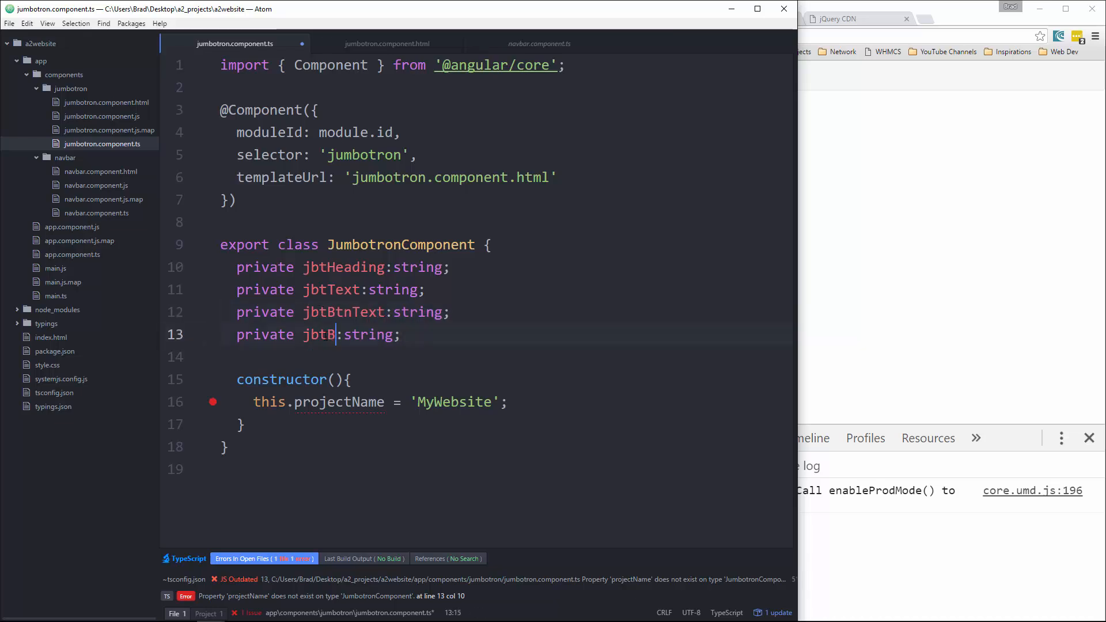
{"action": "type", "text": "tnUrl"}
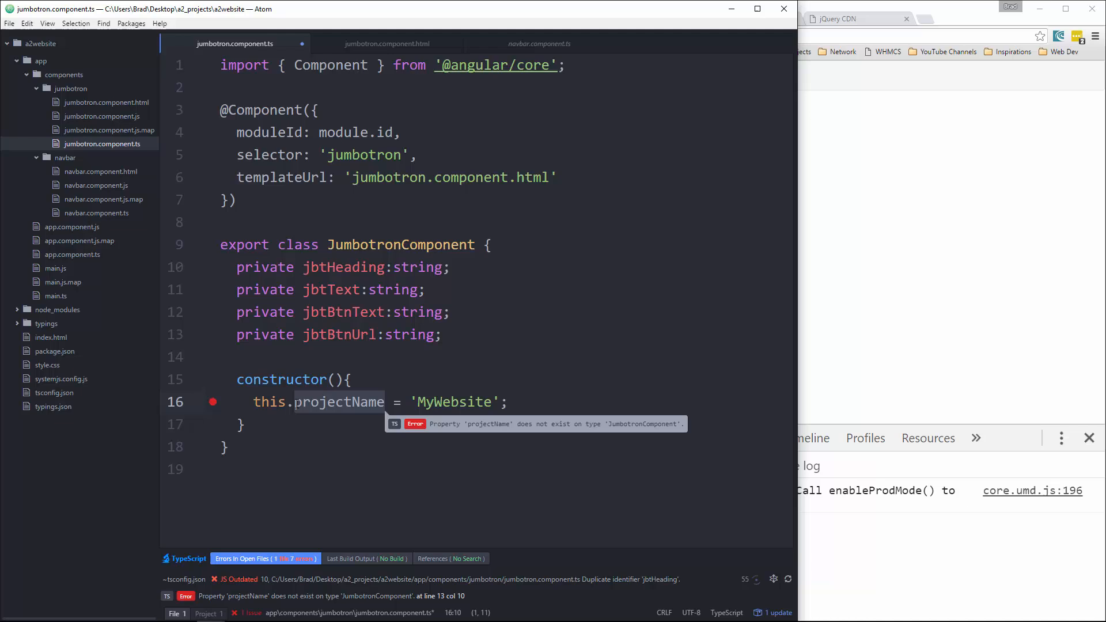
Assign empty strings to jbtHeading and the other properties in the constructor.
{"action": "type", "text": "jbt"}
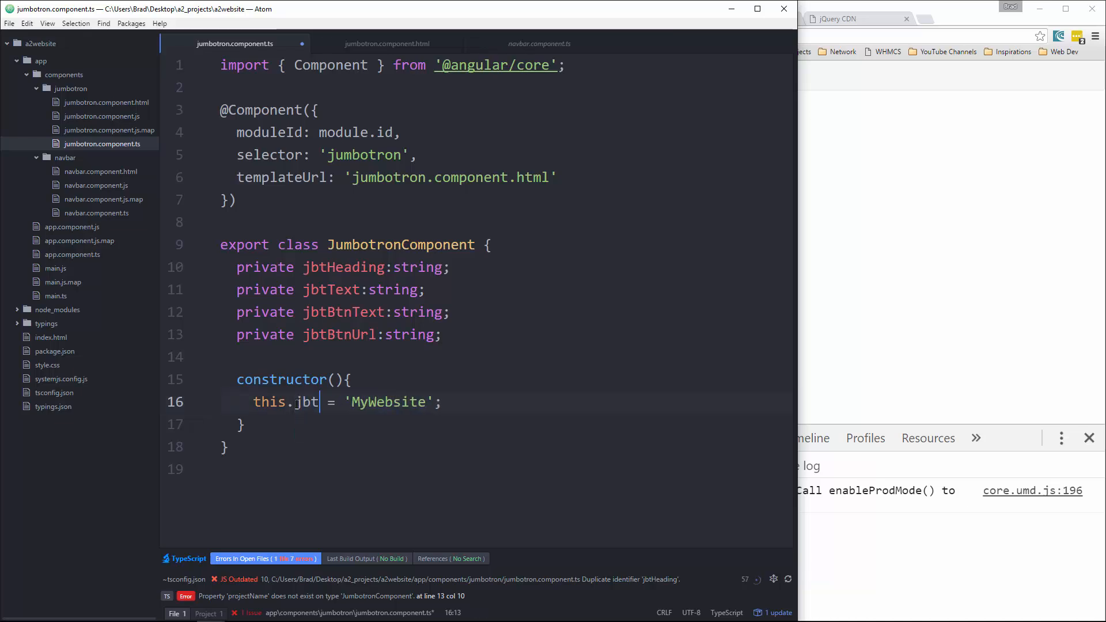
{"action": "type", "text": "Heading"}
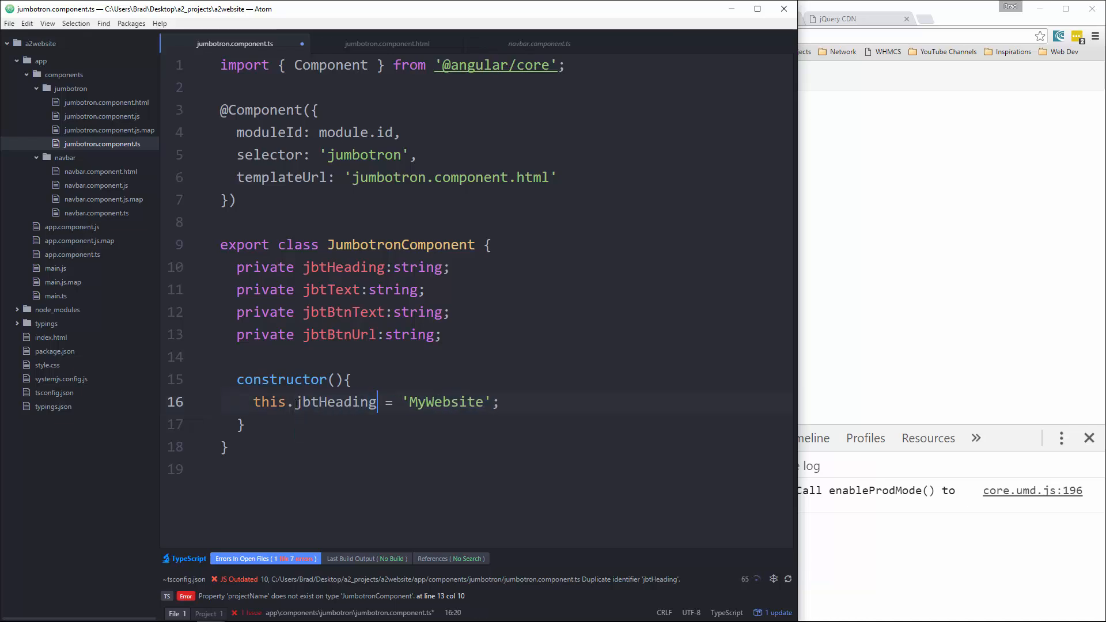
{"action": "double_click", "coordinate": [444, 402]}
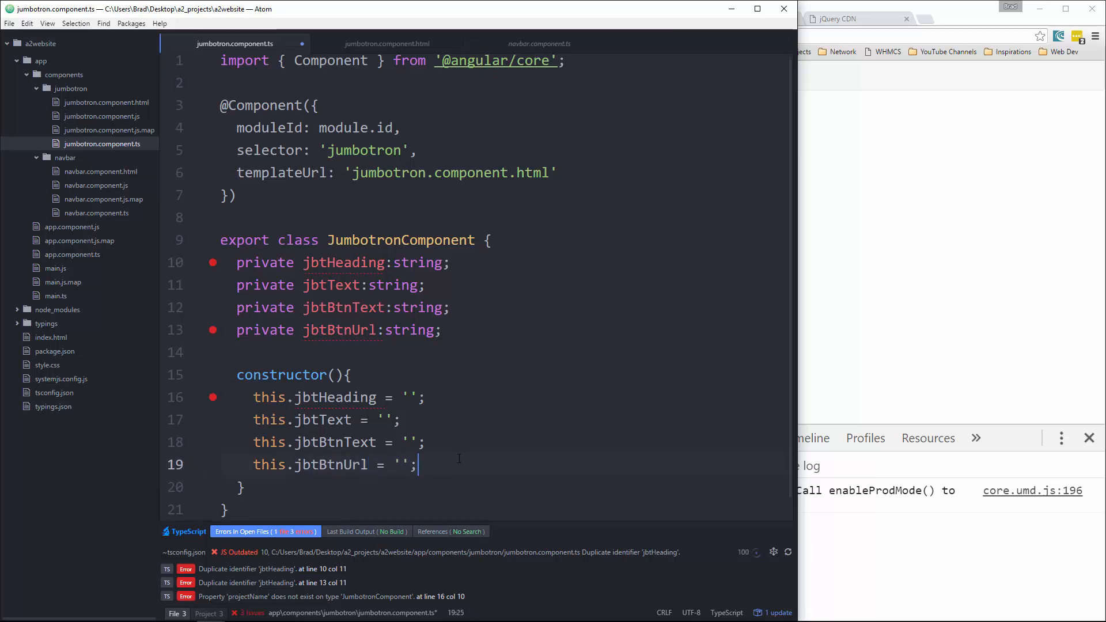
Open the Bootstrap Jumbotron example's page source in Chrome and select its jumbotron div.
{"action": "left_click", "coordinate": [401, 420]}
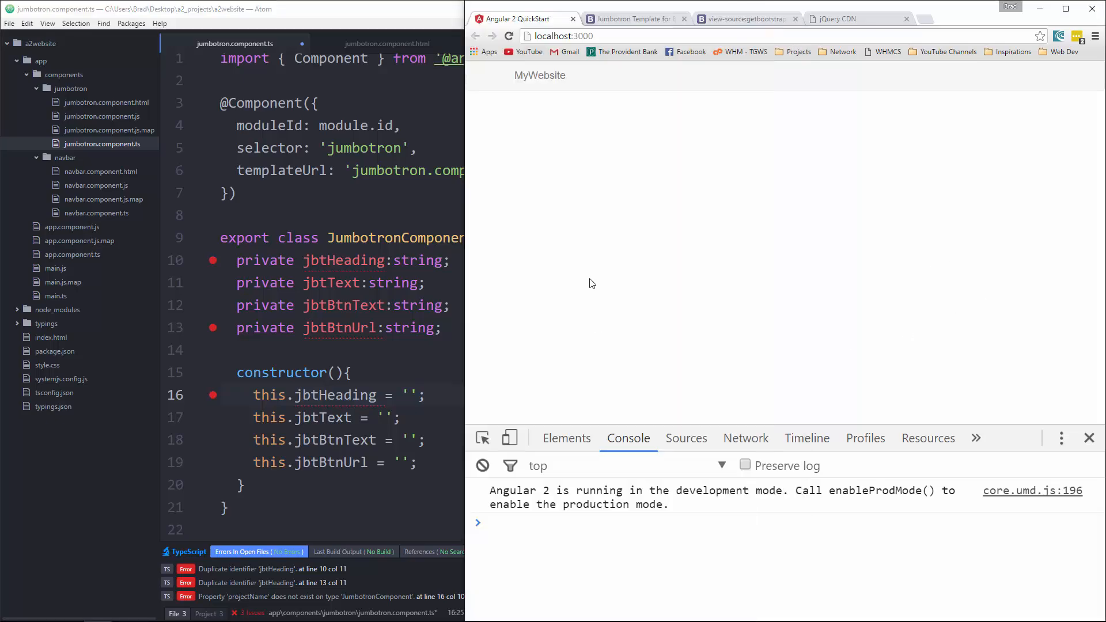
{"action": "left_click", "coordinate": [642, 18]}
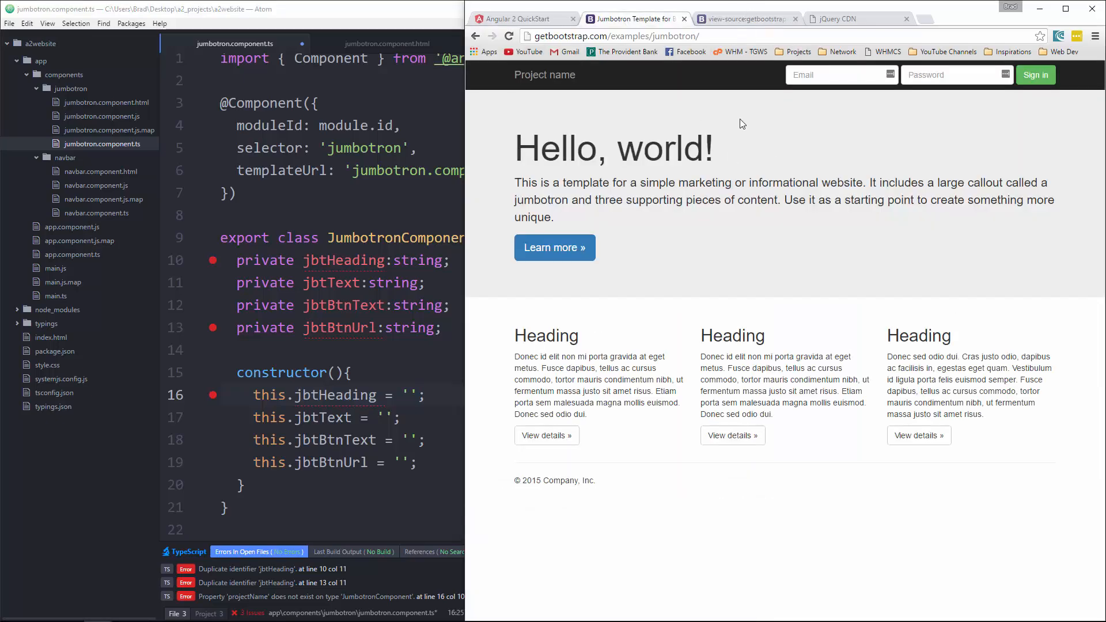
{"action": "left_click", "coordinate": [746, 19]}
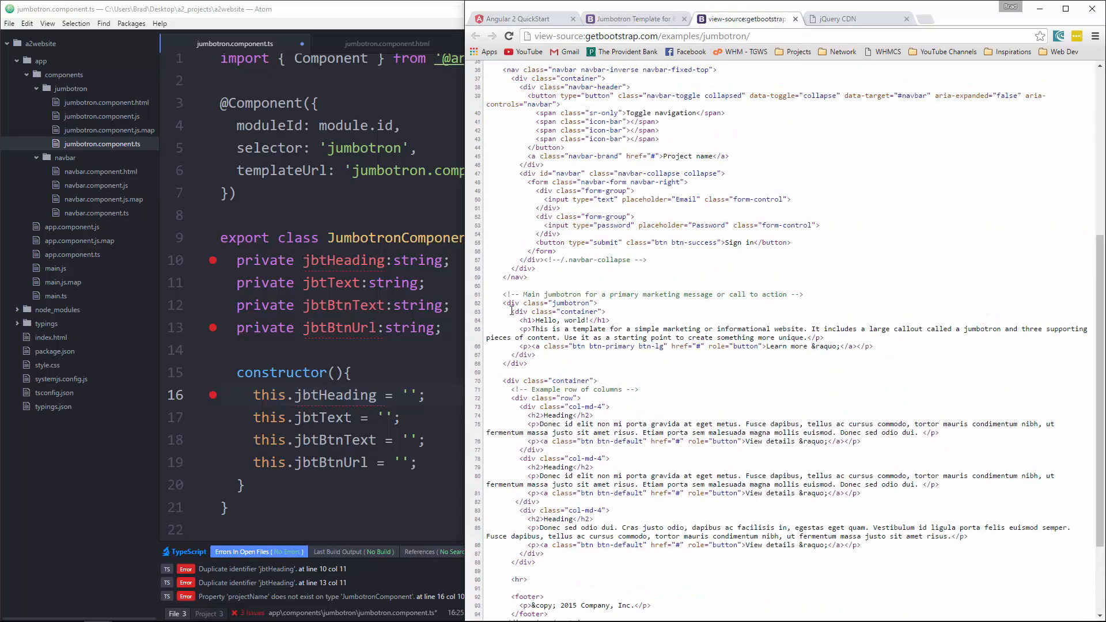
{"action": "left_click_drag", "start_coordinate": [505, 302], "coordinate": [536, 364]}
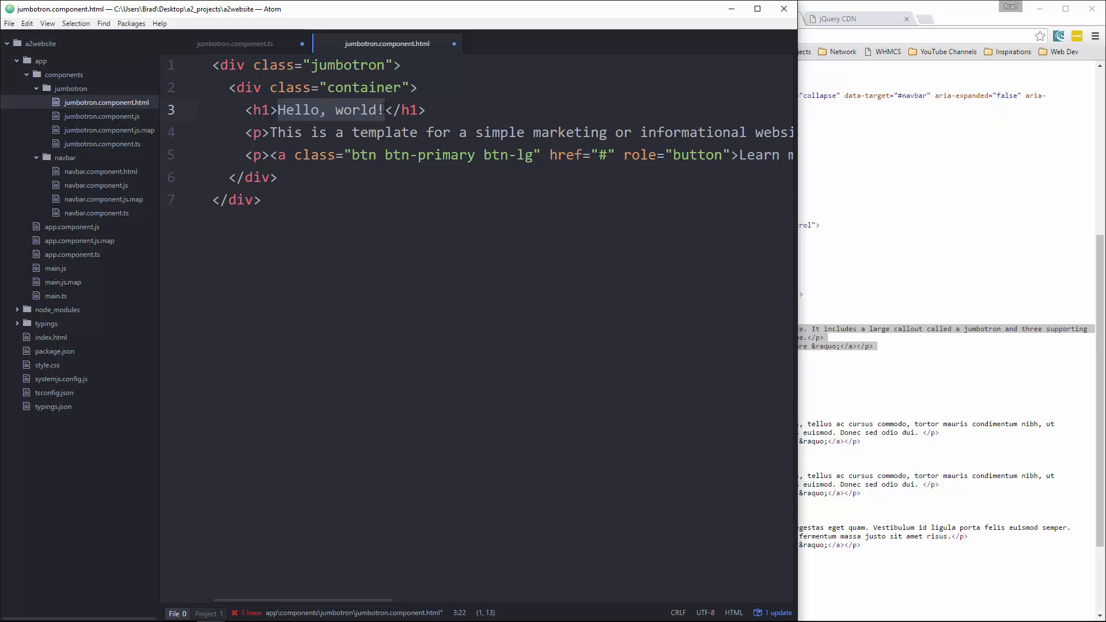
Bind the h1 to {{jbtHeading}} and set jbtHeading to 'Hello, world!'.
{"action": "type", "text": "{{}}</h1>"}
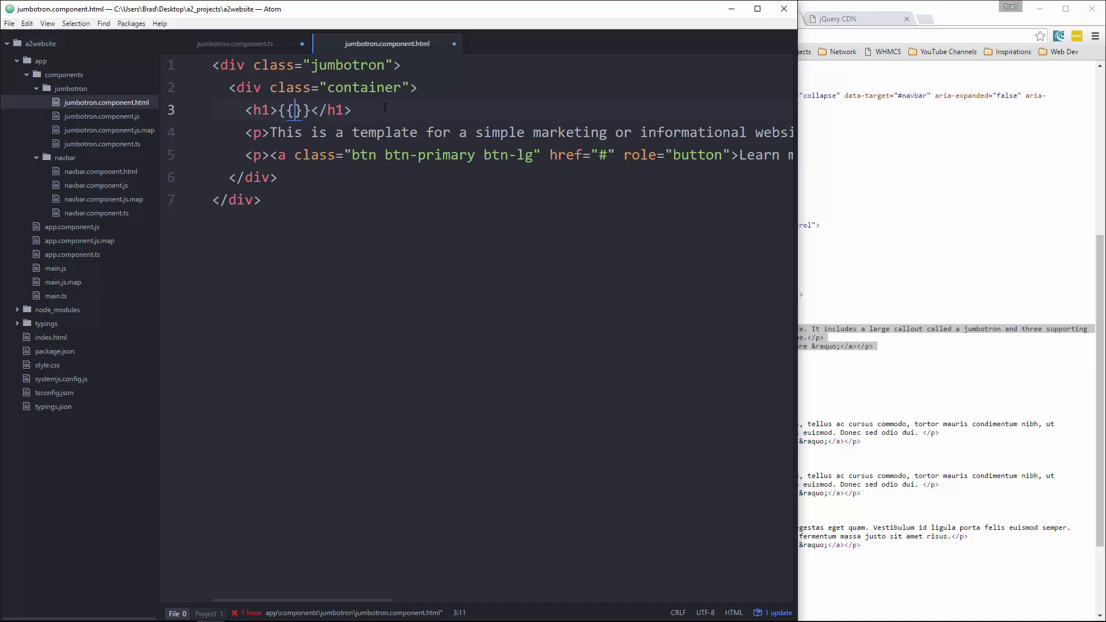
{"action": "type", "text": "jbtH"}
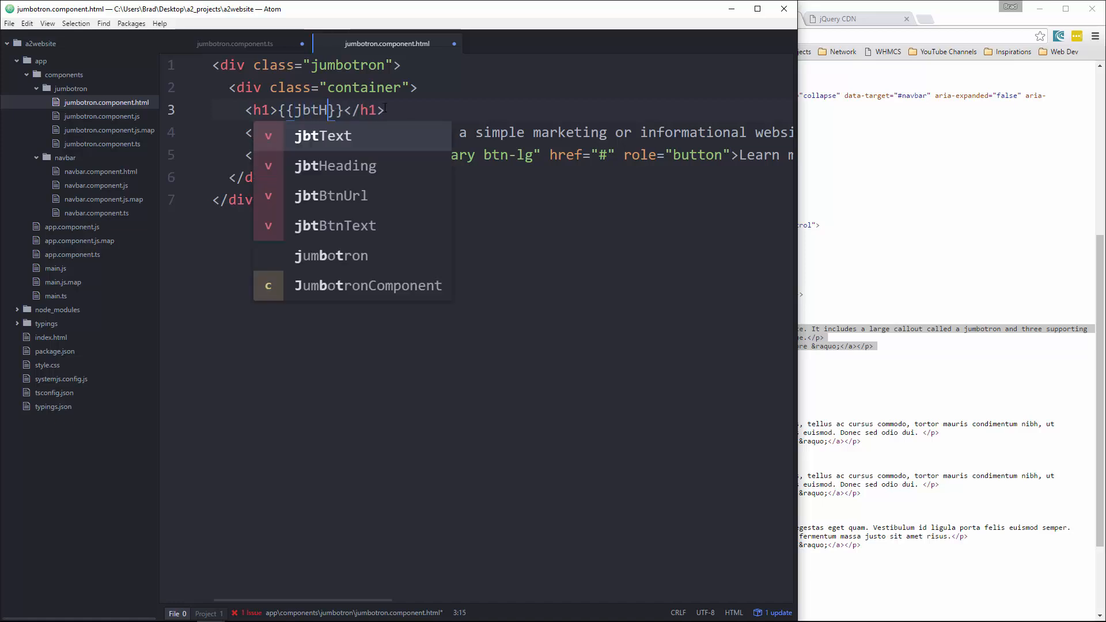
{"action": "left_click", "coordinate": [334, 166]}
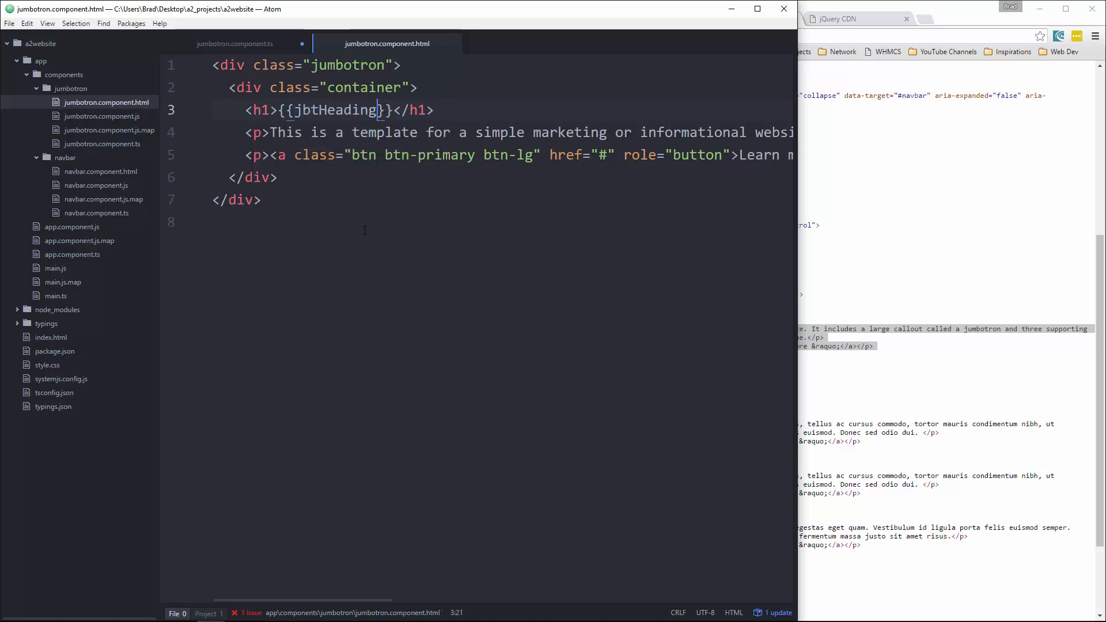
{"action": "left_click", "coordinate": [235, 43]}
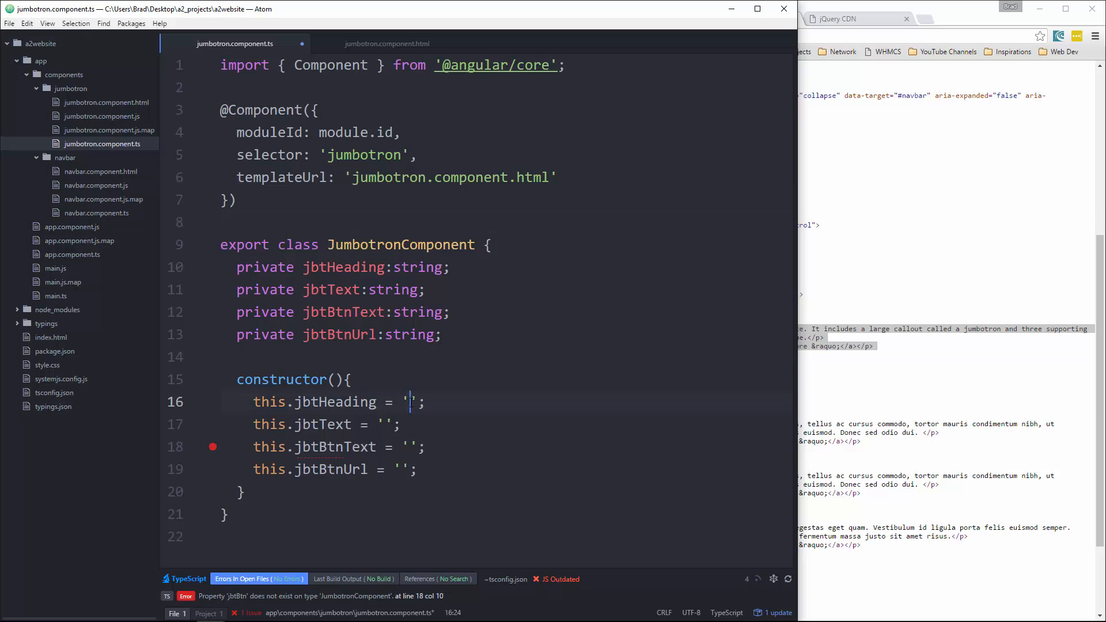
{"action": "type", "text": "Hello, world!"}
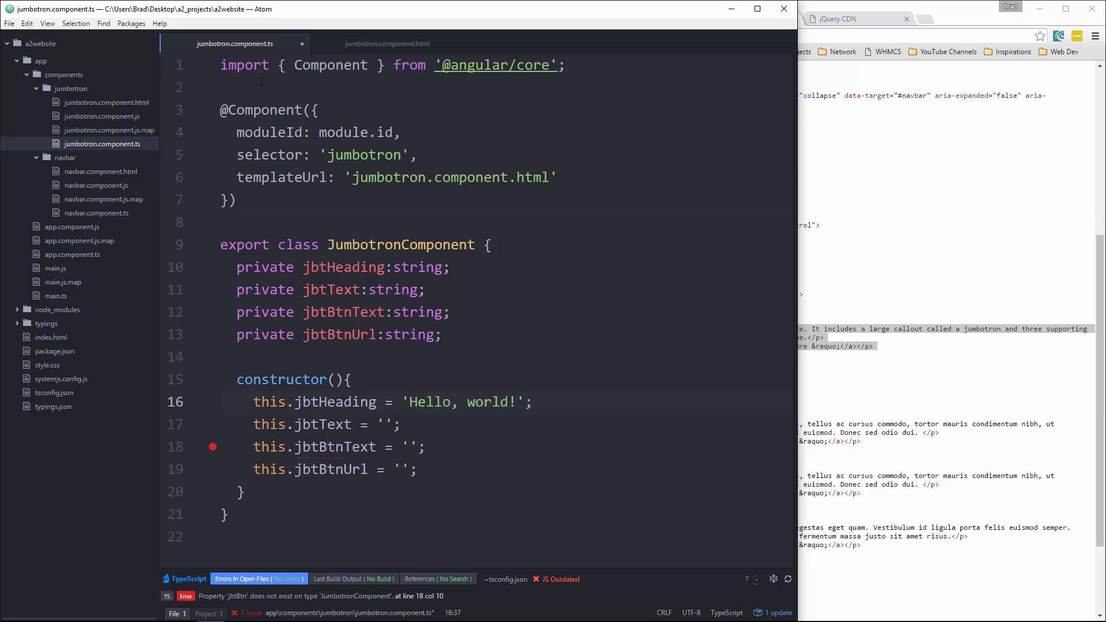
{"action": "left_click", "coordinate": [391, 43]}
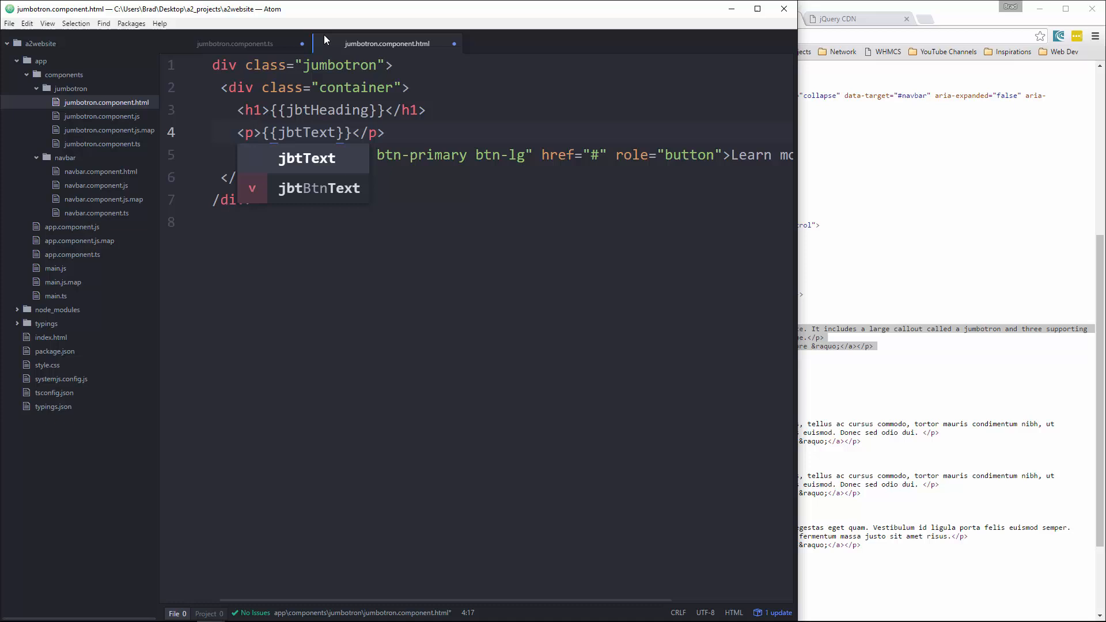
{"action": "left_click", "coordinate": [233, 43]}
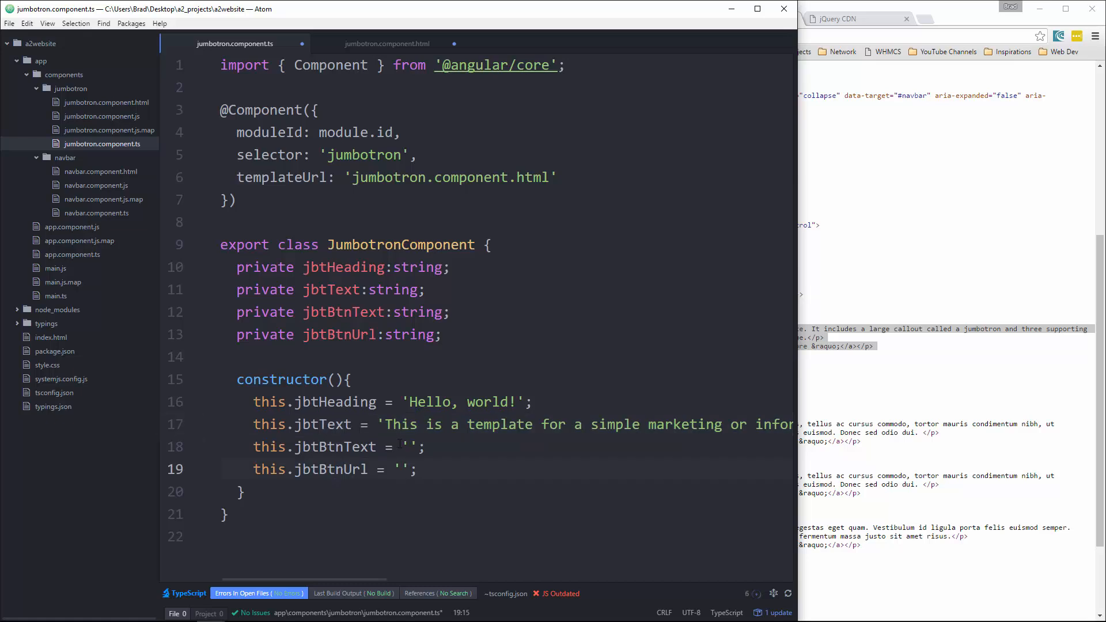
{"action": "type", "text": "Re"}
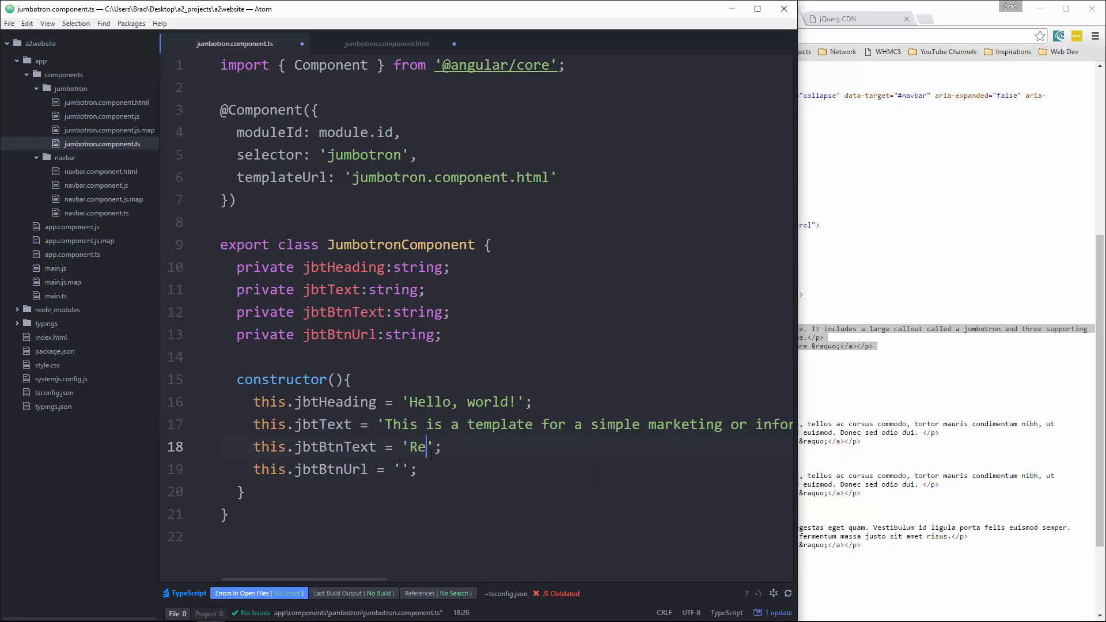
{"action": "type", "text": "ad More"}
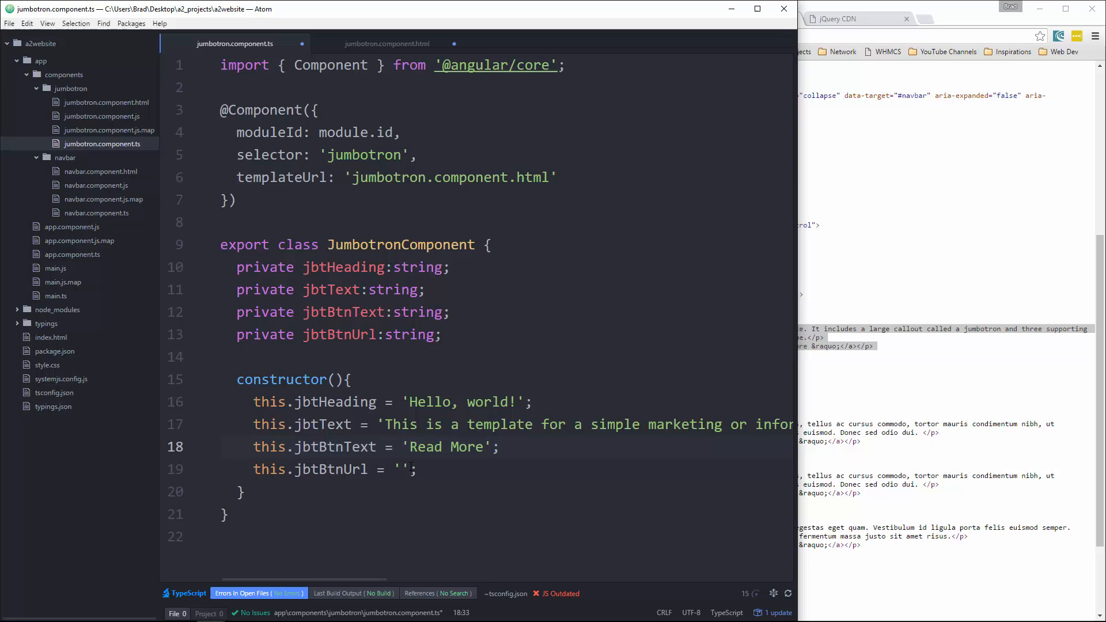
{"action": "type", "text": "ht"}
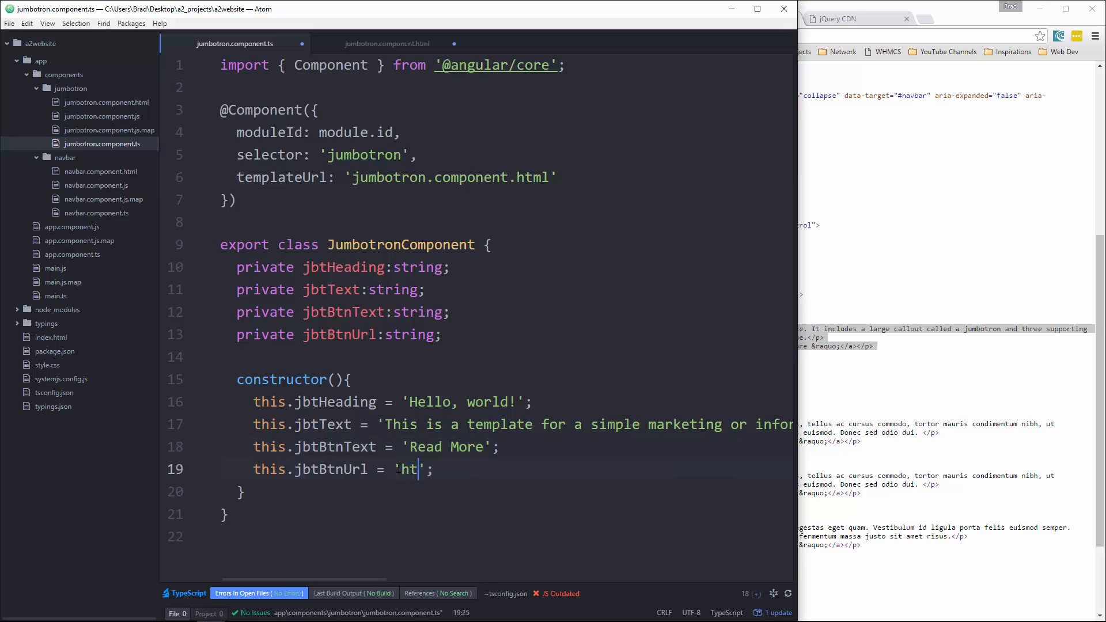
{"action": "type", "text": "tp://te"}
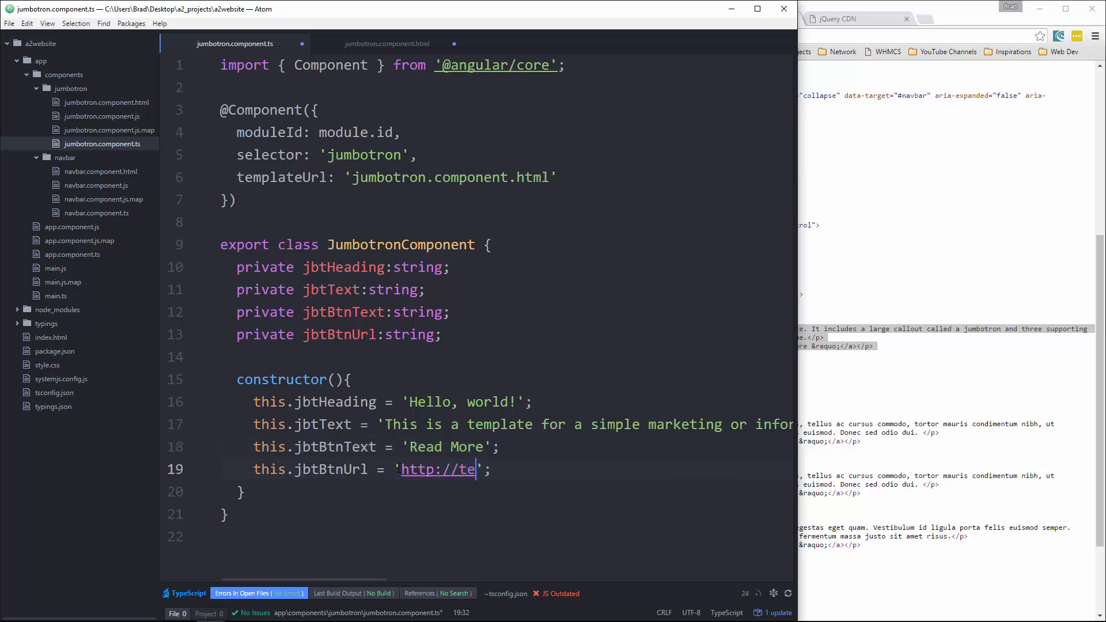
{"action": "type", "text": "st.com"}
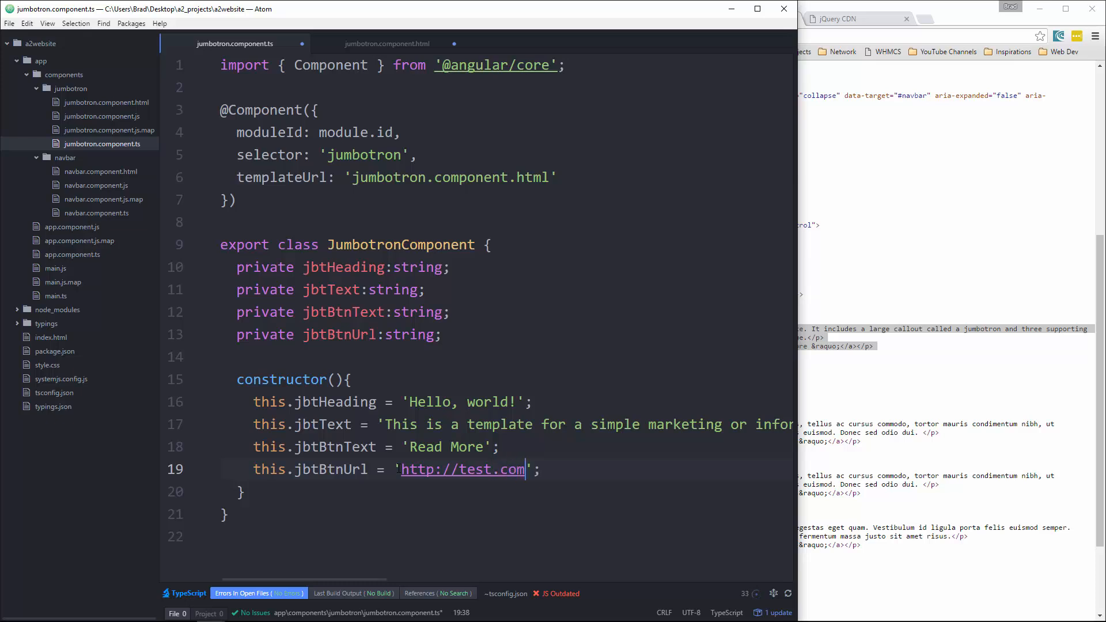
Bind the button href to {{jbtBtnUrl}} and its label to jbtBtnText.
{"action": "left_click", "coordinate": [384, 44]}
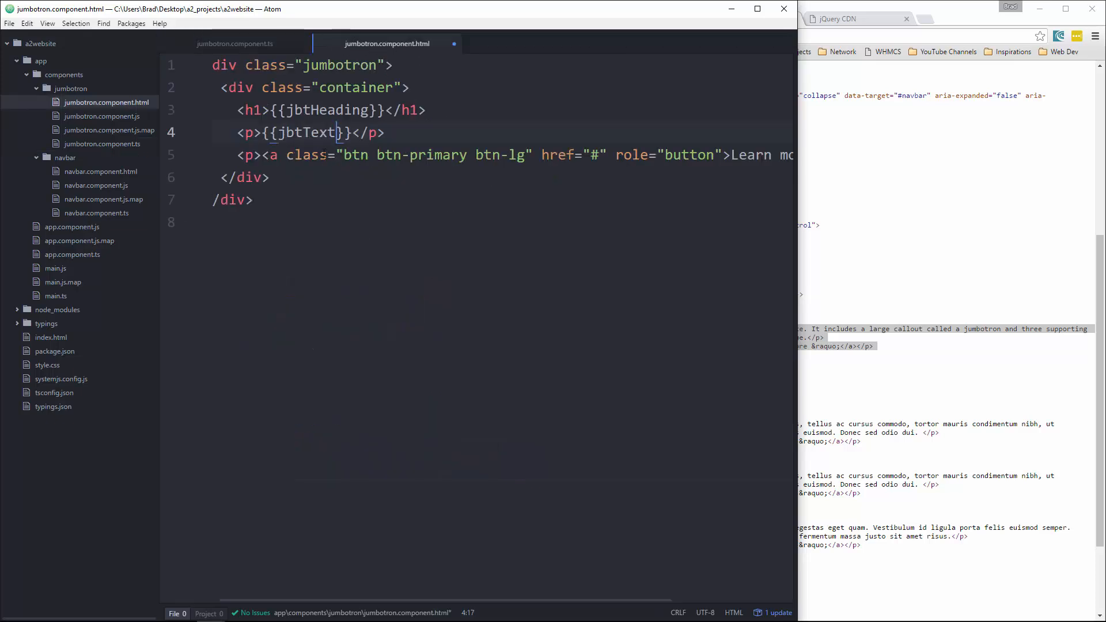
{"action": "left_click", "coordinate": [601, 155]}
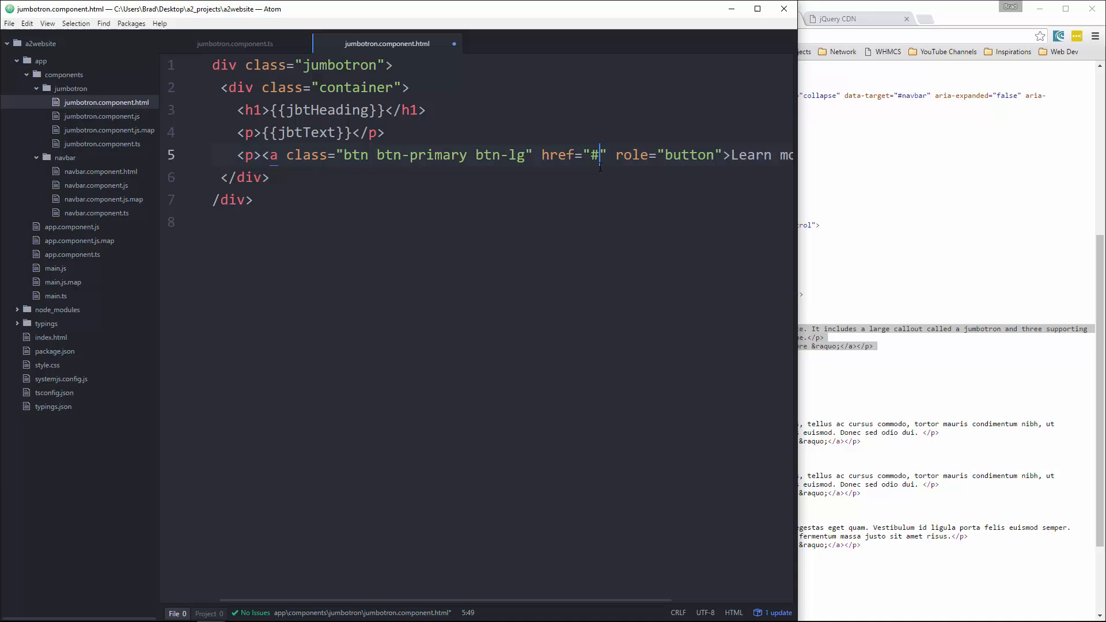
{"action": "type", "text": "{{}}"}
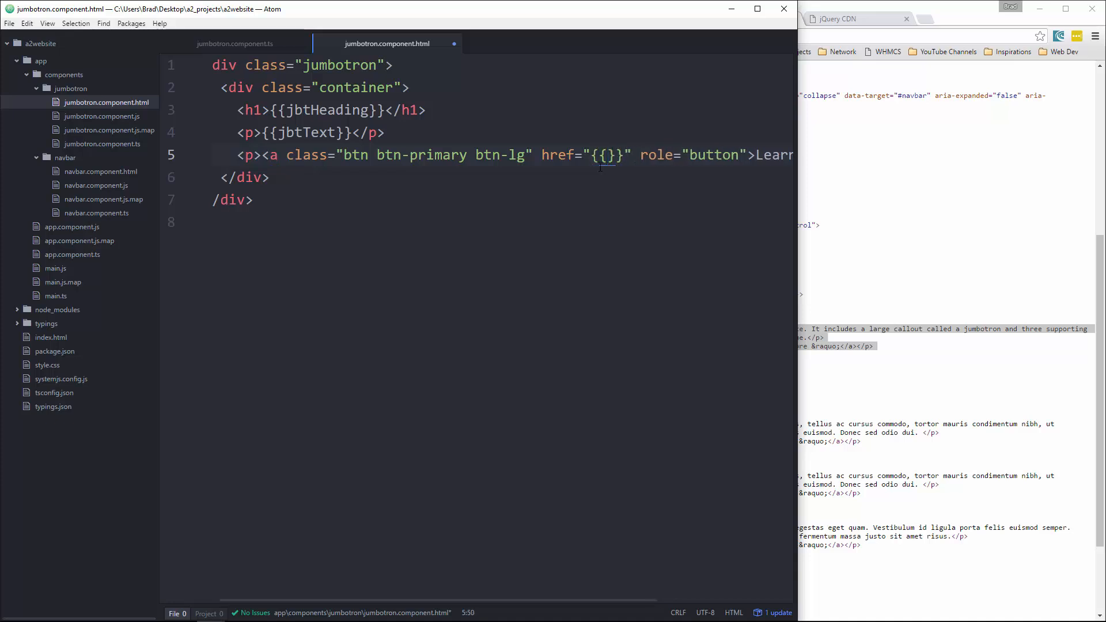
{"action": "type", "text": "jbtBtnUrl"}
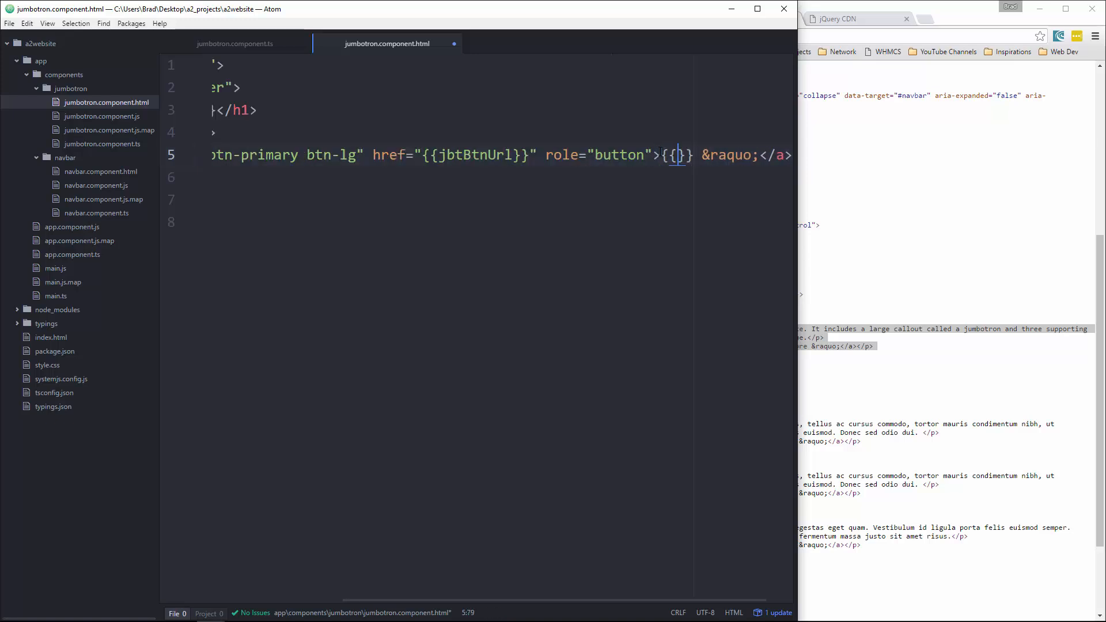
{"action": "type", "text": "jbtBt"}
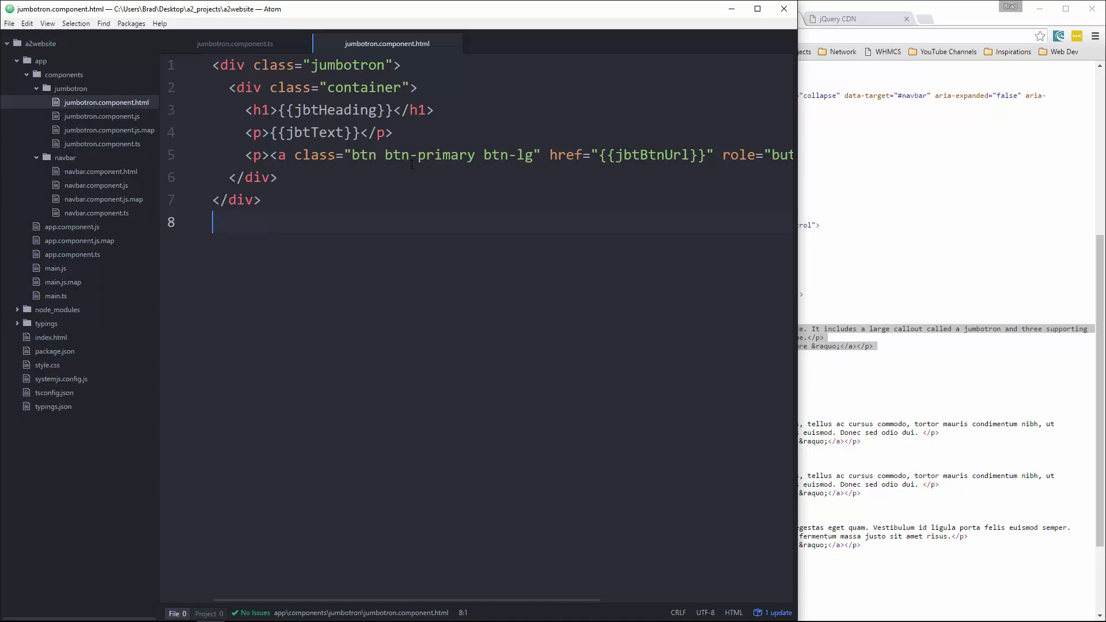
{"action": "left_click", "coordinate": [235, 43]}
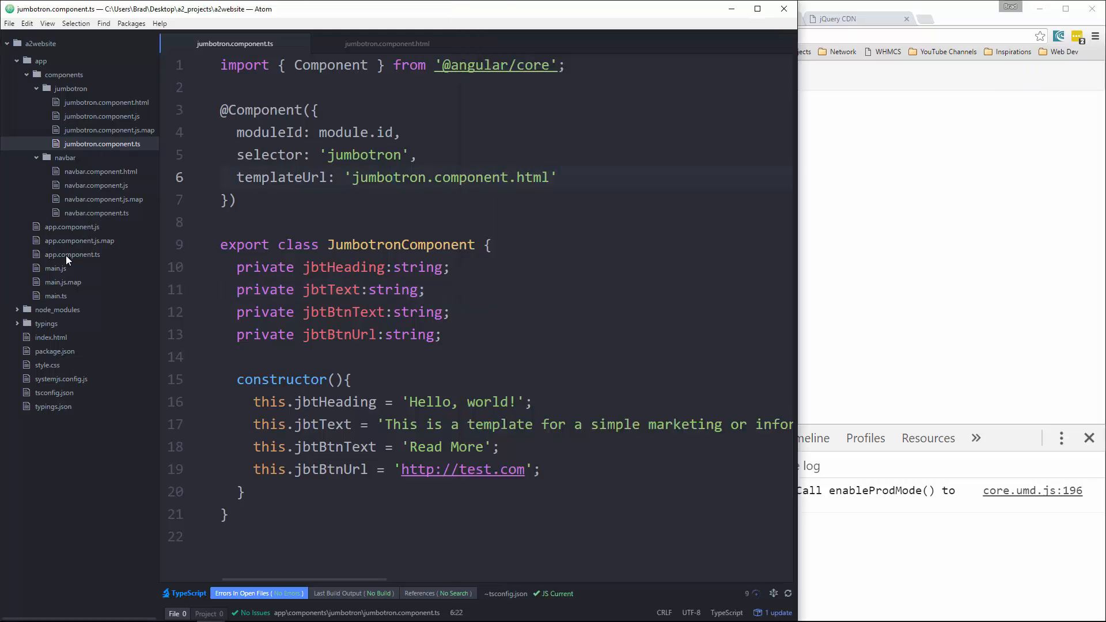
Import JumbotronComponent in app.component.ts and add it to the directives list.
{"action": "left_click", "coordinate": [72, 253]}
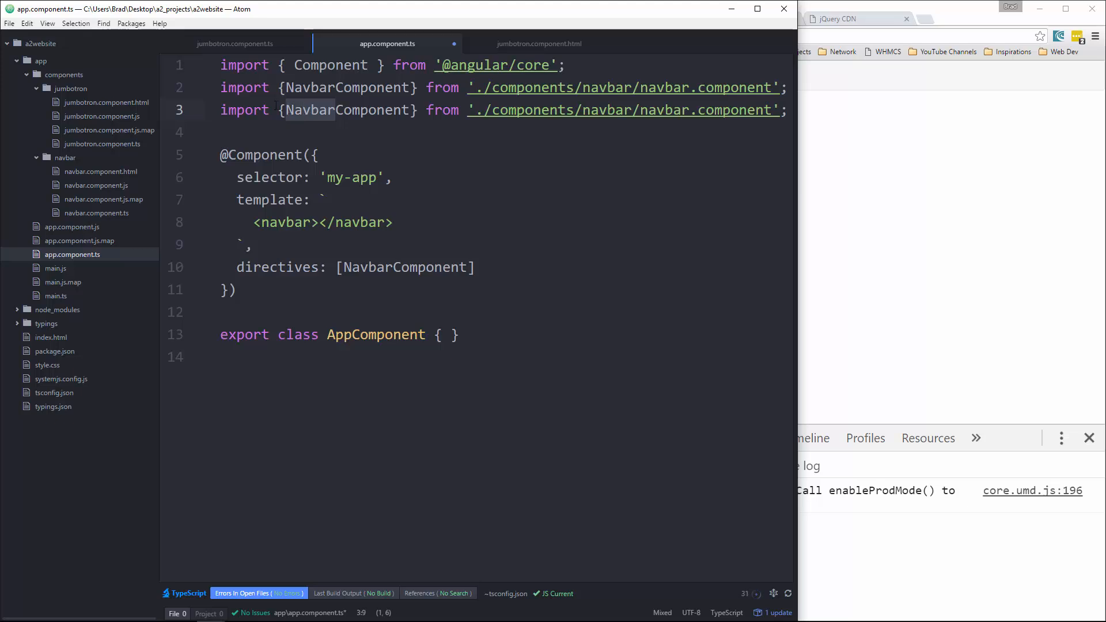
{"action": "type", "text": "Jumbotron"}
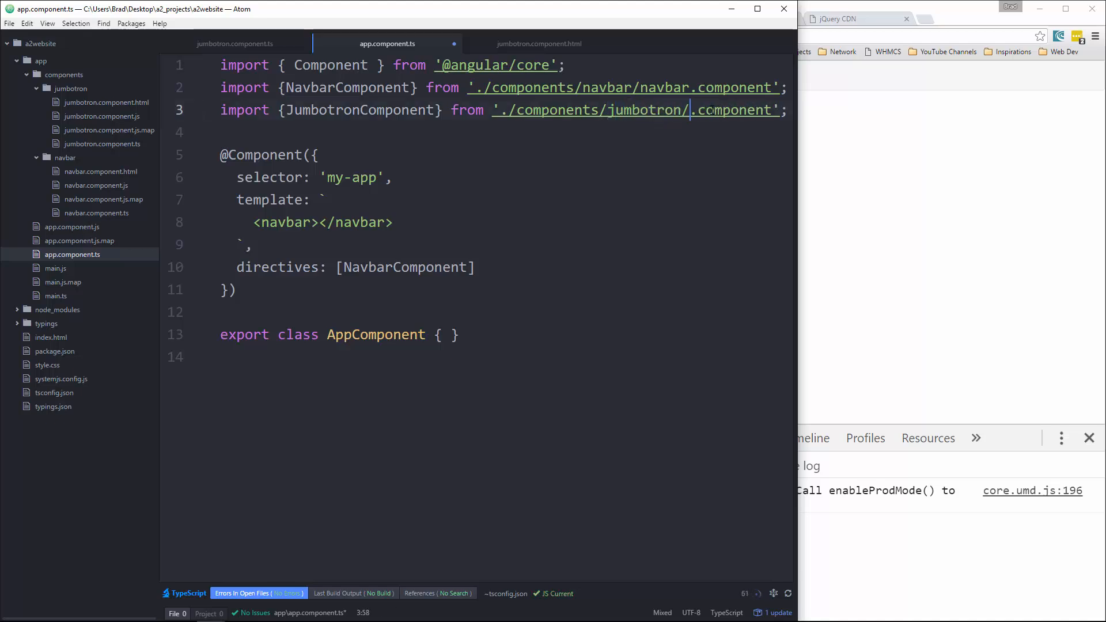
{"action": "type", "text": "jumbotron"}
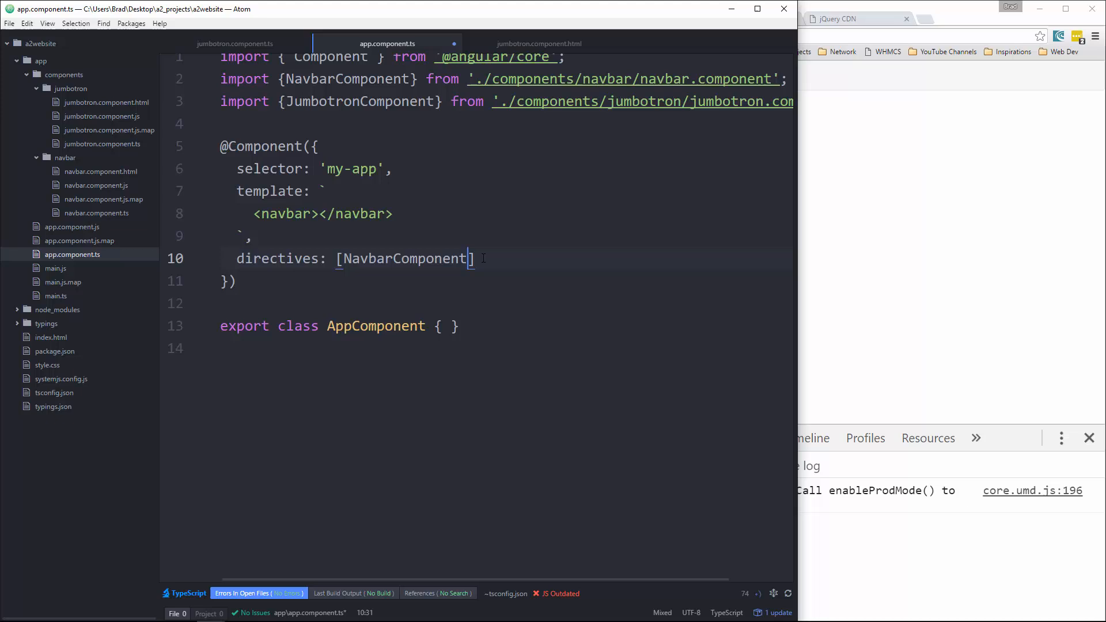
{"action": "type", "text": ", J"}
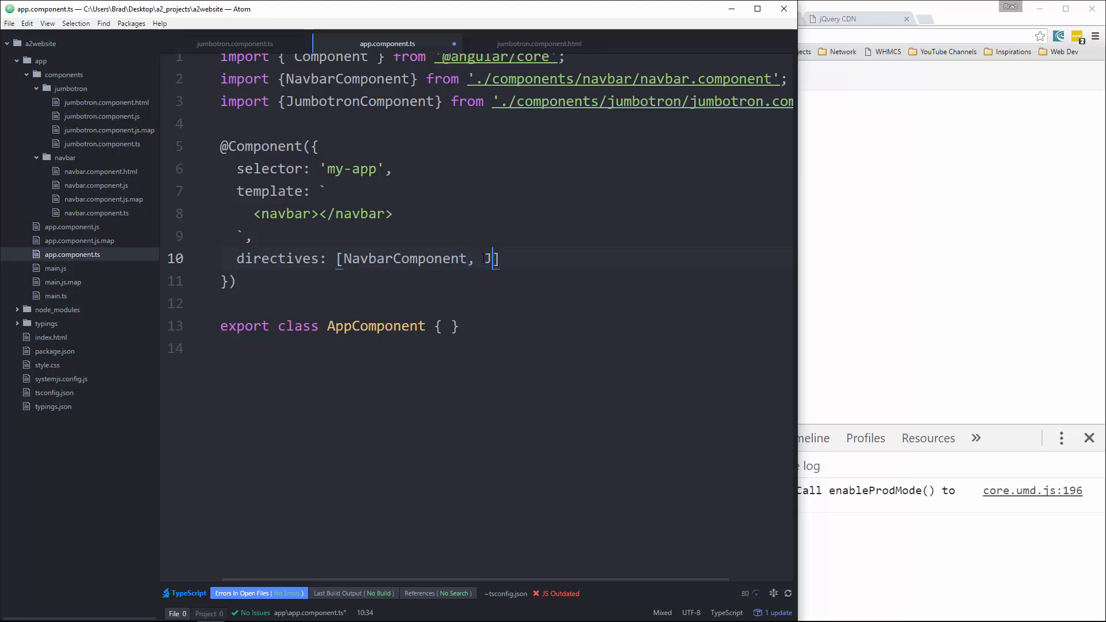
{"action": "type", "text": "umbotro"}
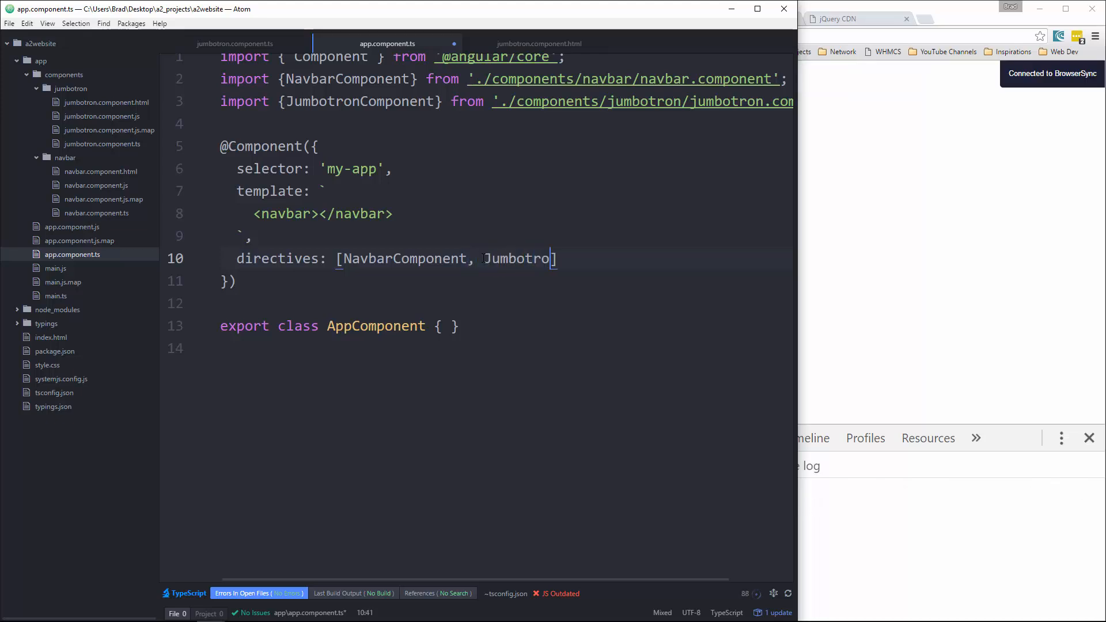
{"action": "type", "text": "nComponent"}
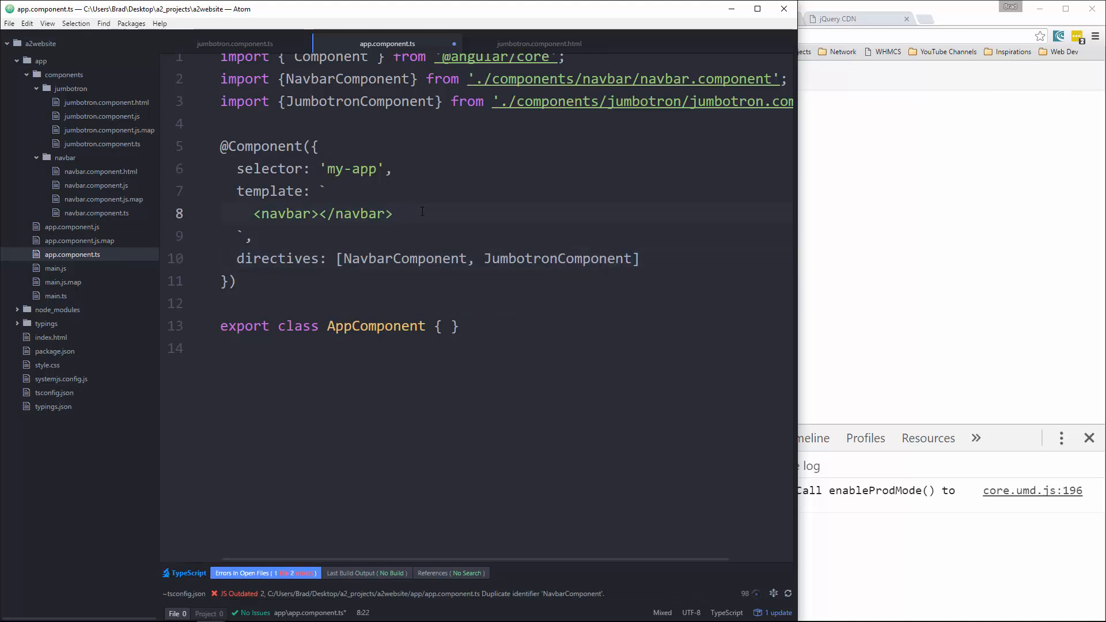
Add a <jumbotron></jumbotron> element below <navbar> in the app template.
{"action": "key", "text": "Enter"}
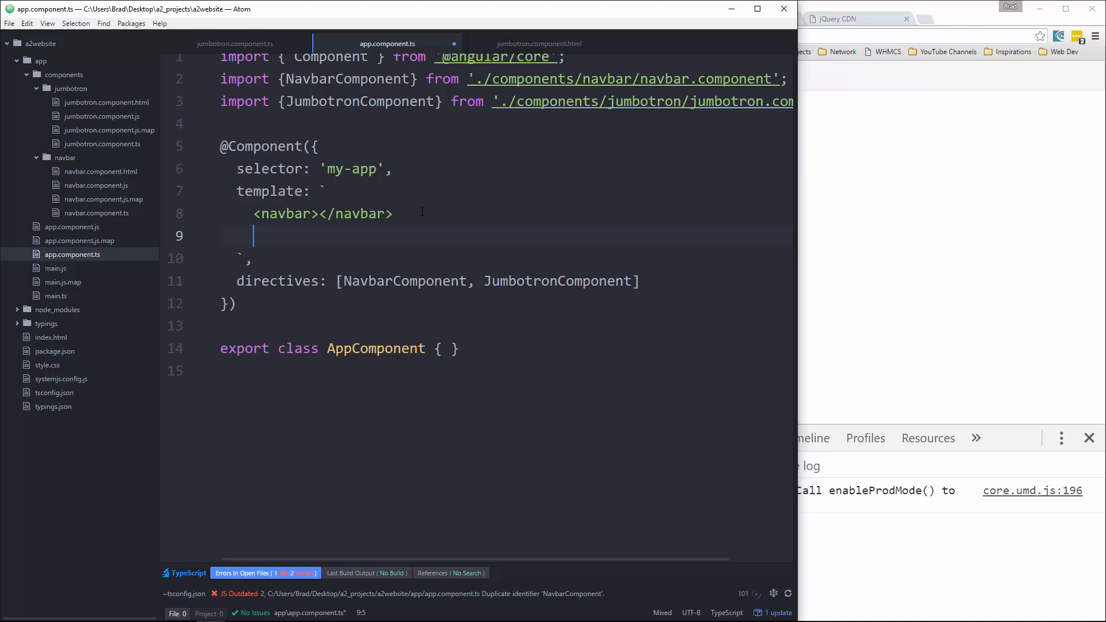
{"action": "type", "text": "<jum"}
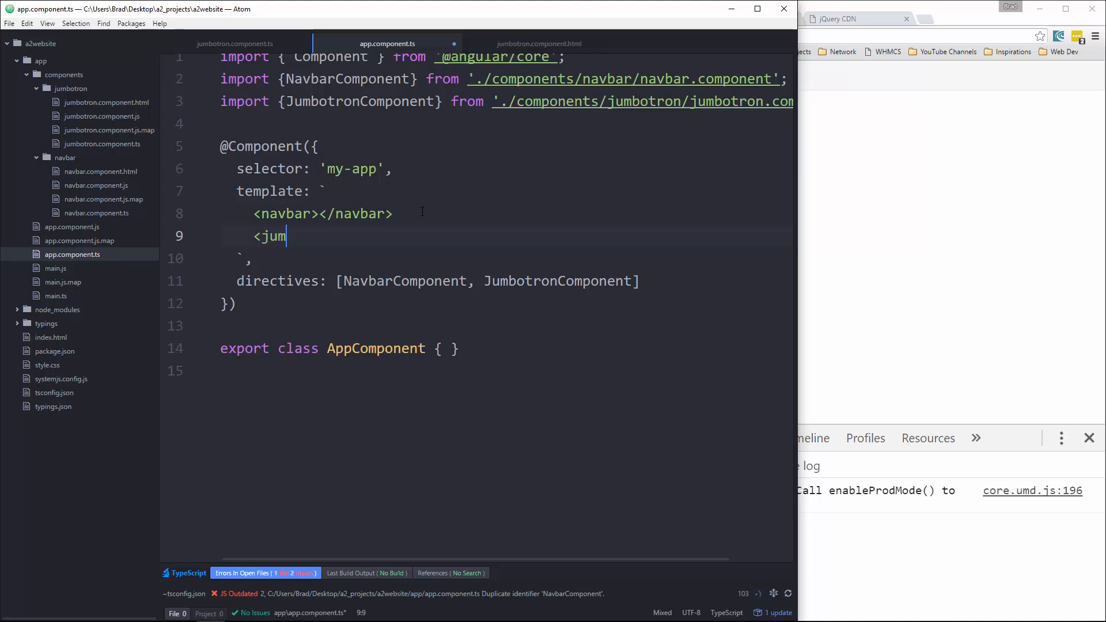
{"action": "type", "text": "botron>M"}
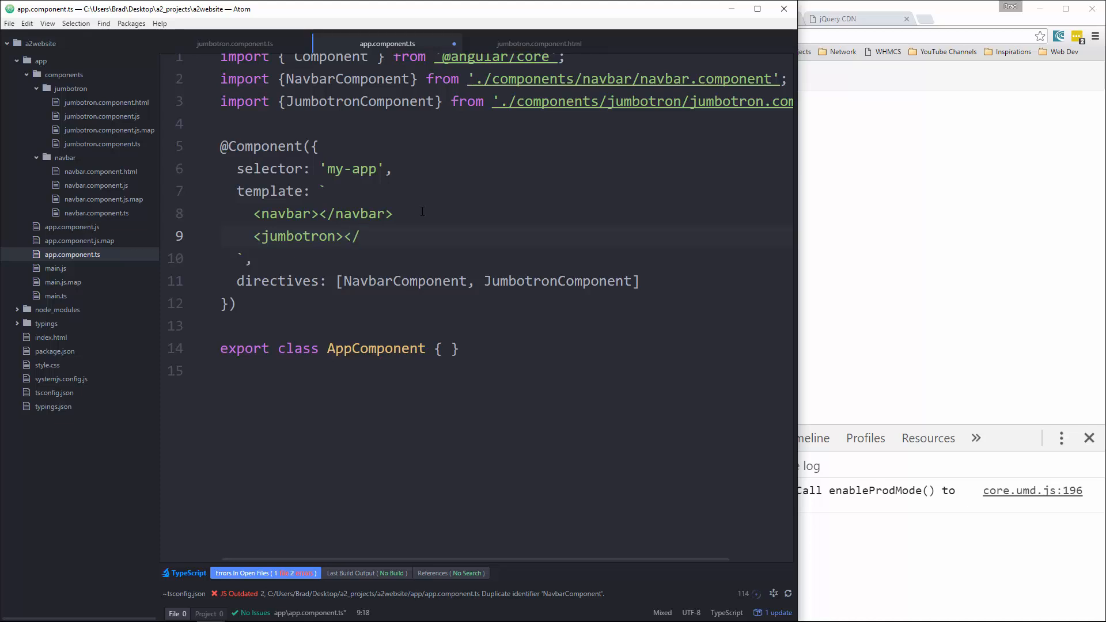
{"action": "type", "text": "jumbotron"}
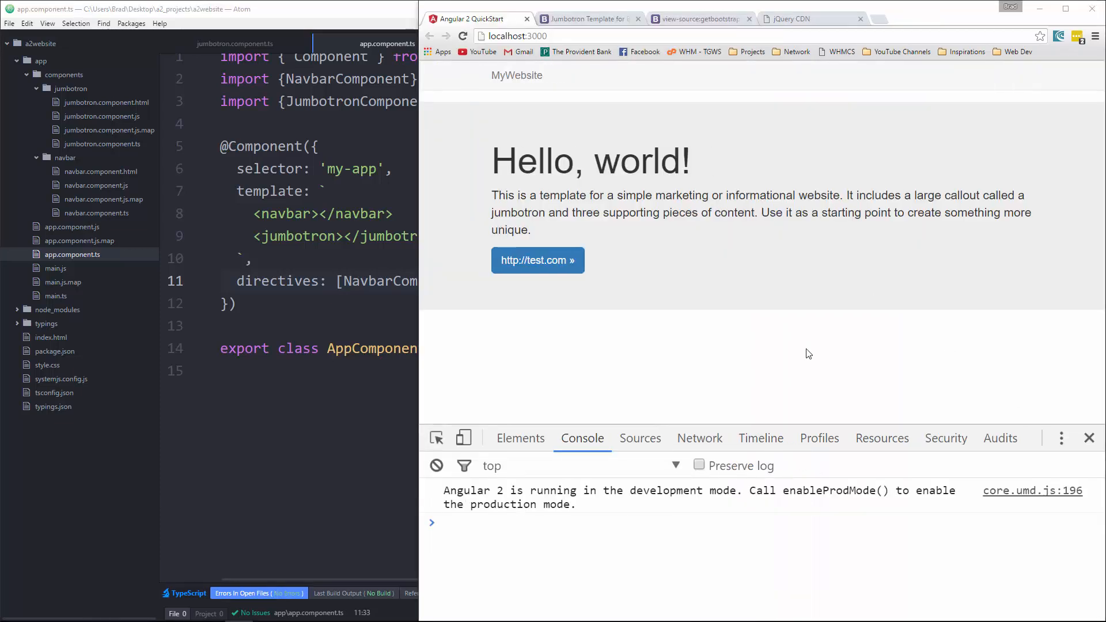
{"action": "mouse_move", "coordinate": [699, 305]}
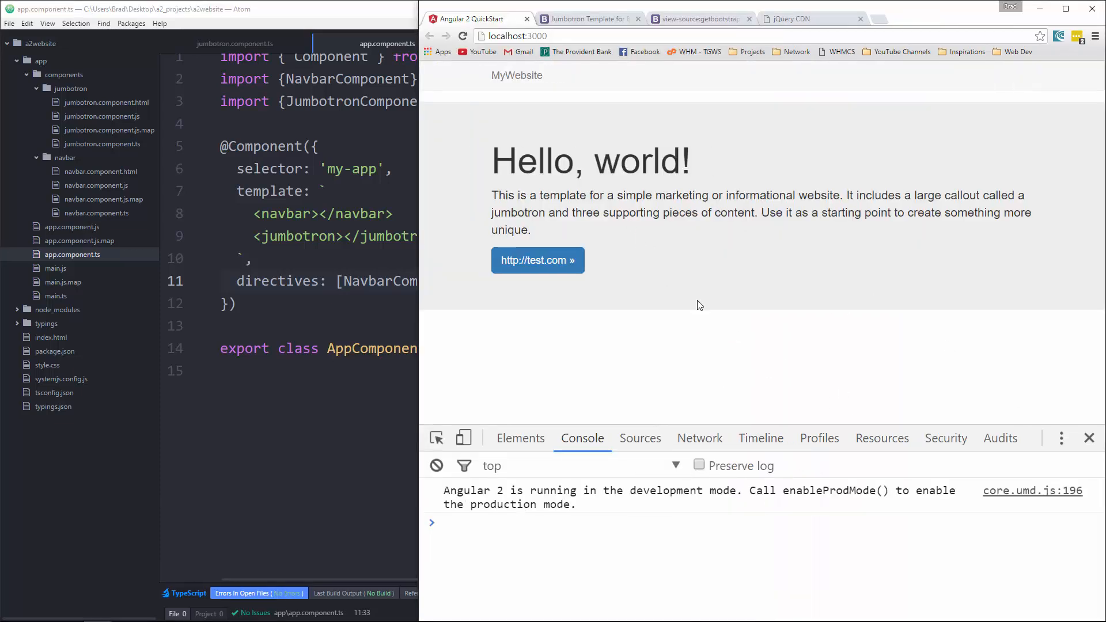
{"action": "mouse_move", "coordinate": [556, 100]}
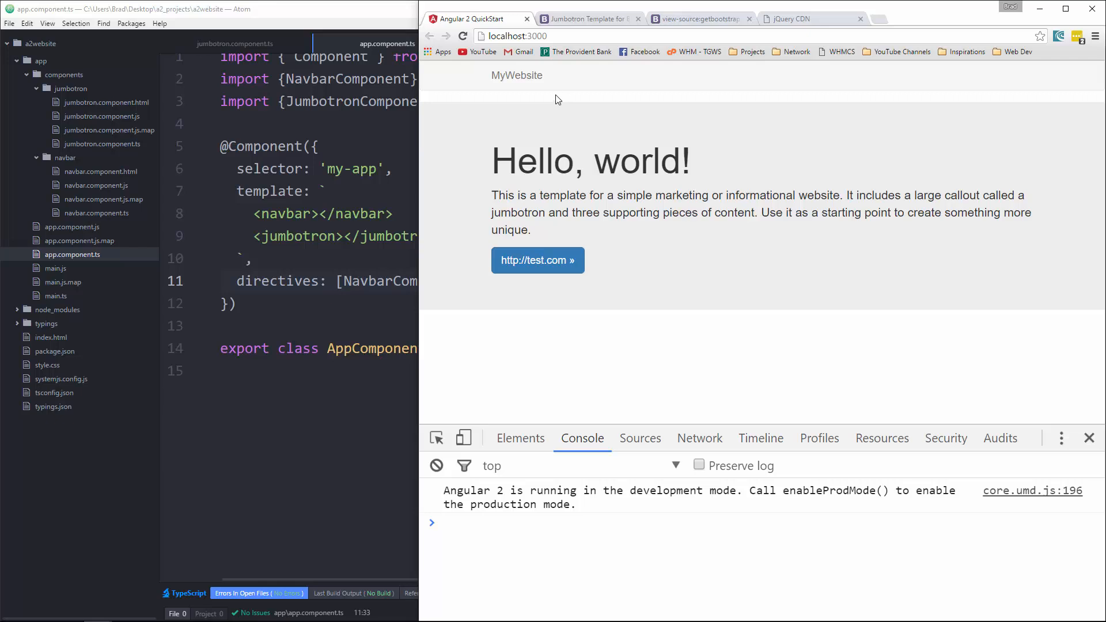
{"action": "mouse_move", "coordinate": [539, 91]}
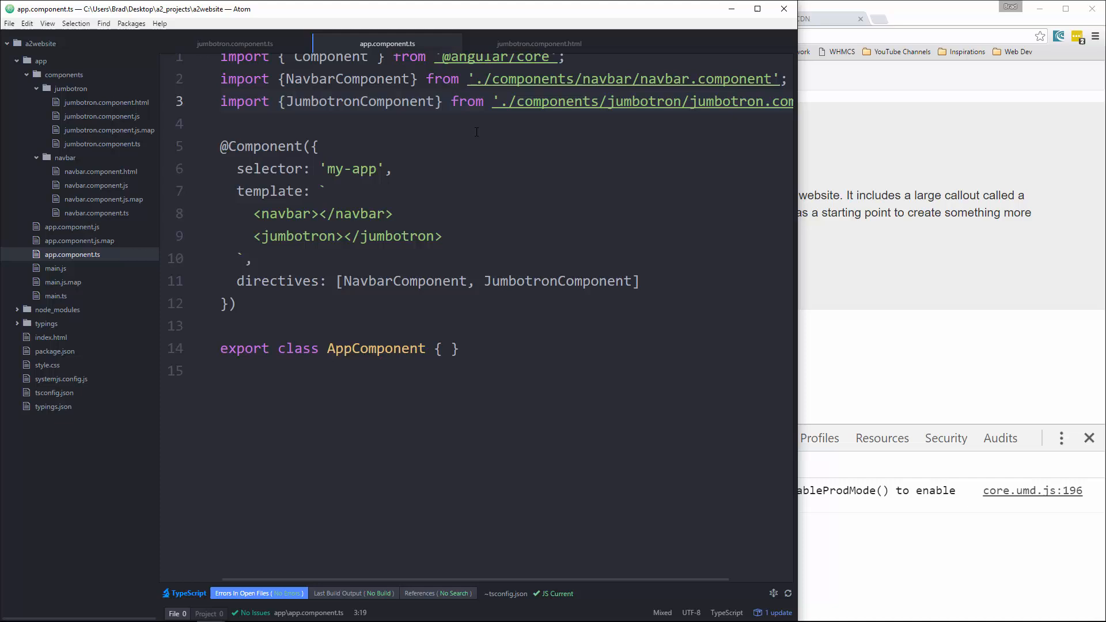
Confirm the navbar and Hello, world! jumbotron render, then open main.ts.
{"action": "left_click", "coordinate": [55, 296]}
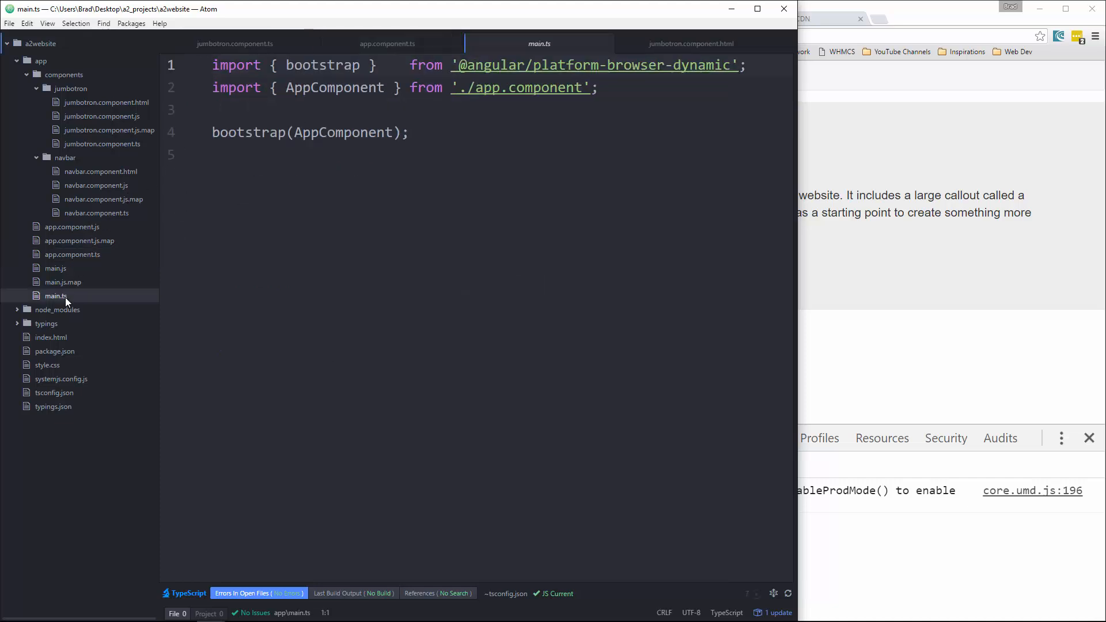
Add a .navbar { margin-bottom:0; } rule to style.css.
{"action": "left_click", "coordinate": [47, 364]}
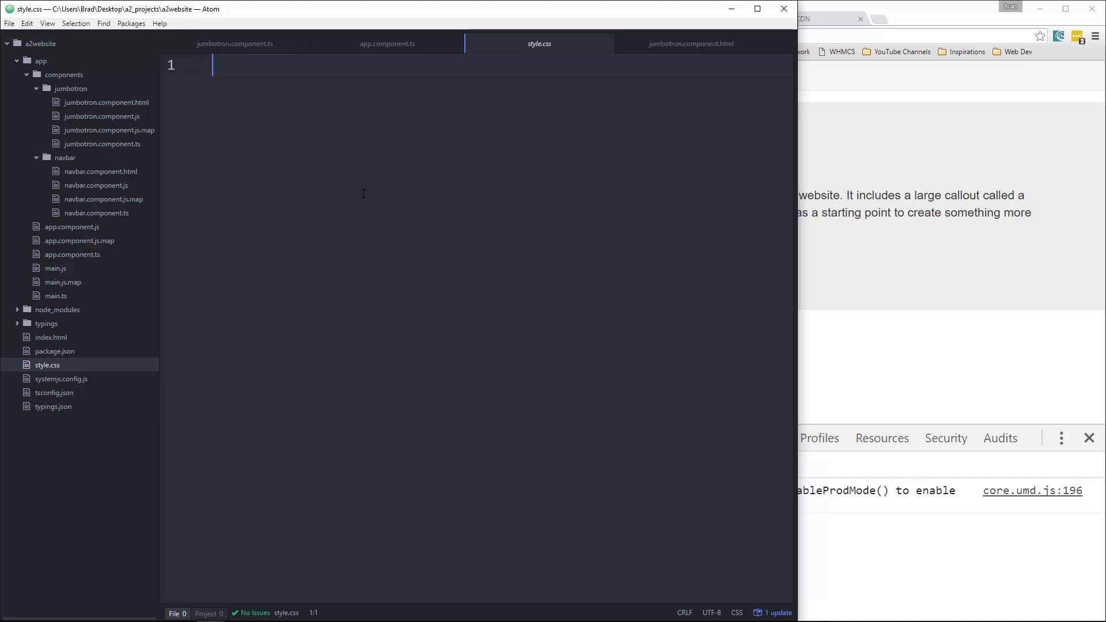
{"action": "type", "text": ".na"}
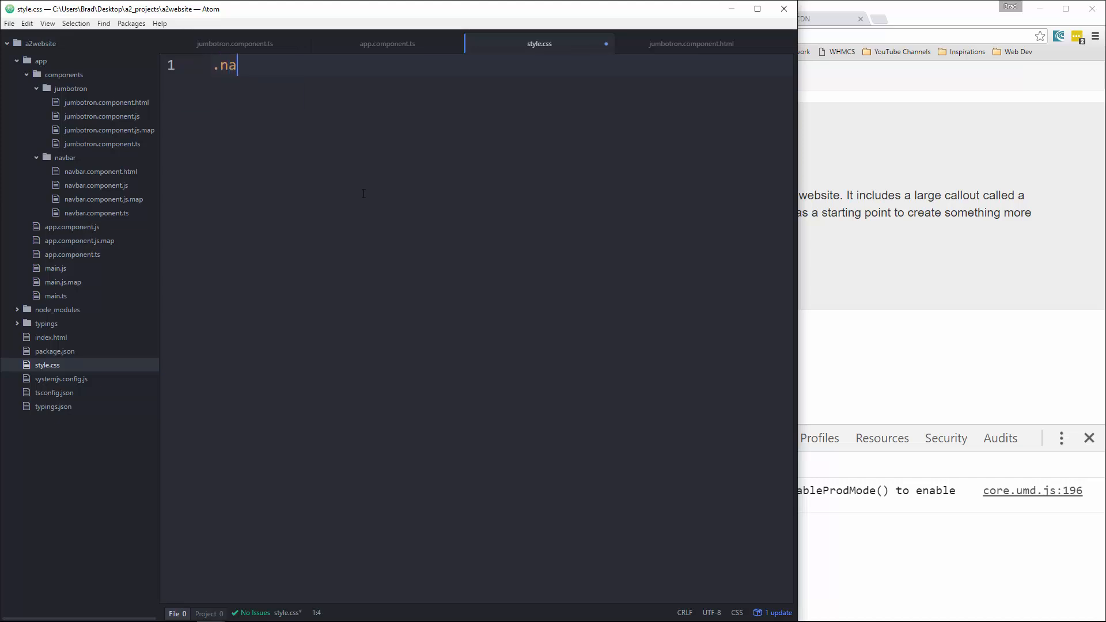
{"action": "type", "text": "vbar"}
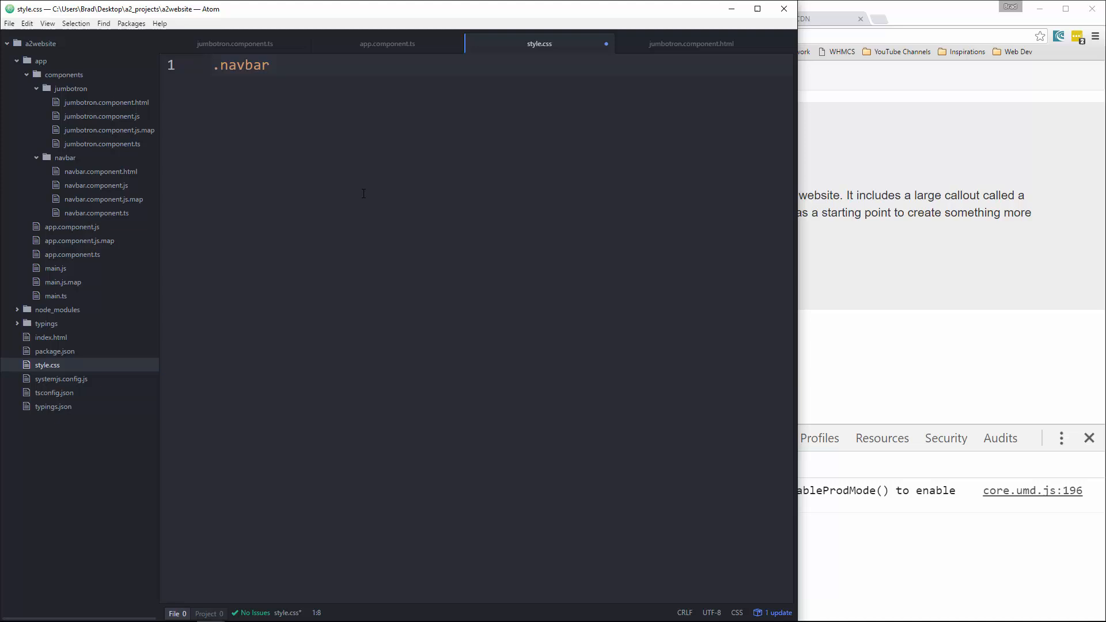
{"action": "type", "text": "{"}
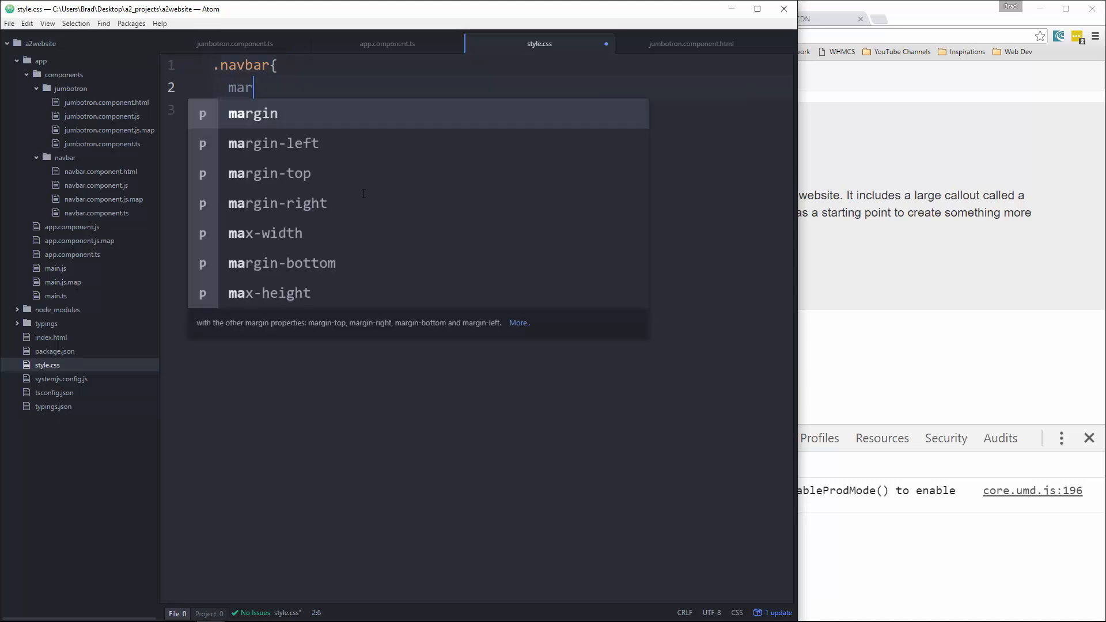
{"action": "left_click", "coordinate": [282, 263]}
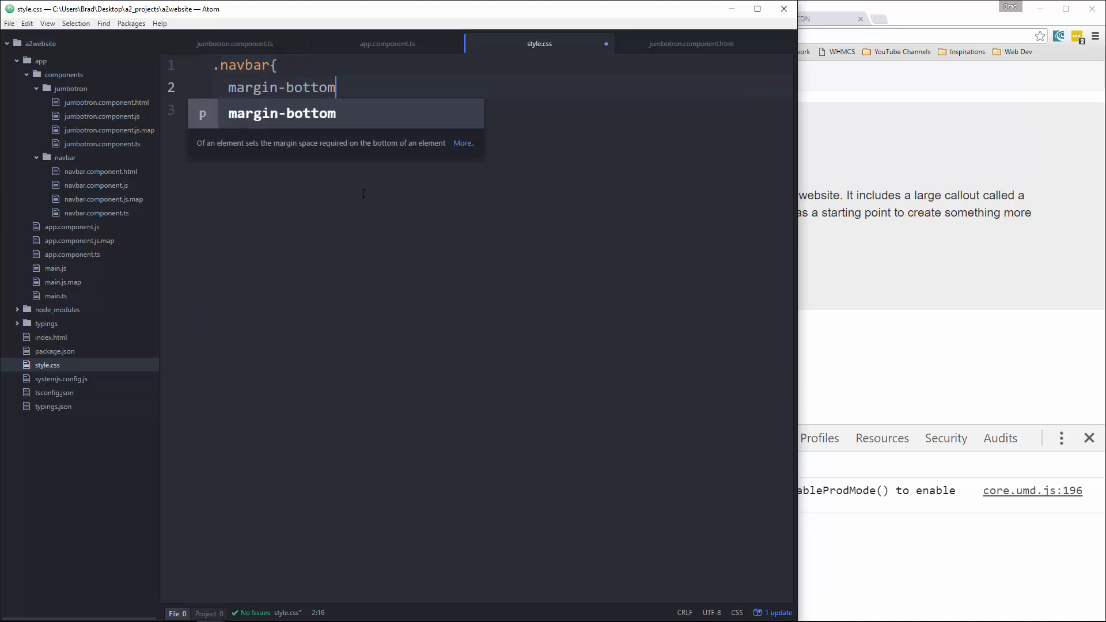
{"action": "type", "text": ":0;"}
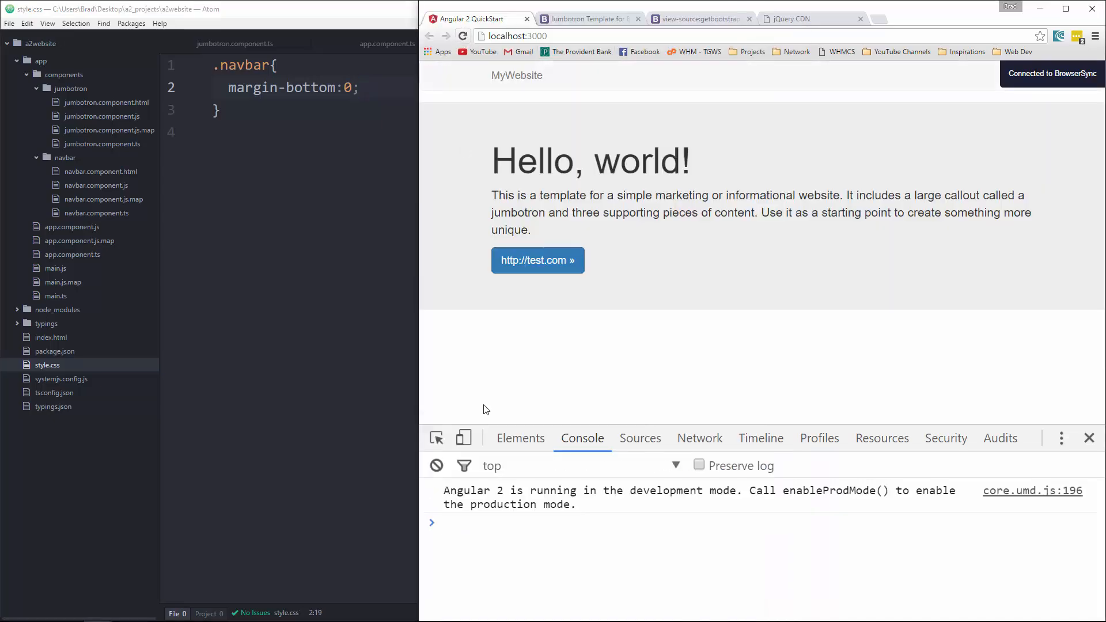
Inspect the navbar's margin-bottom rules, finding Bootstrap's 20px overriding style.css.
{"action": "left_click", "coordinate": [520, 438]}
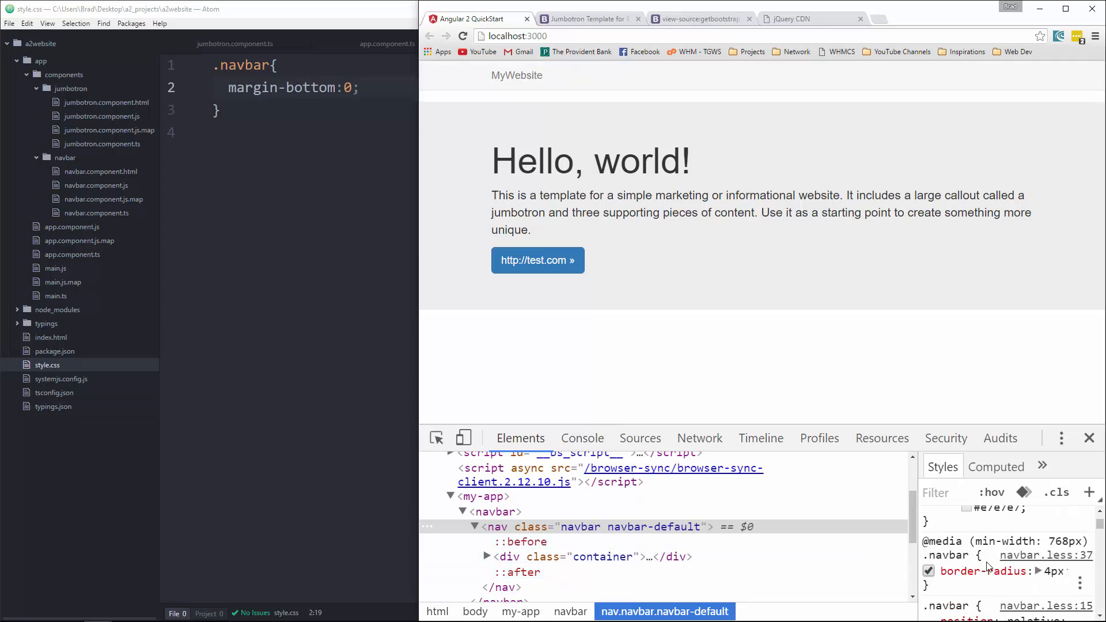
{"action": "scroll", "scroll_direction": "down", "scroll_amount": 3}
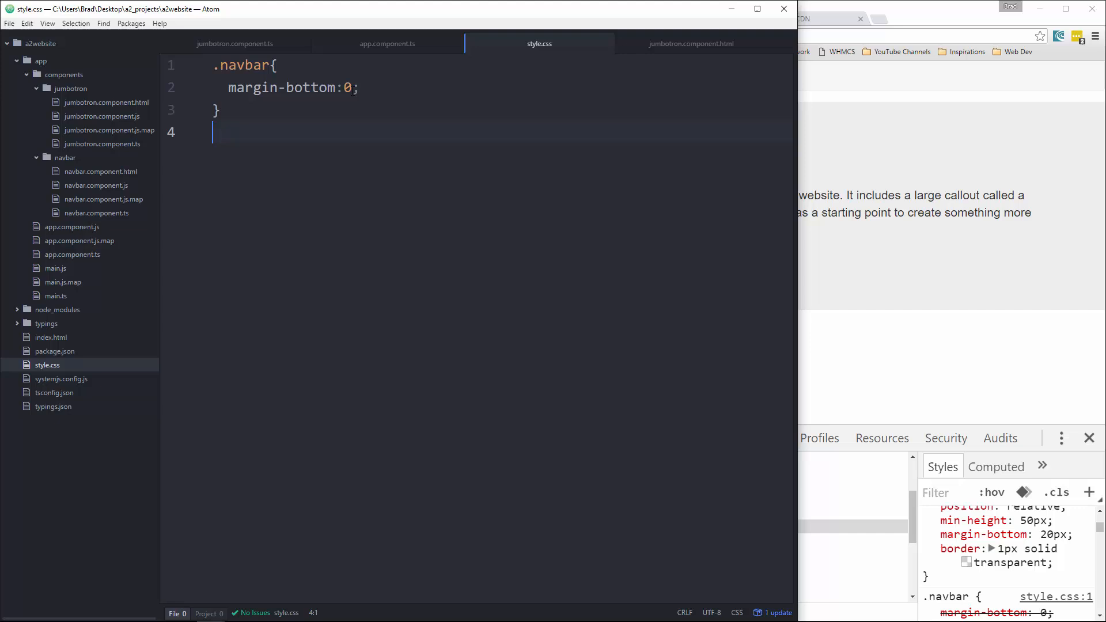
Change the .navbar rule in style.css to margin-bottom:0 !important.
{"action": "left_click", "coordinate": [354, 87]}
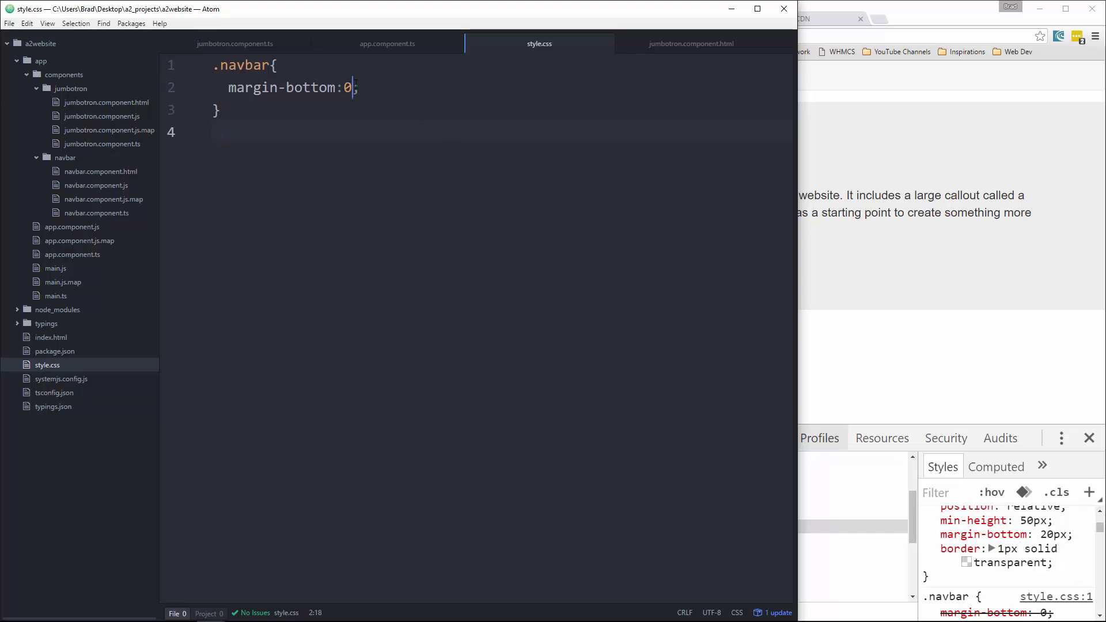
{"action": "type", "text": "!"}
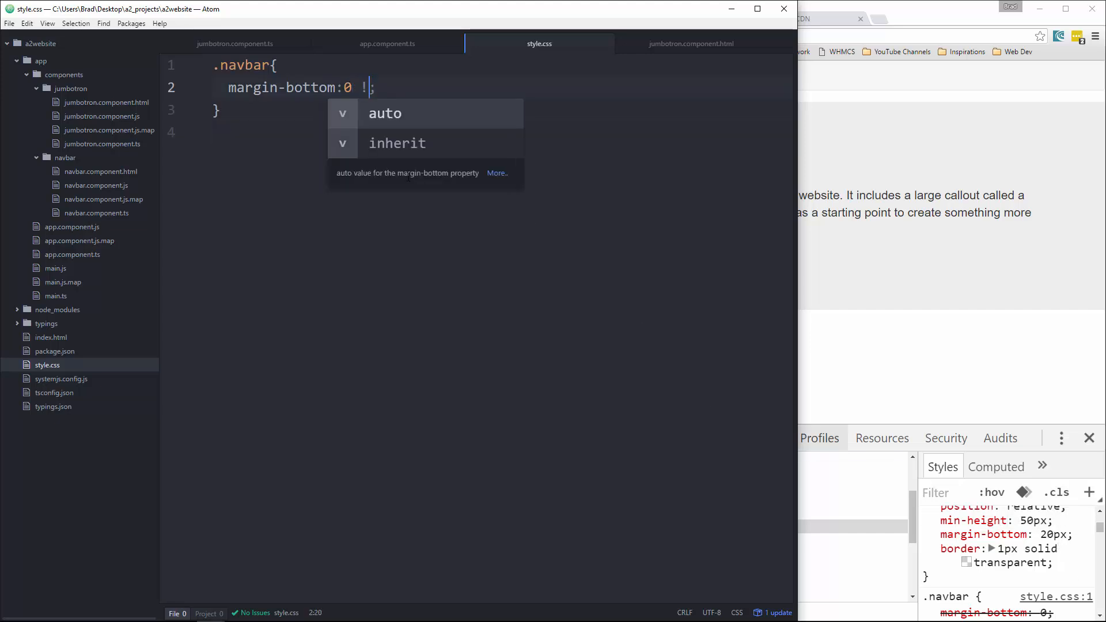
{"action": "type", "text": "important"}
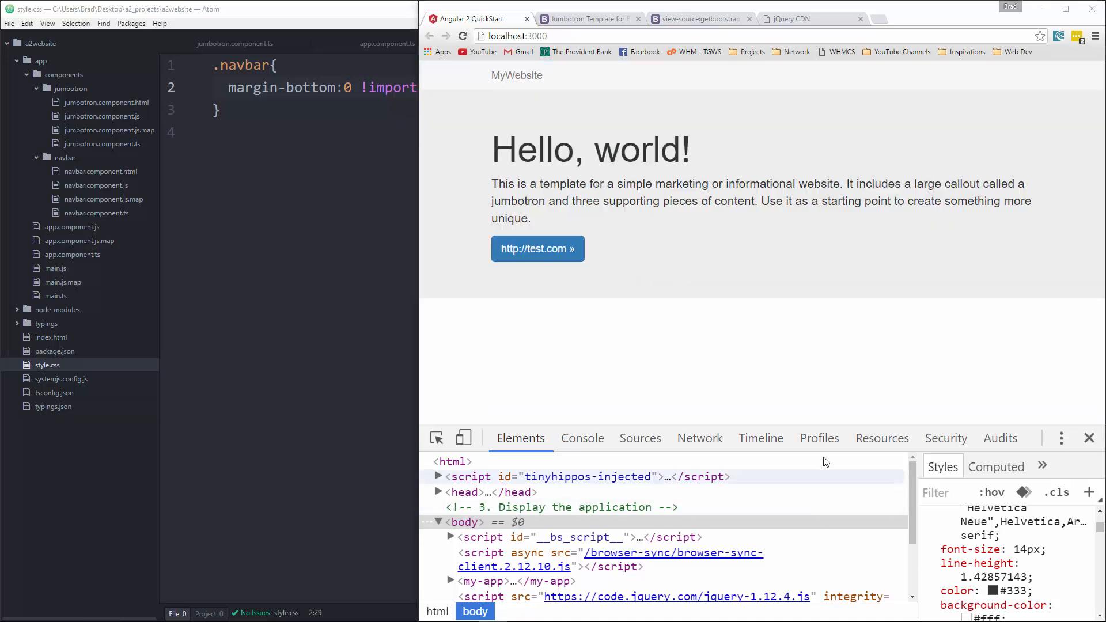
Check Chrome's console for errors, then bring up the components folder's context menu in Atom.
{"action": "left_click", "coordinate": [582, 438]}
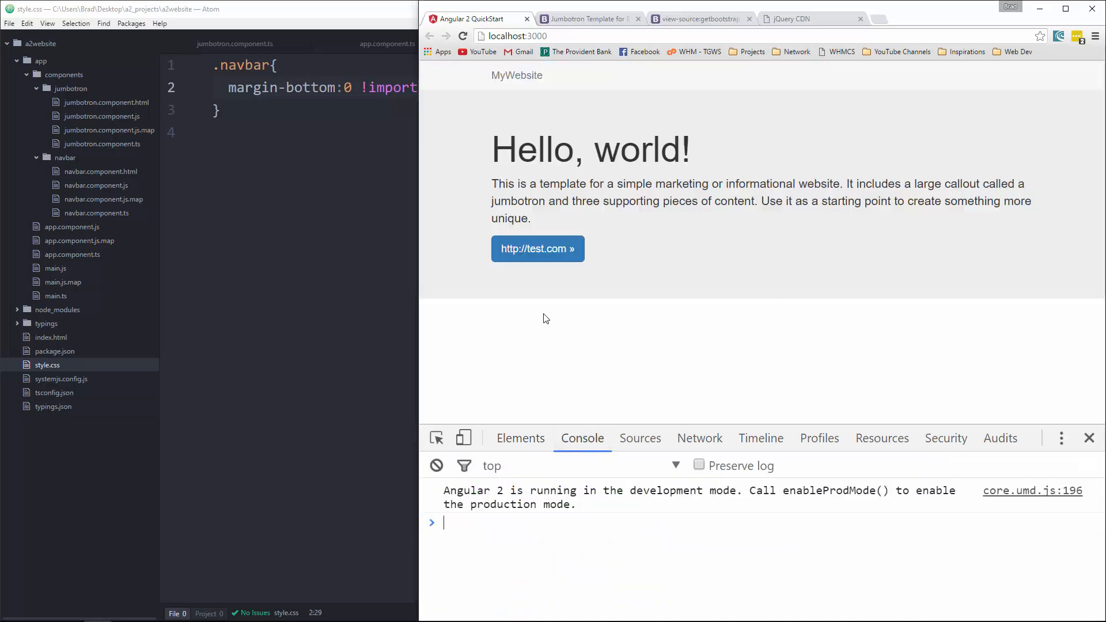
{"action": "mouse_move", "coordinate": [647, 419]}
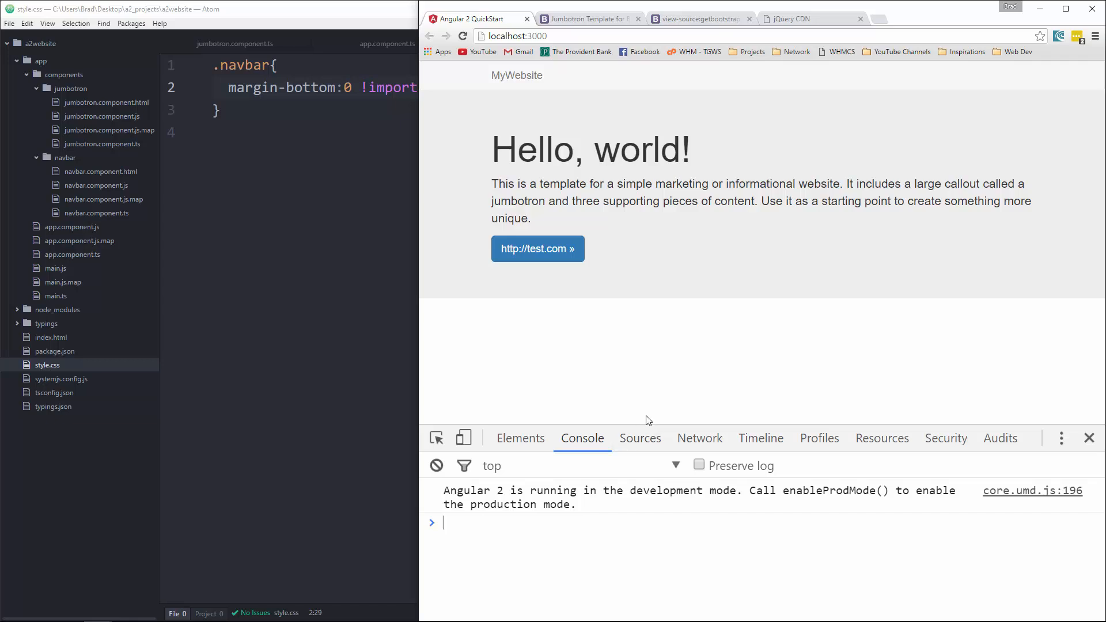
{"action": "mouse_move", "coordinate": [649, 395]}
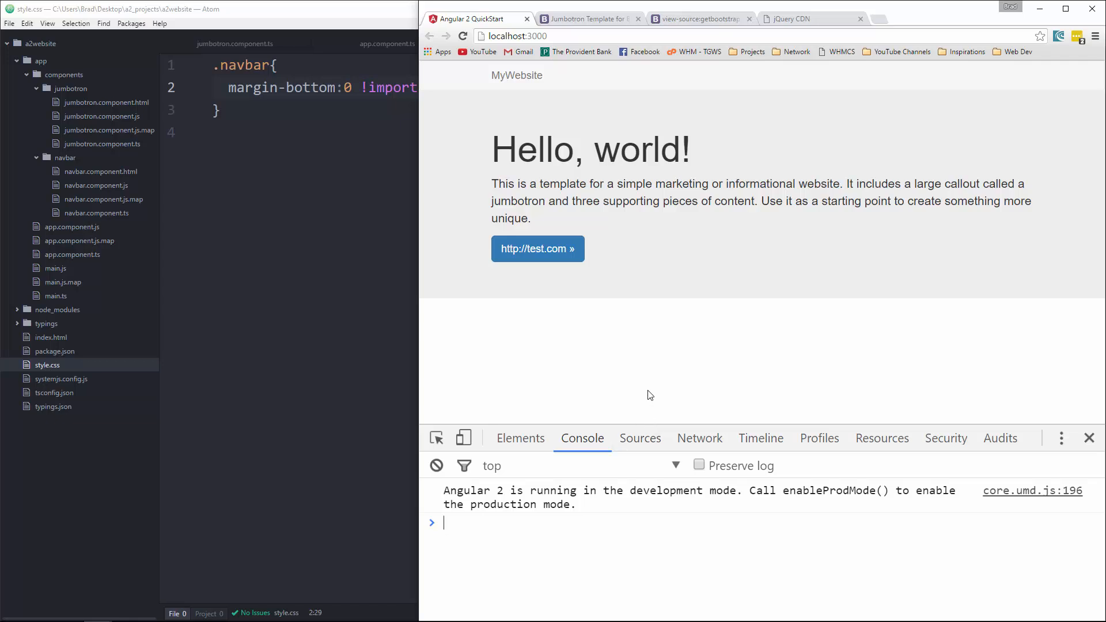
{"action": "mouse_move", "coordinate": [664, 407]}
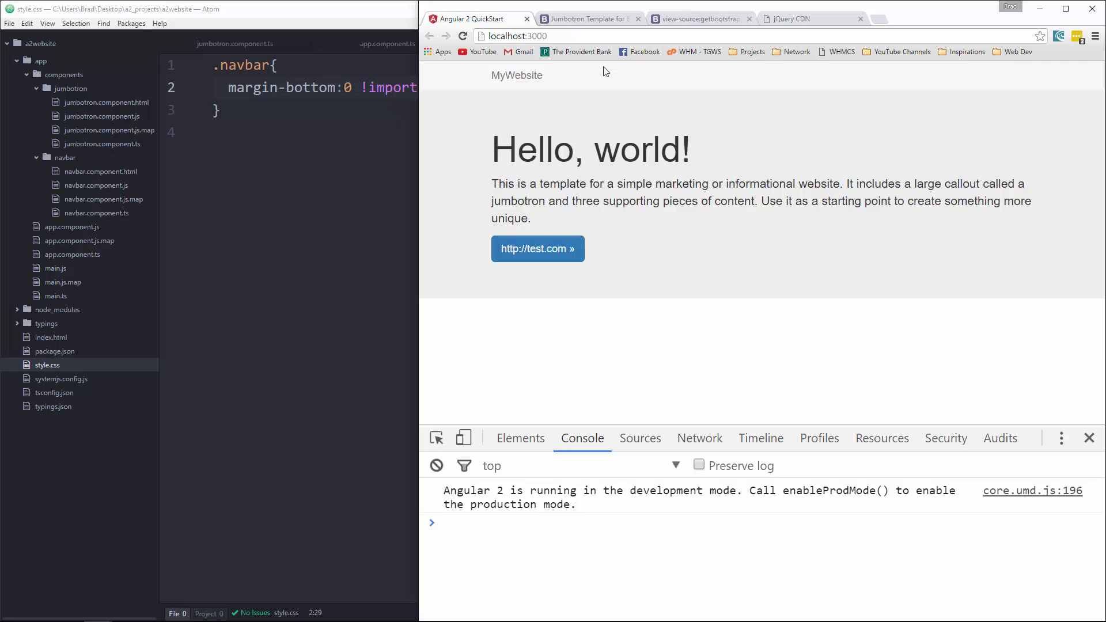
{"action": "mouse_move", "coordinate": [751, 397]}
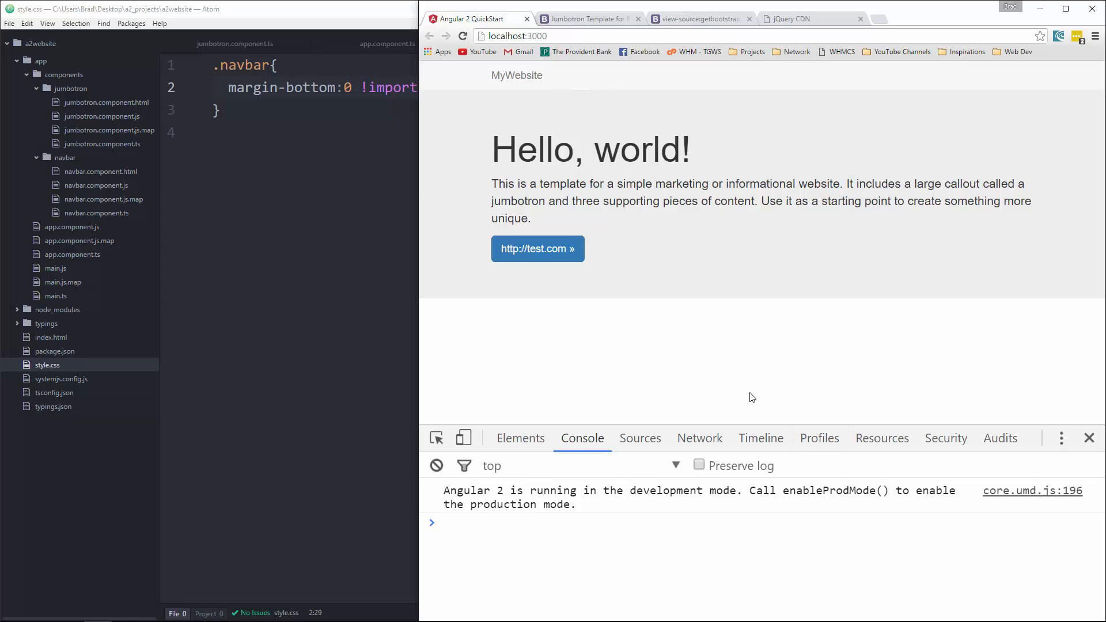
{"action": "mouse_move", "coordinate": [752, 388]}
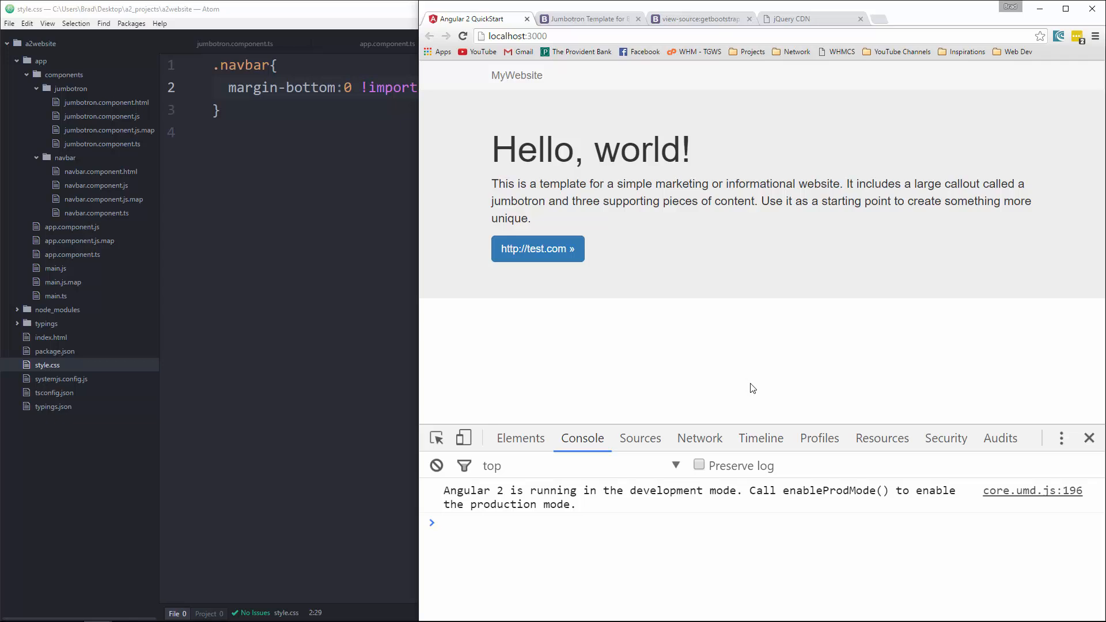
{"action": "mouse_move", "coordinate": [635, 331]}
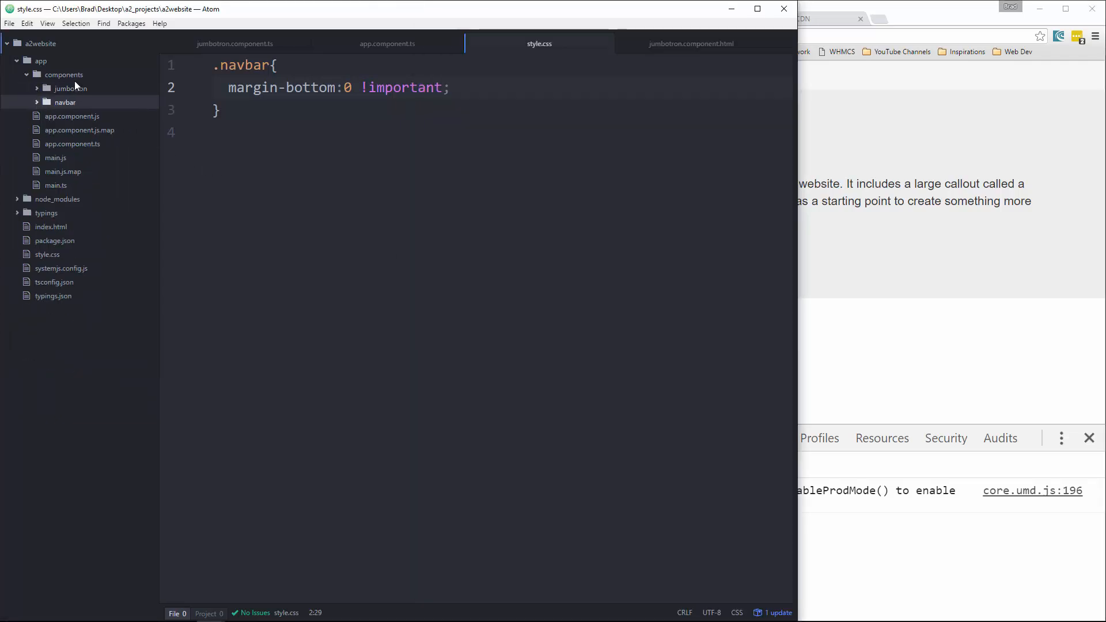
{"action": "right_click", "coordinate": [64, 74]}
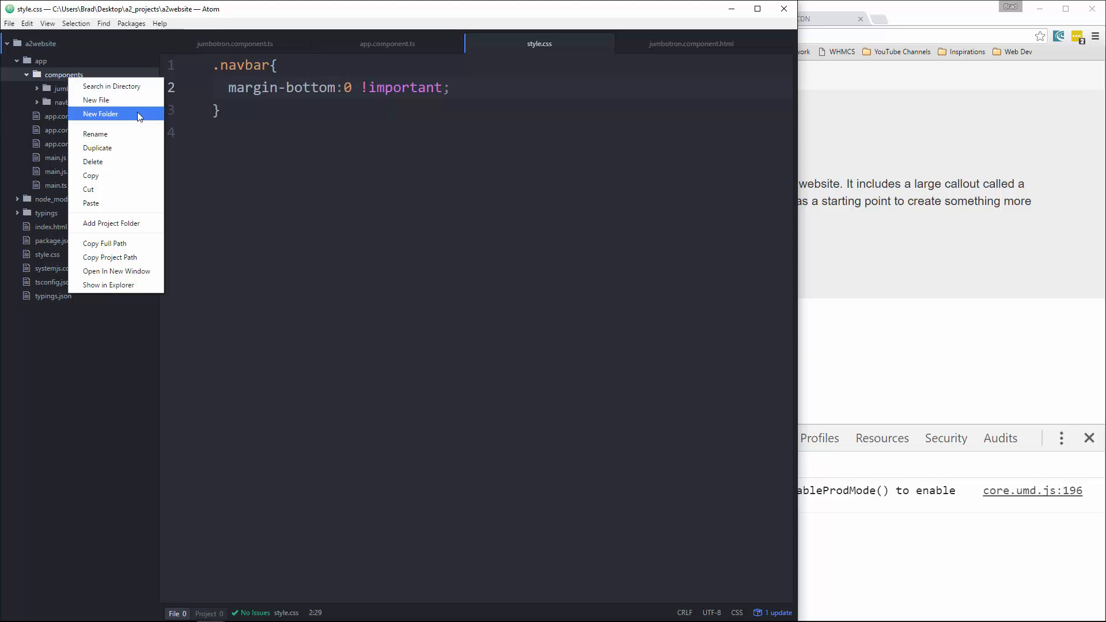
Add a new folder app\components\pages in the project tree.
{"action": "left_click", "coordinate": [100, 113]}
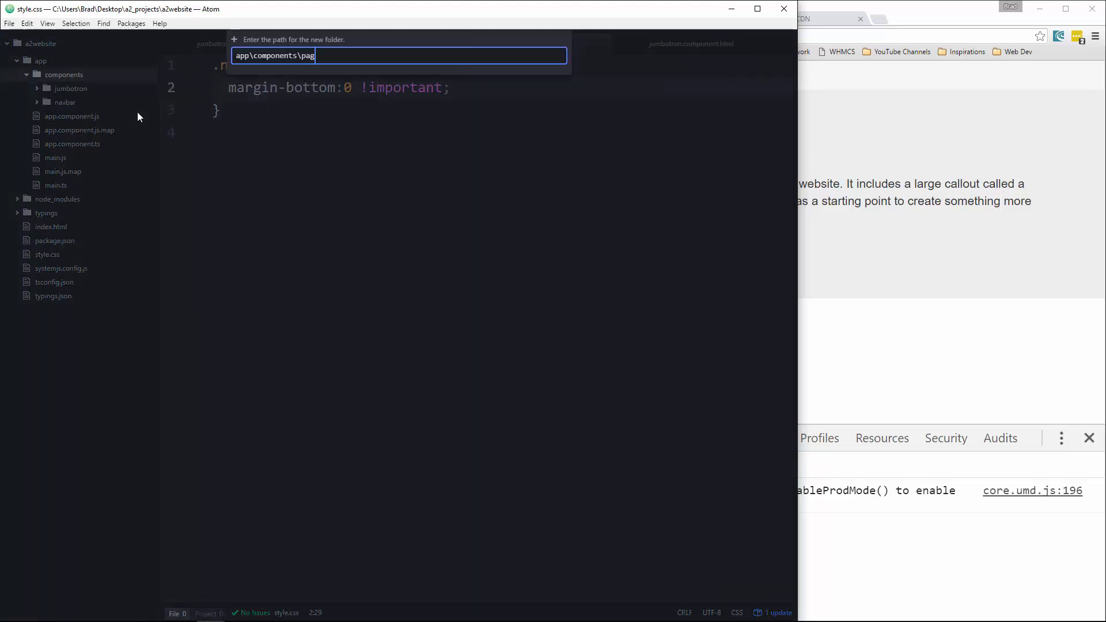
{"action": "key", "text": "Enter"}
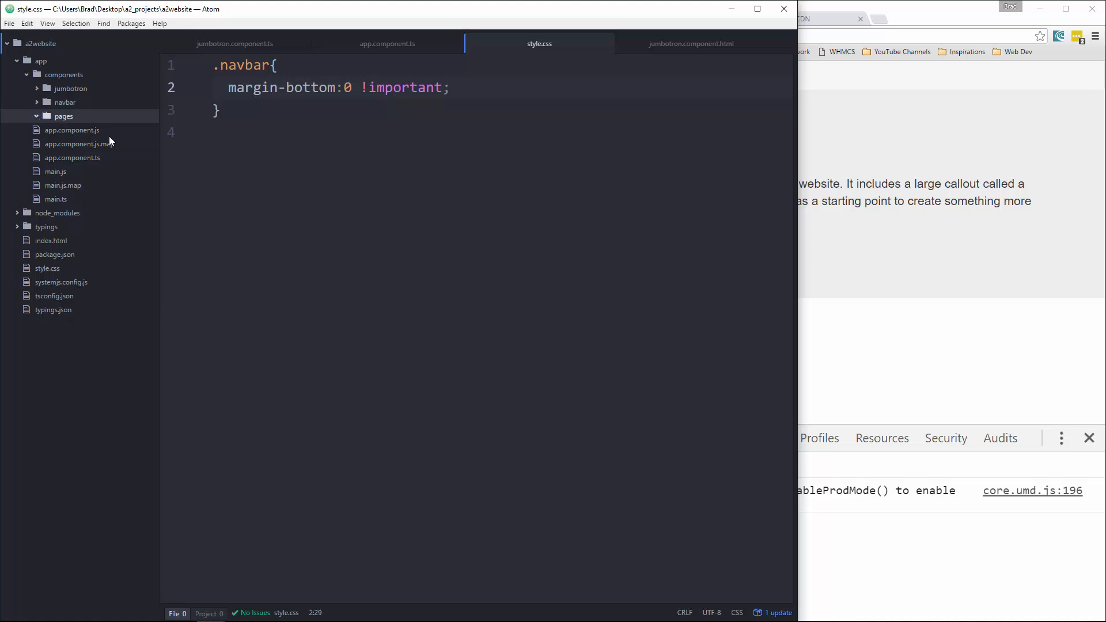
{"action": "mouse_move", "coordinate": [80, 134]}
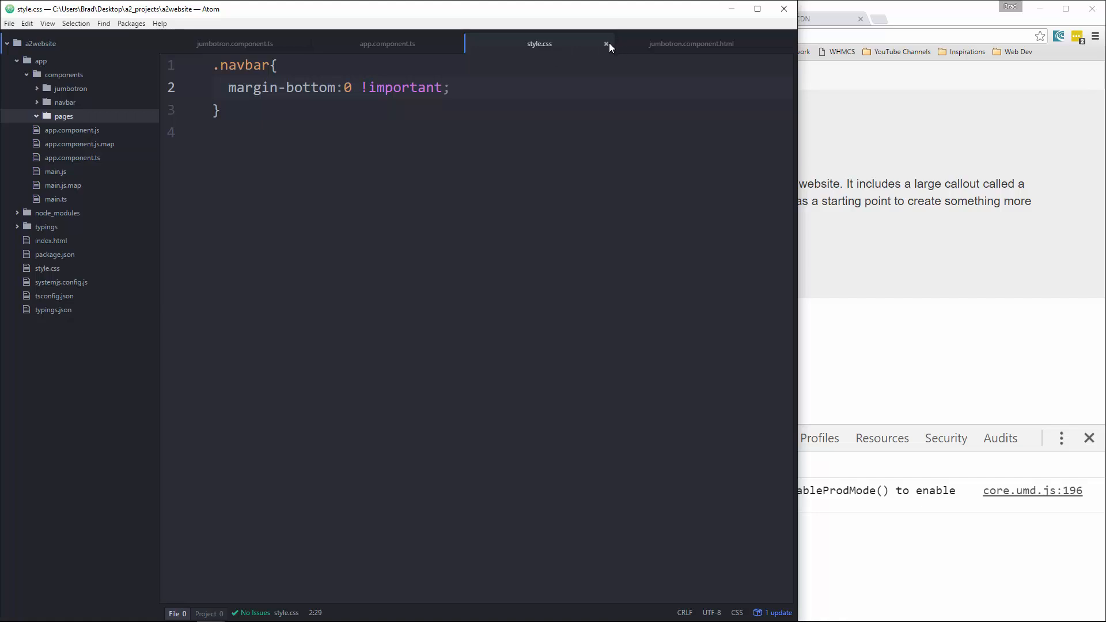
Close style.css and create home.component.ts and home.component.html in the pages folder.
{"action": "left_click", "coordinate": [605, 44]}
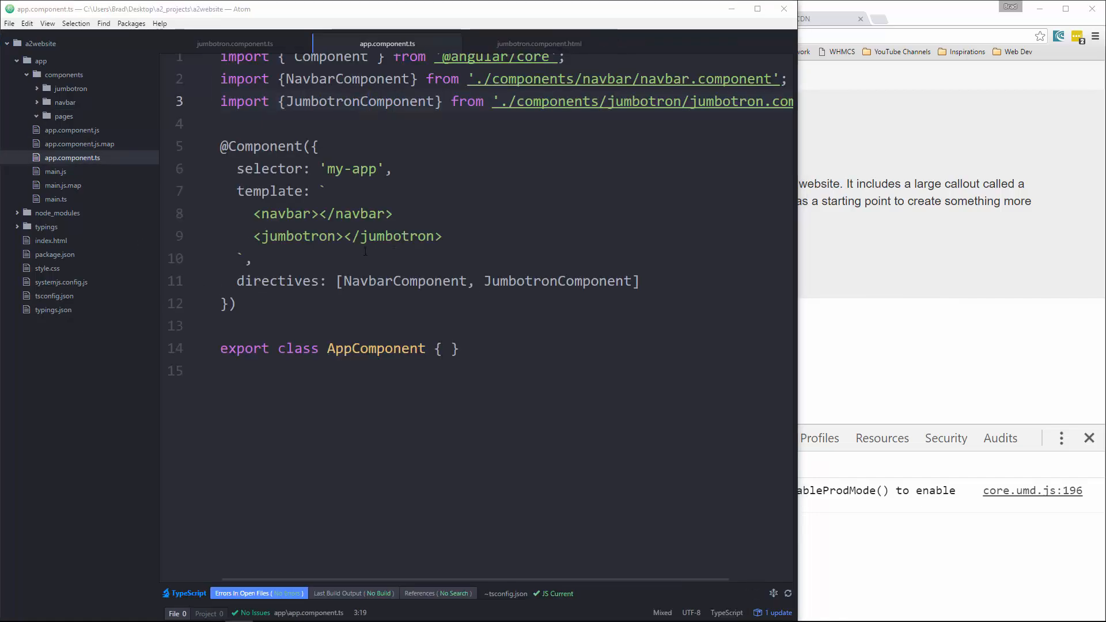
{"action": "left_click", "coordinate": [37, 116]}
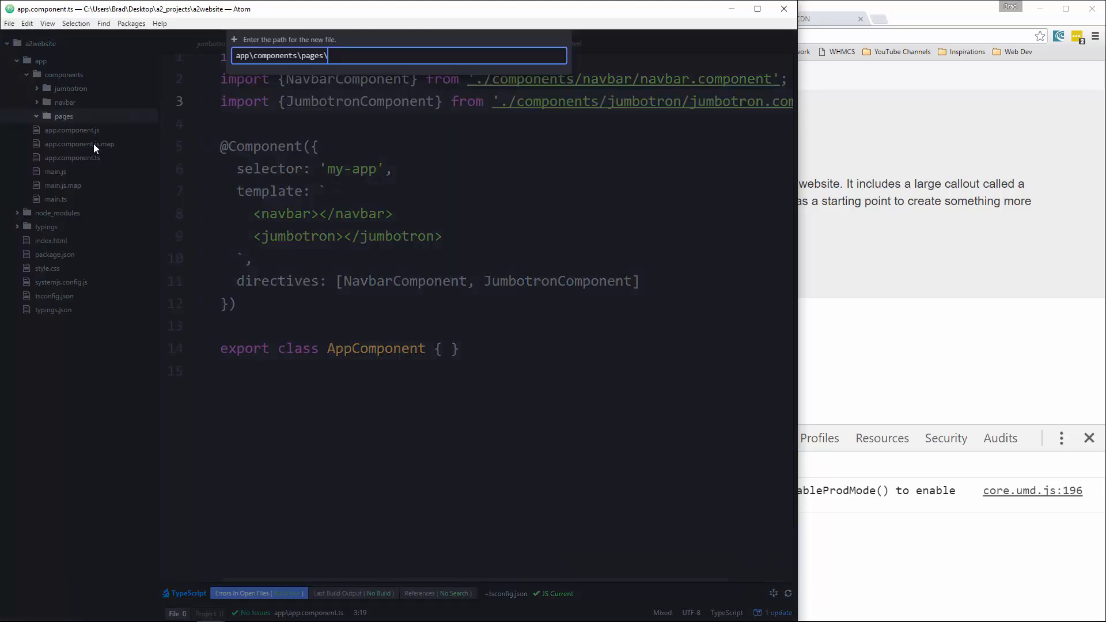
{"action": "type", "text": "home.component."}
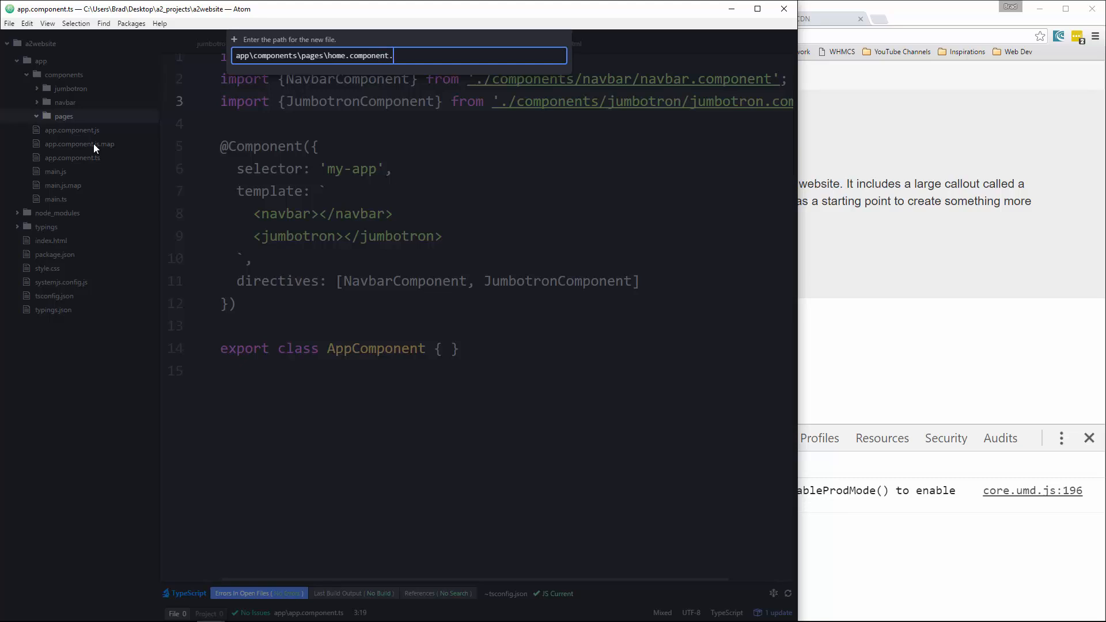
{"action": "key", "text": "Enter"}
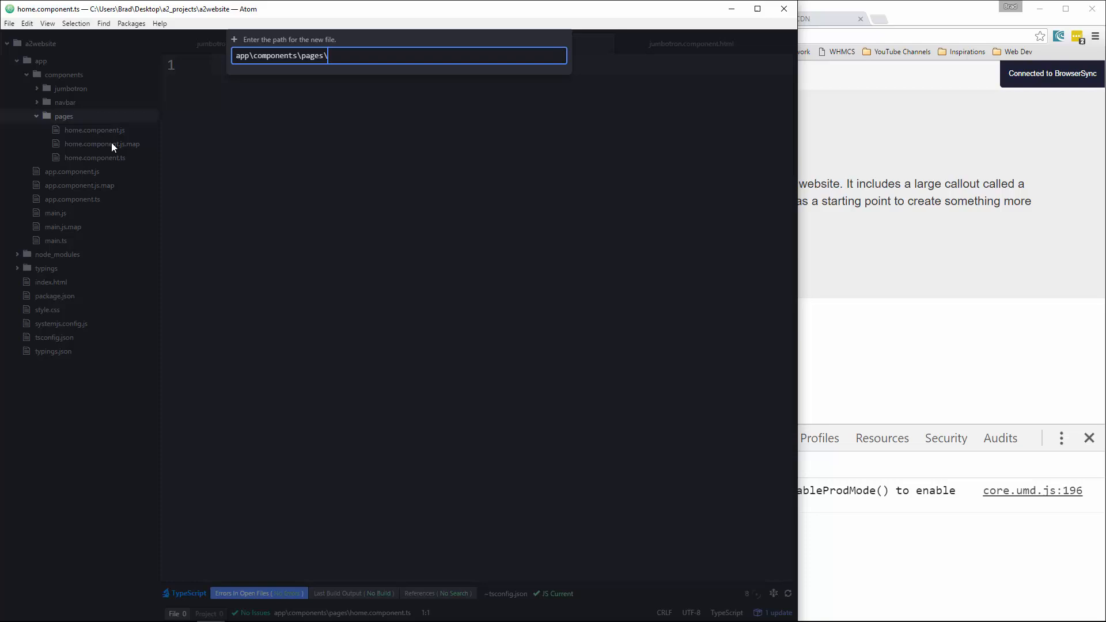
{"action": "type", "text": "home."}
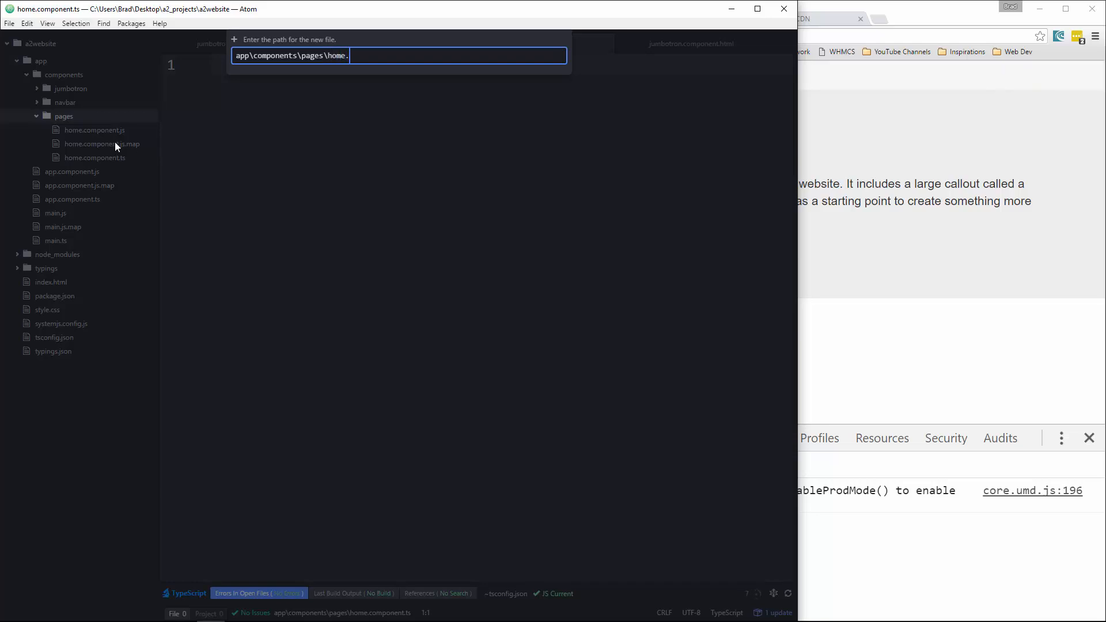
{"action": "type", "text": "component.ht"}
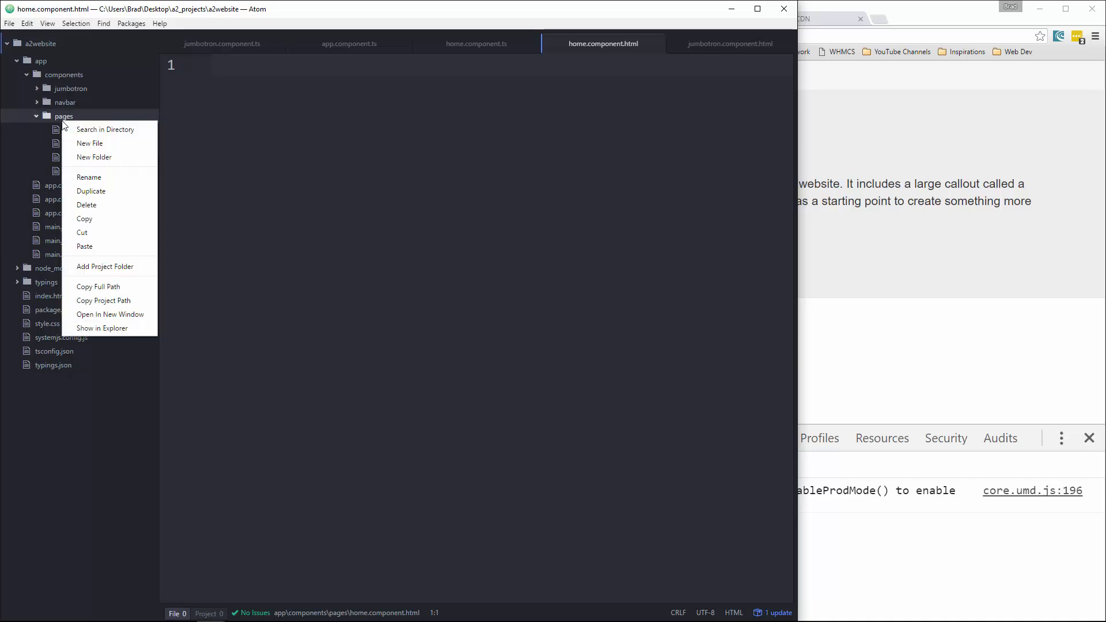
Create about.component.ts and about.component.html in pages, then open home.component.ts.
{"action": "left_click", "coordinate": [90, 144]}
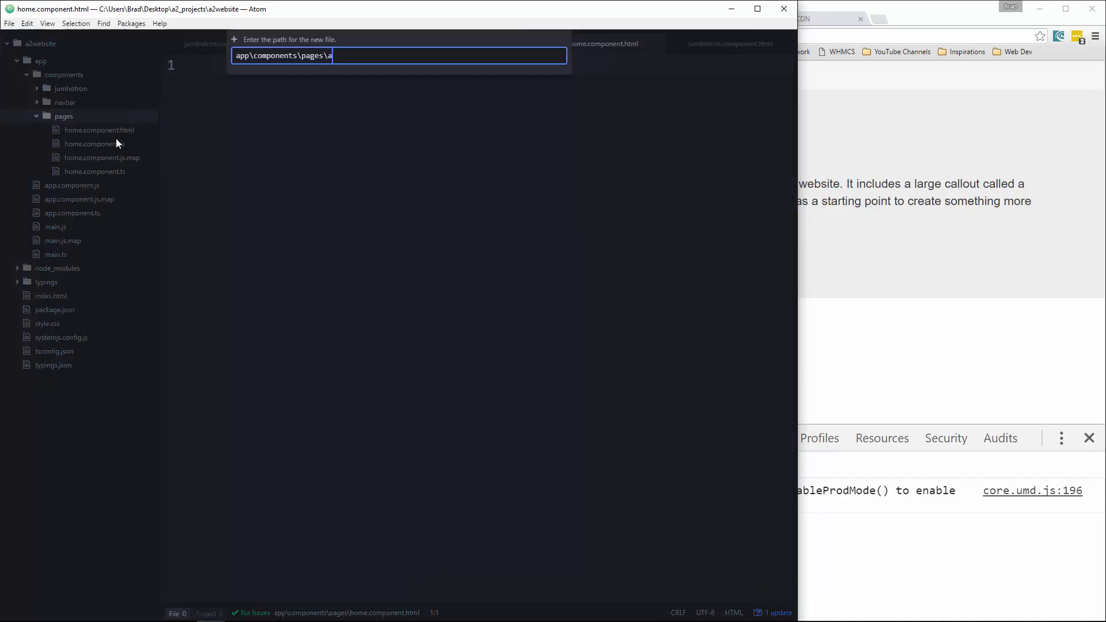
{"action": "type", "text": "bout.compo"}
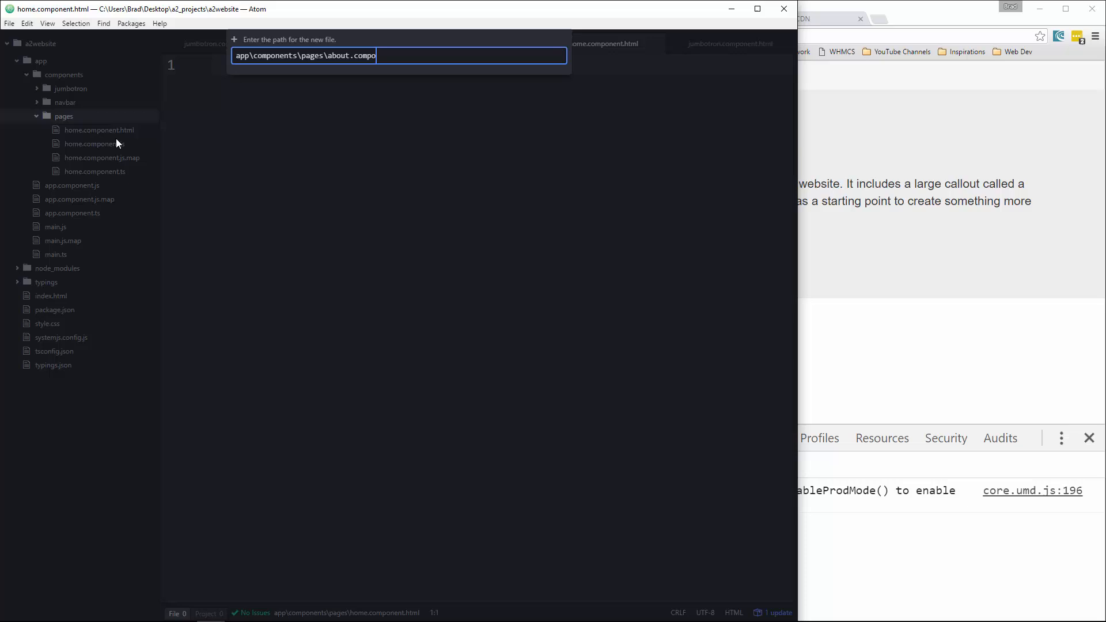
{"action": "key", "text": "Enter"}
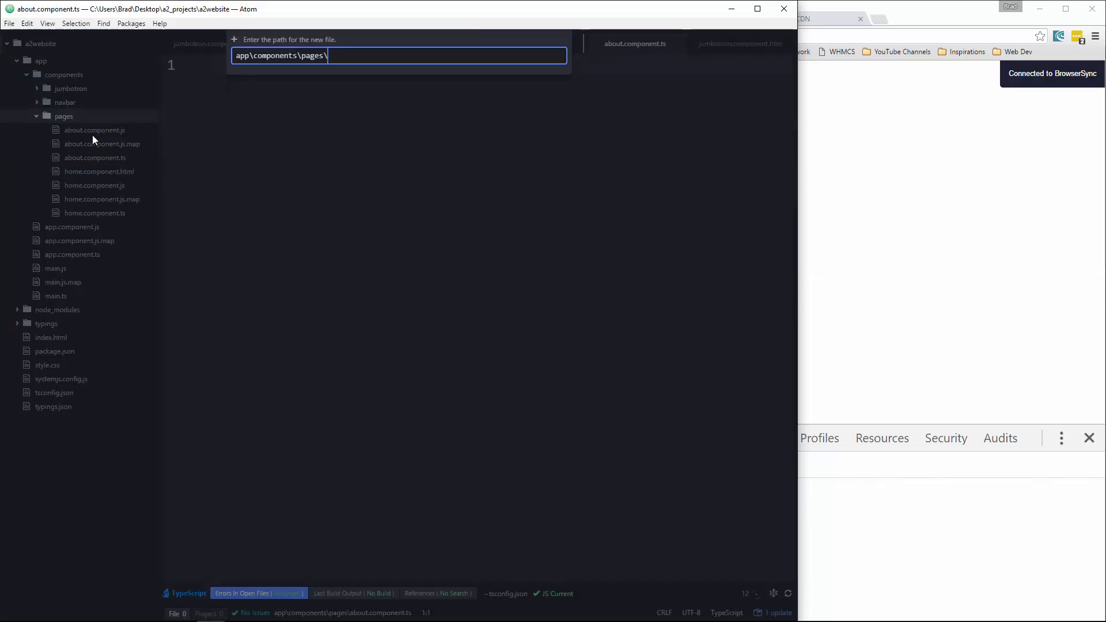
{"action": "type", "text": "about.c"}
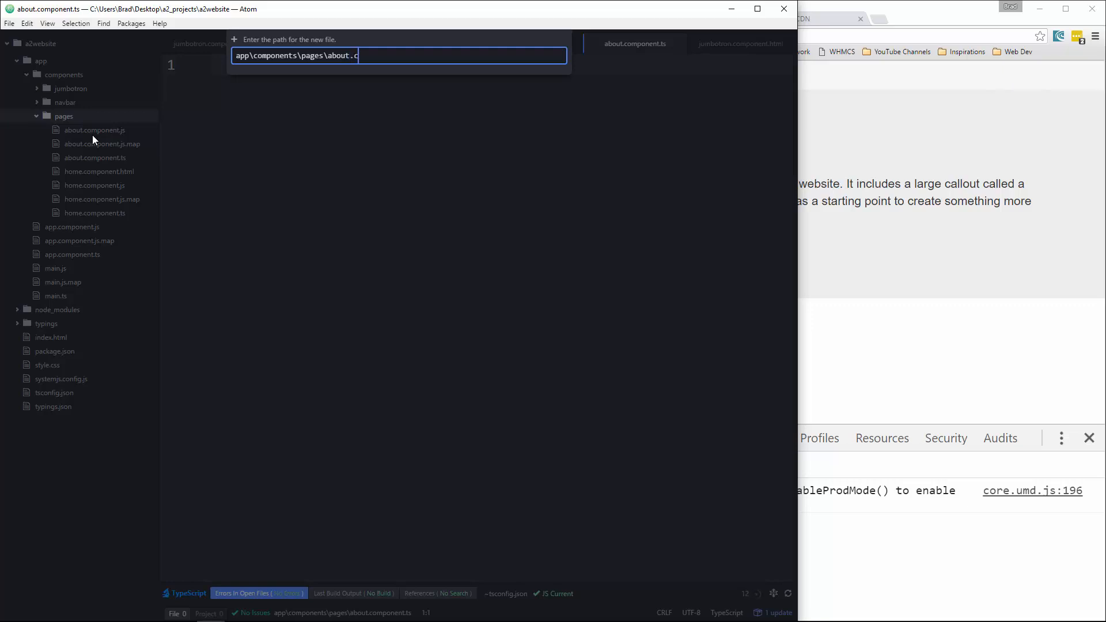
{"action": "type", "text": "omponent.h"}
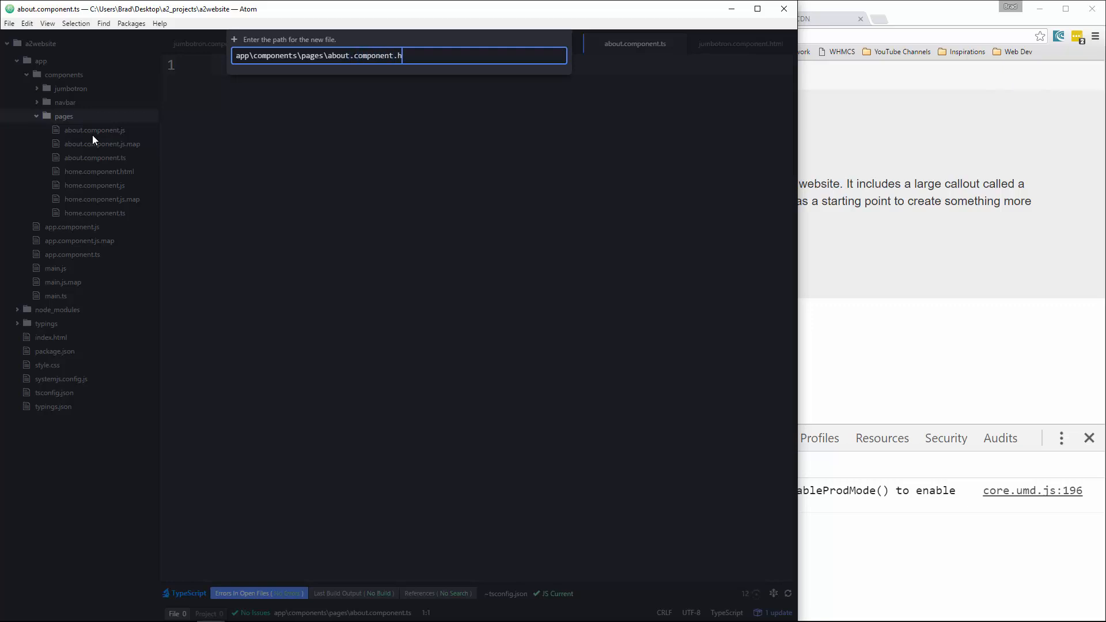
{"action": "key", "text": "enter"}
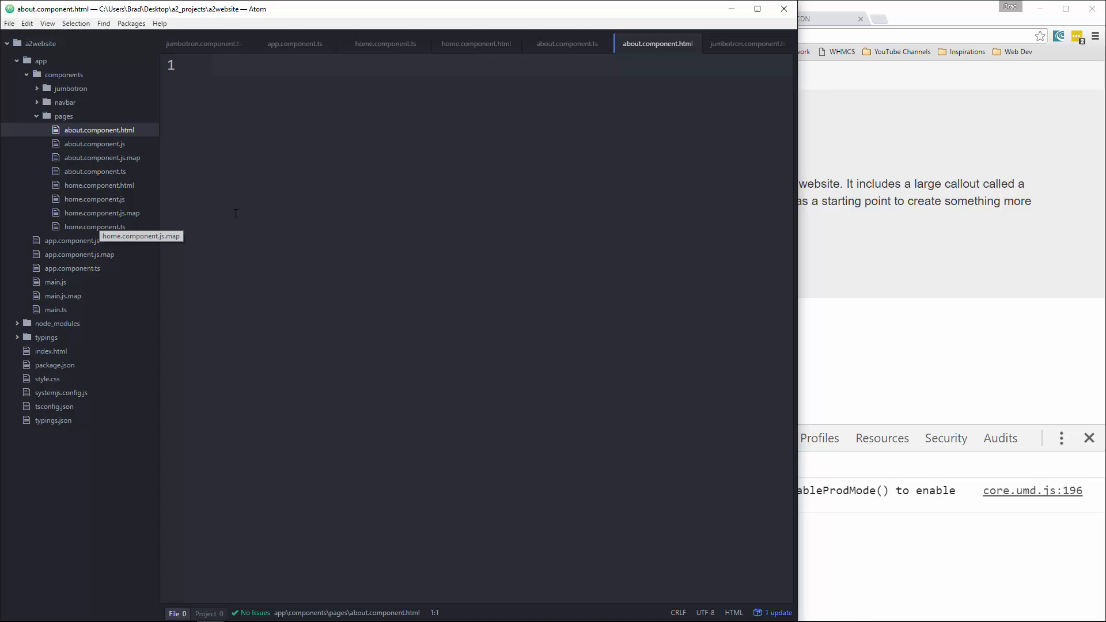
{"action": "left_click", "coordinate": [95, 226]}
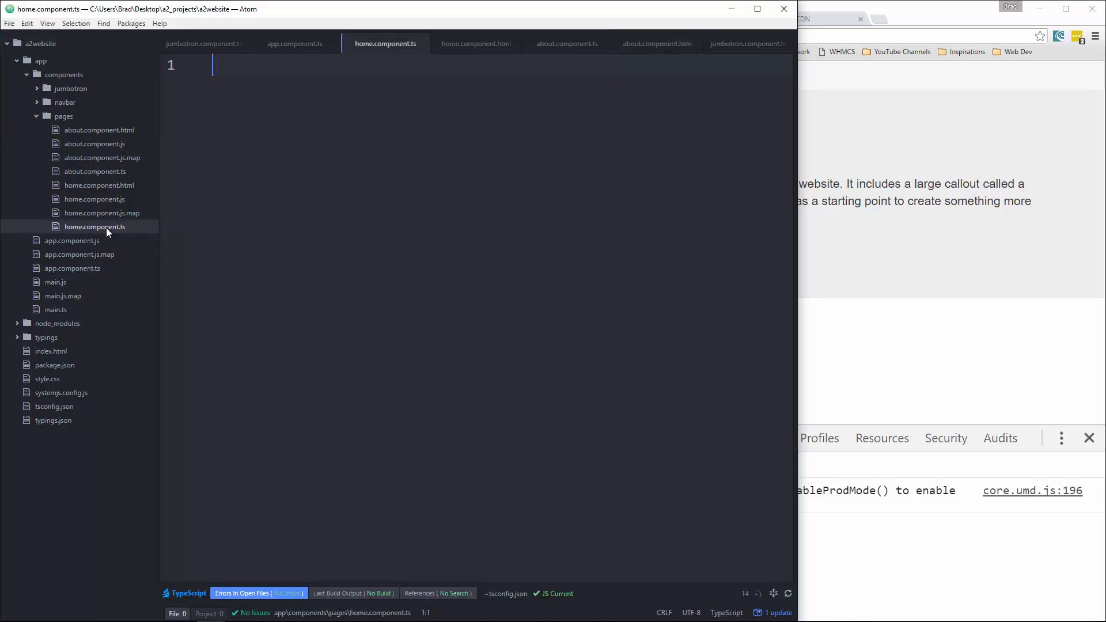
{"action": "mouse_move", "coordinate": [69, 224]}
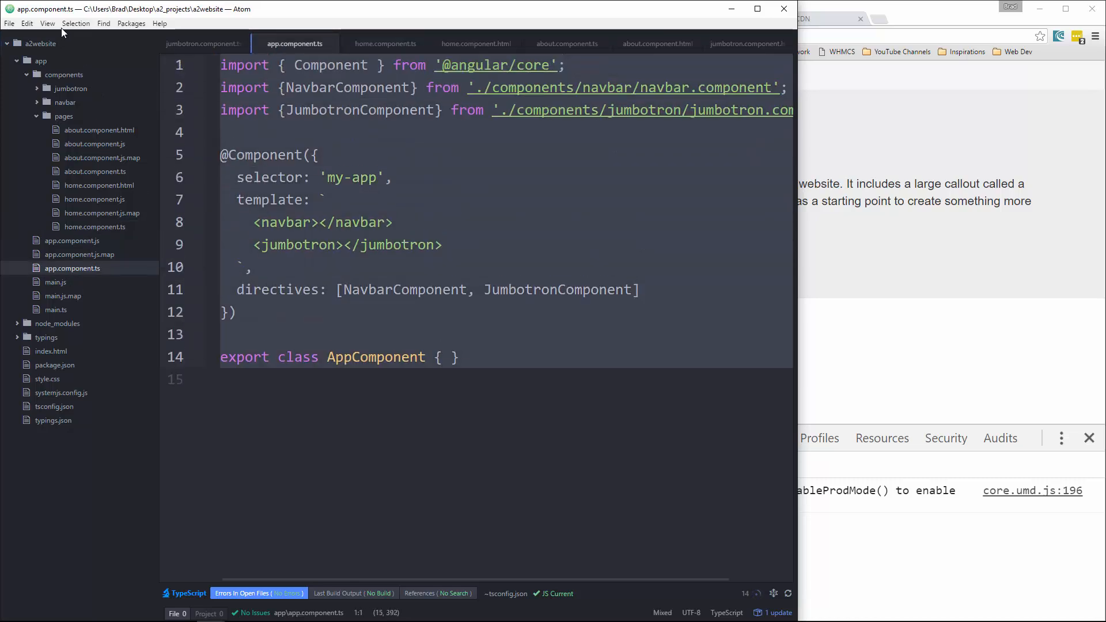
{"action": "mouse_move", "coordinate": [386, 46]}
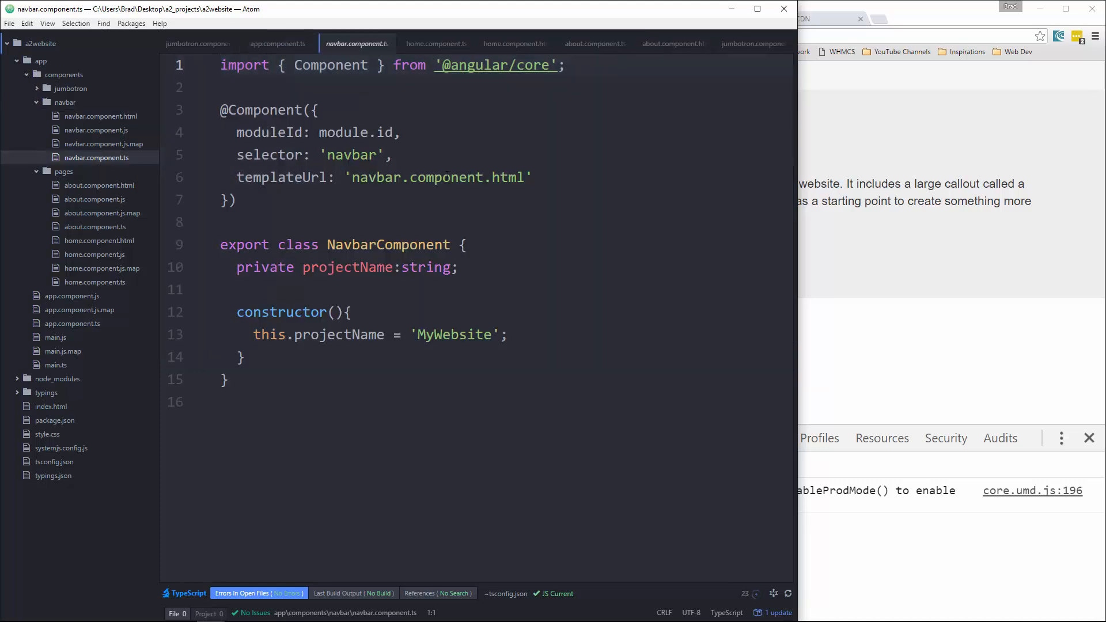
Paste the navbar component code into home.component.ts, renaming selector, template and class to home.
{"action": "left_click", "coordinate": [377, 410]}
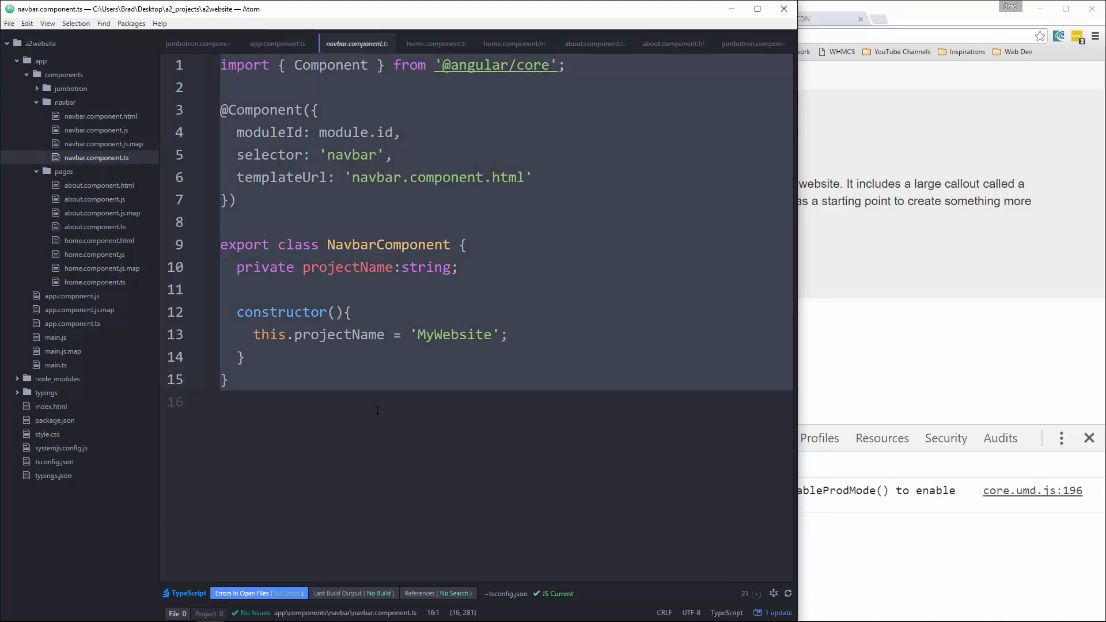
{"action": "left_click", "coordinate": [95, 282]}
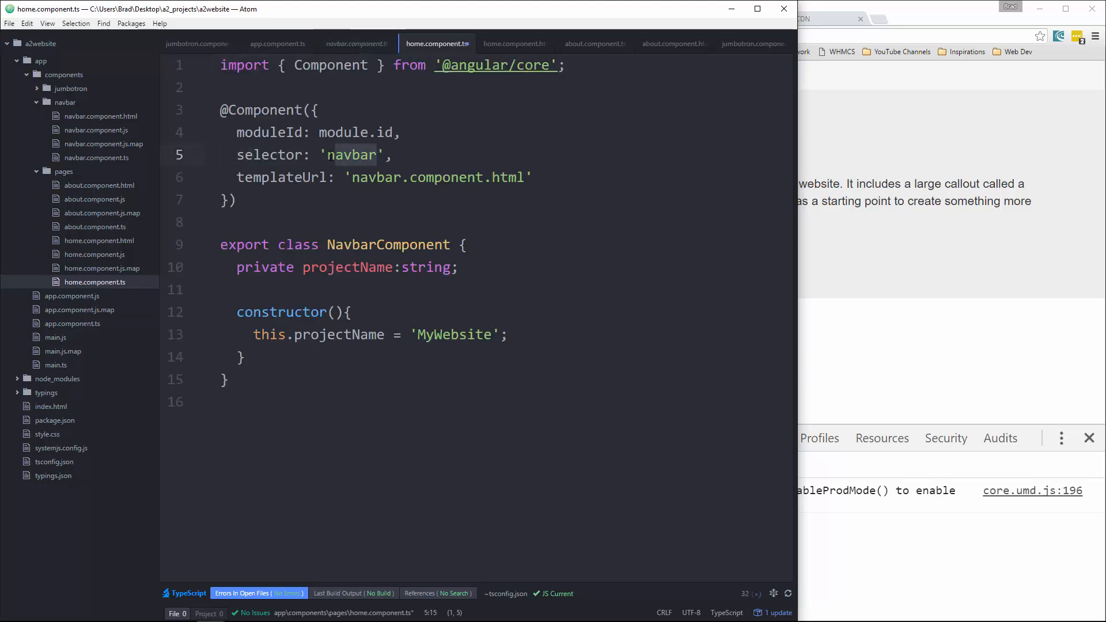
{"action": "type", "text": "home"}
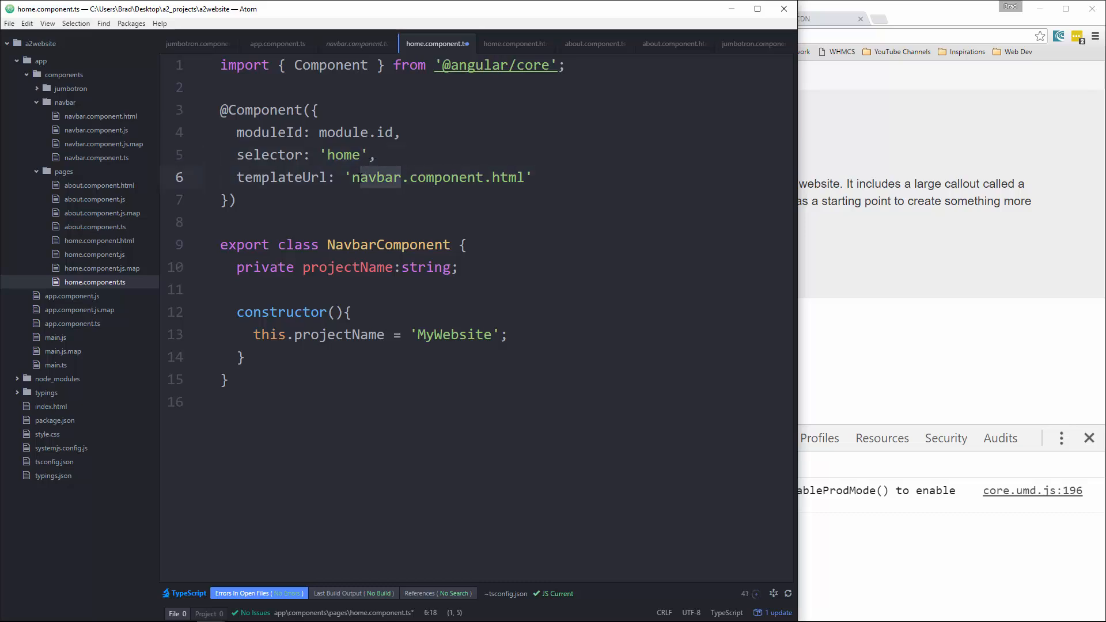
{"action": "type", "text": "home"}
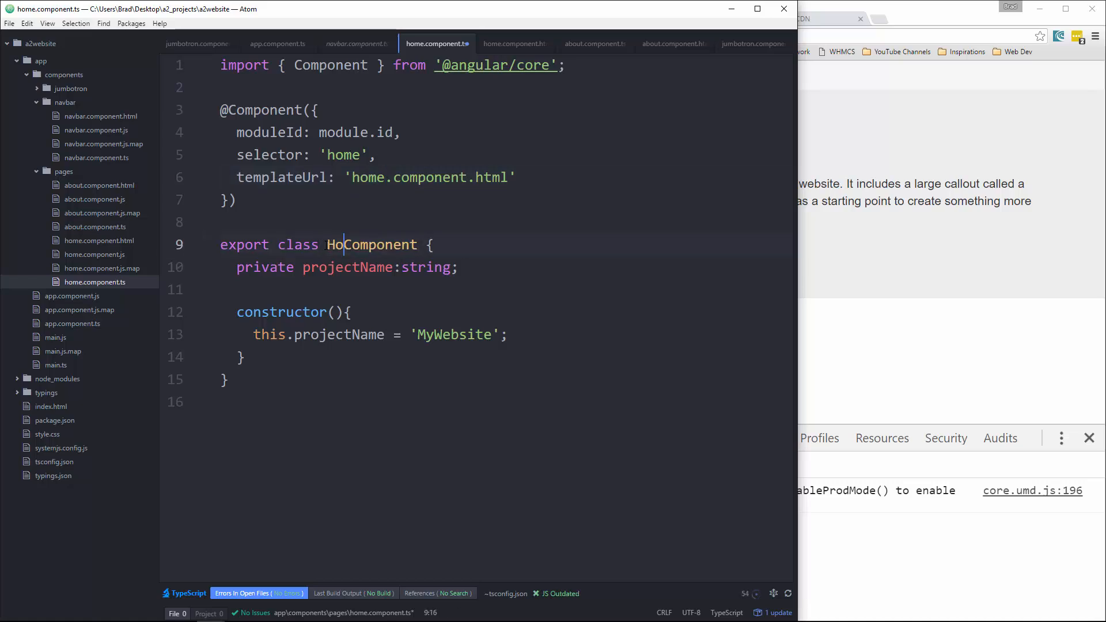
{"action": "type", "text": "me"}
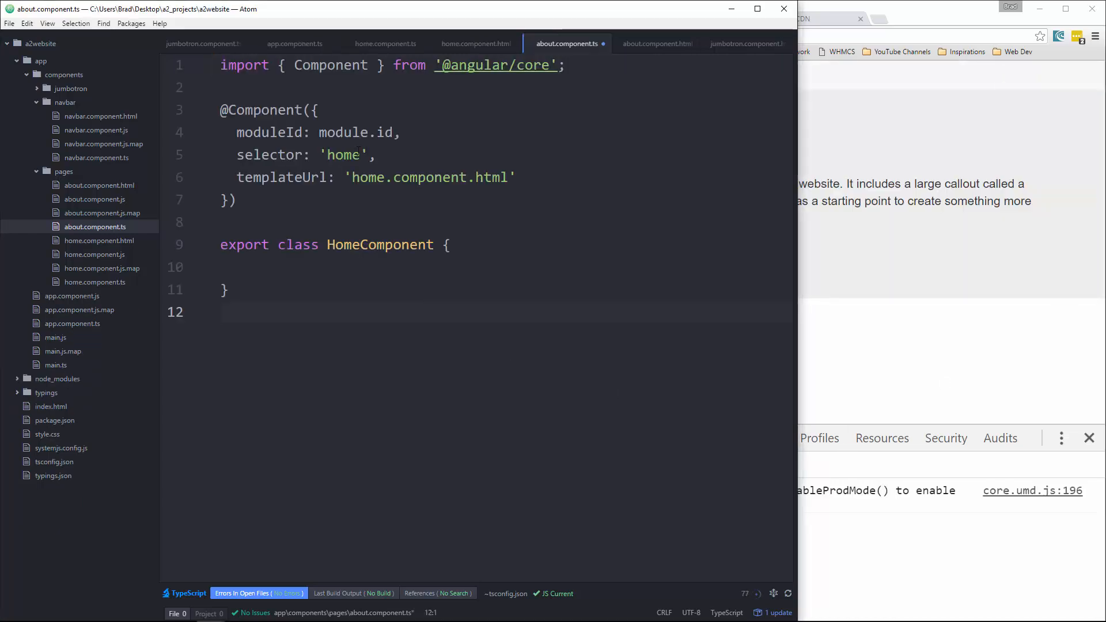
Rename the selector, template and class in about.component.ts to about / AboutComponent.
{"action": "type", "text": "abou"}
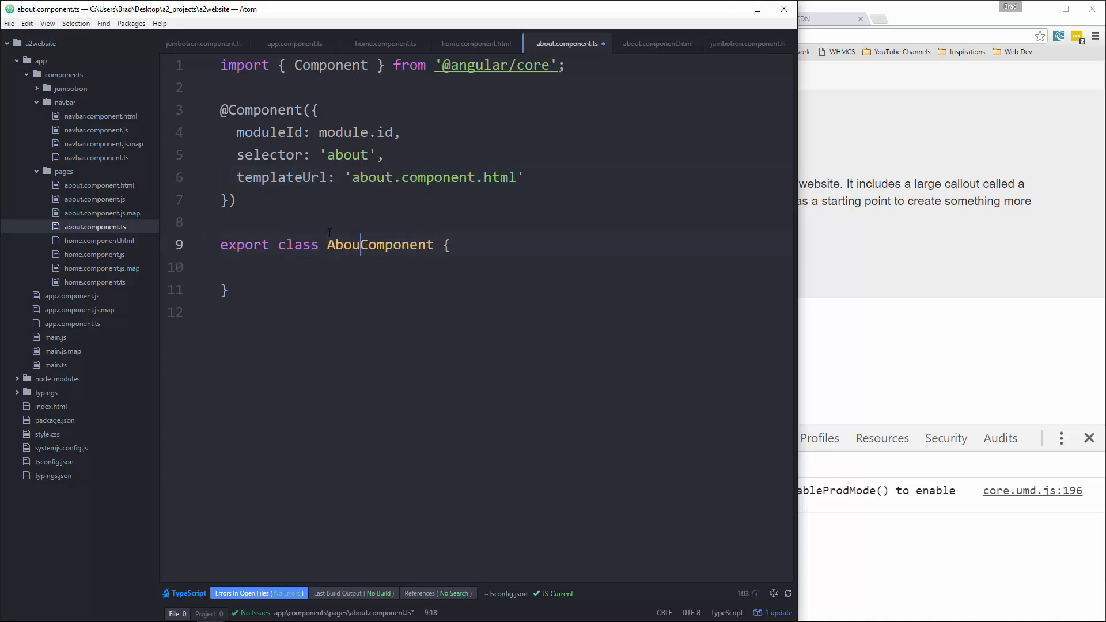
{"action": "type", "text": "t"}
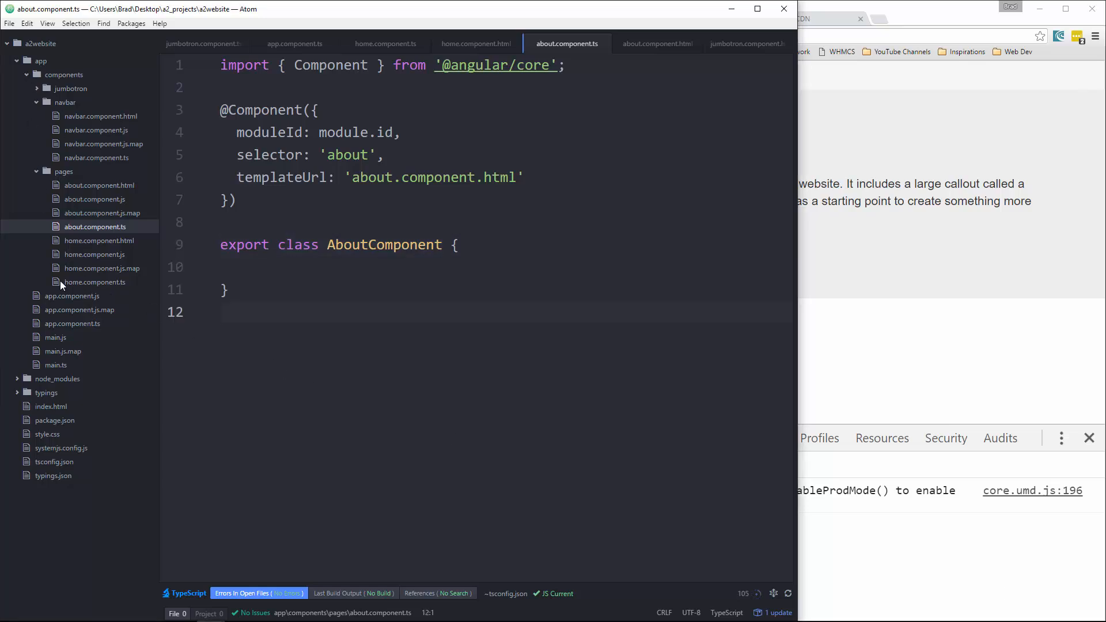
{"action": "left_click", "coordinate": [294, 43]}
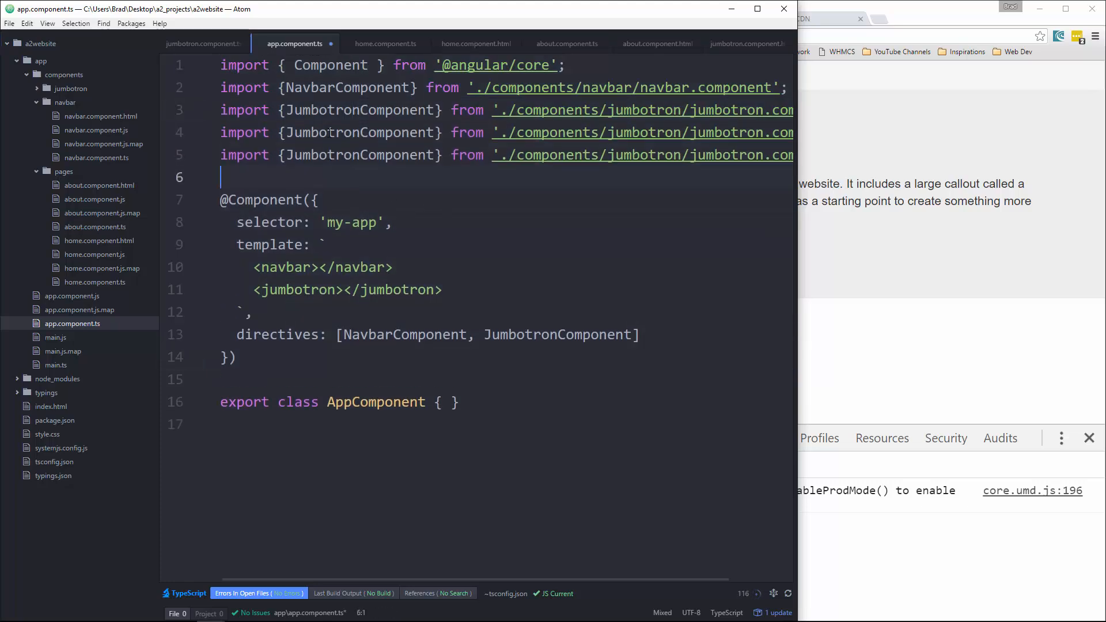
Edit the duplicated import lines to import HomeComponent and AboutComponent from ./components/pages/.
{"action": "double_click", "coordinate": [322, 132]}
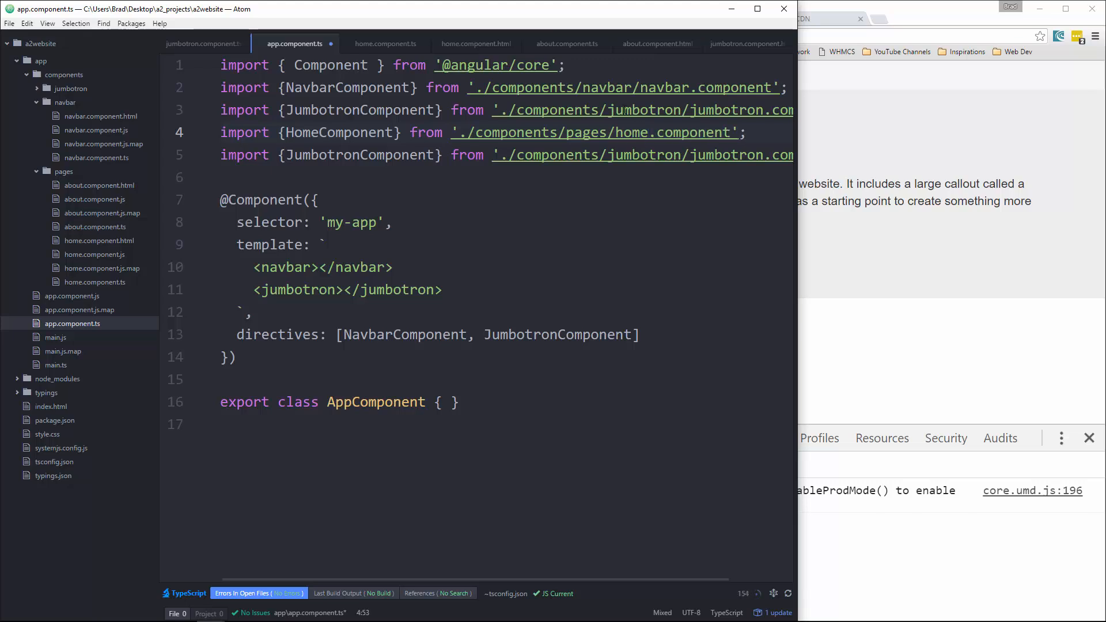
{"action": "double_click", "coordinate": [313, 155]}
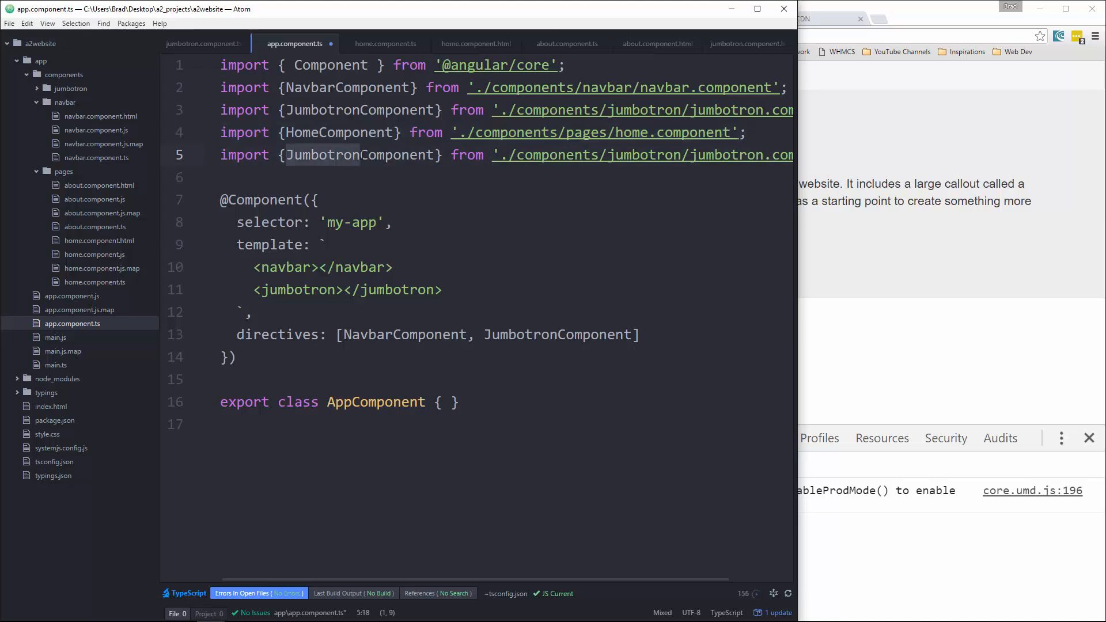
{"action": "type", "text": "AboutComponent"}
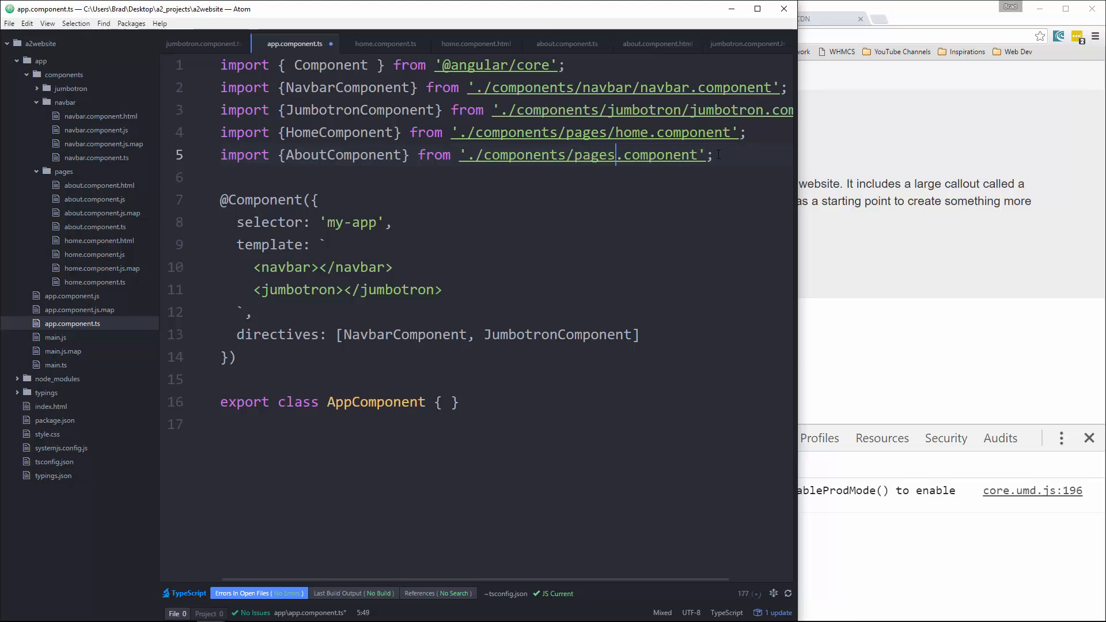
{"action": "type", "text": "about"}
{"action": "left_click", "coordinate": [506, 334]}
{"action": "type", "text": ", "}
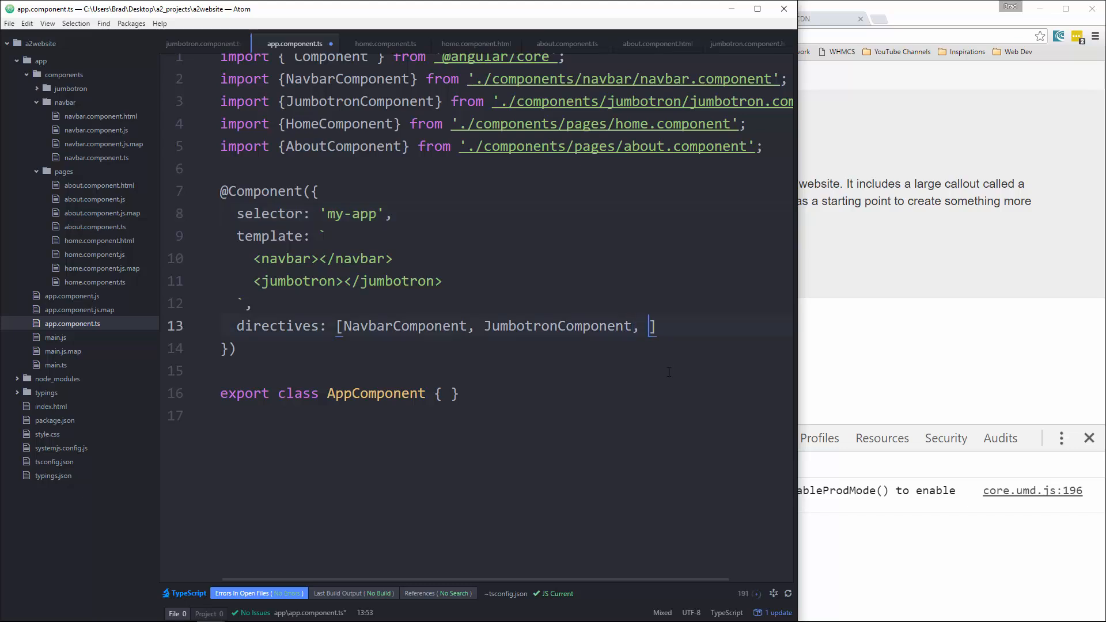
Add HomeComponent (misspelled) and AboutComponent to the directives array.
{"action": "type", "text": "HomeCompoennt,"}
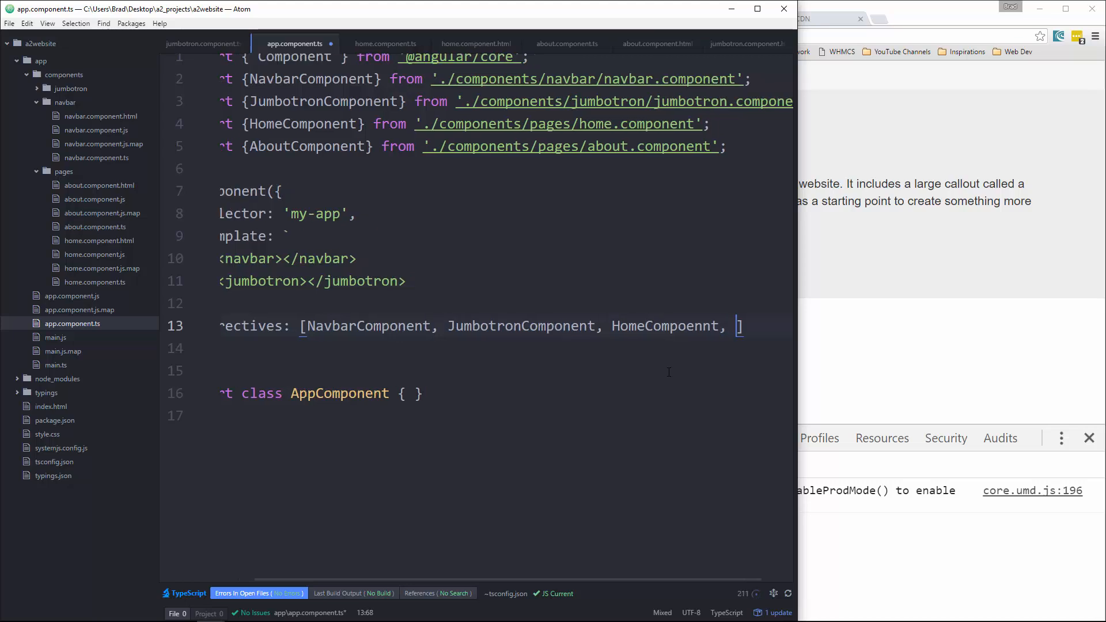
{"action": "type", "text": "AboutCompo"}
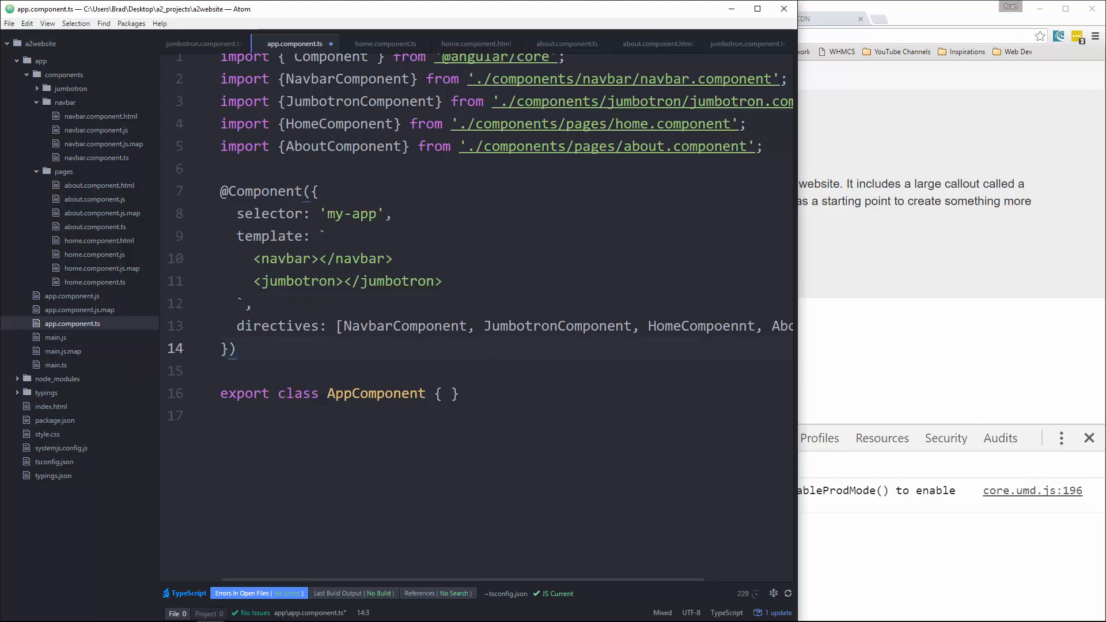
{"action": "left_click", "coordinate": [410, 281]}
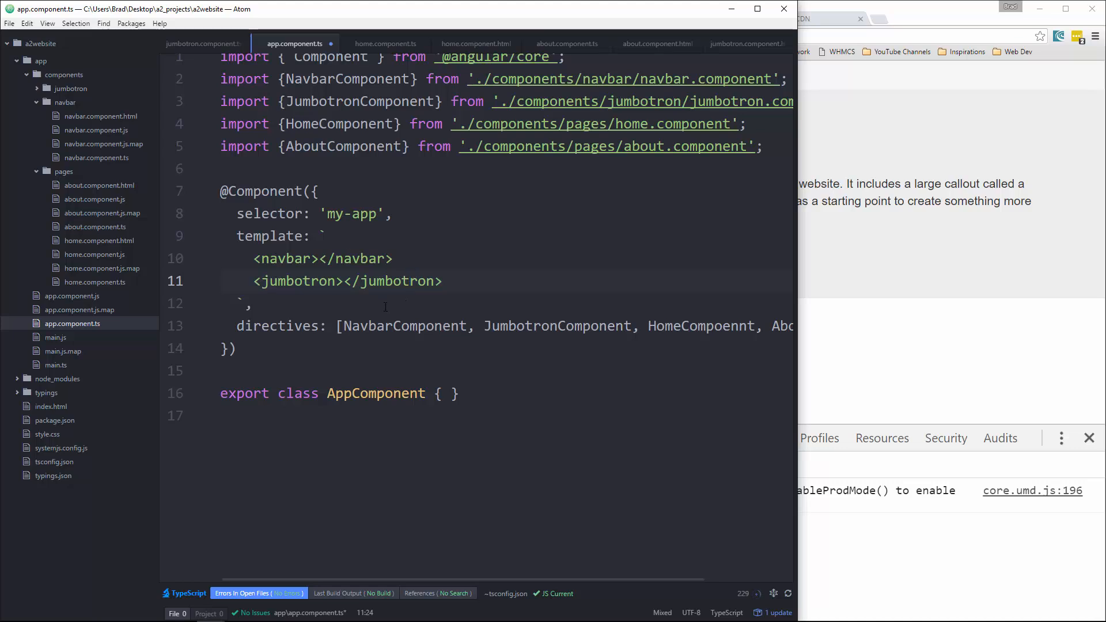
{"action": "left_click", "coordinate": [412, 281]}
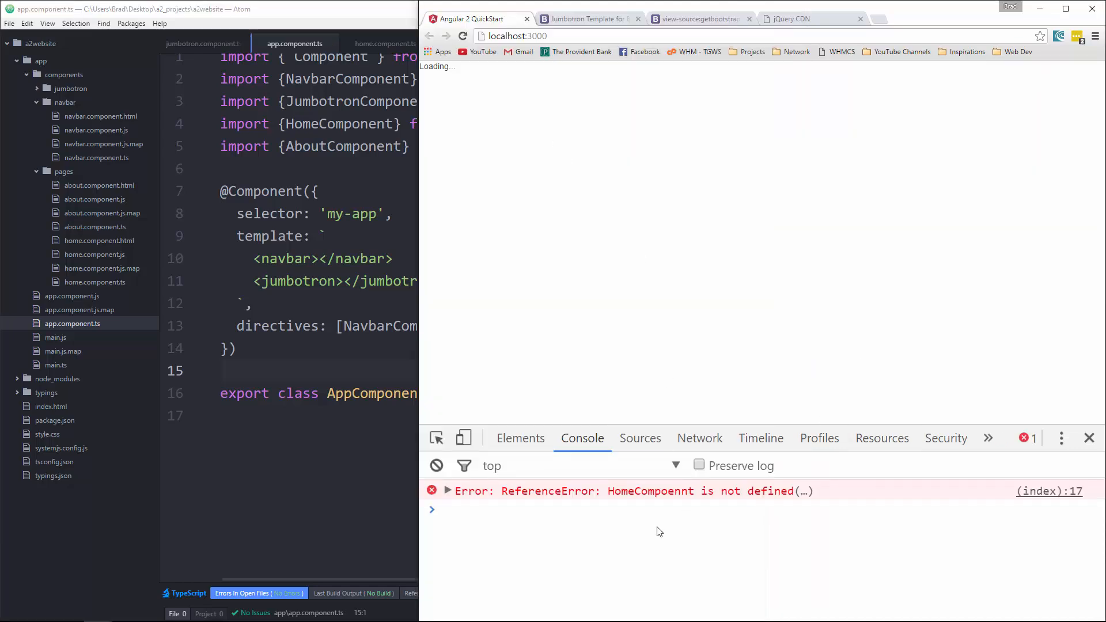
{"action": "mouse_move", "coordinate": [530, 337]}
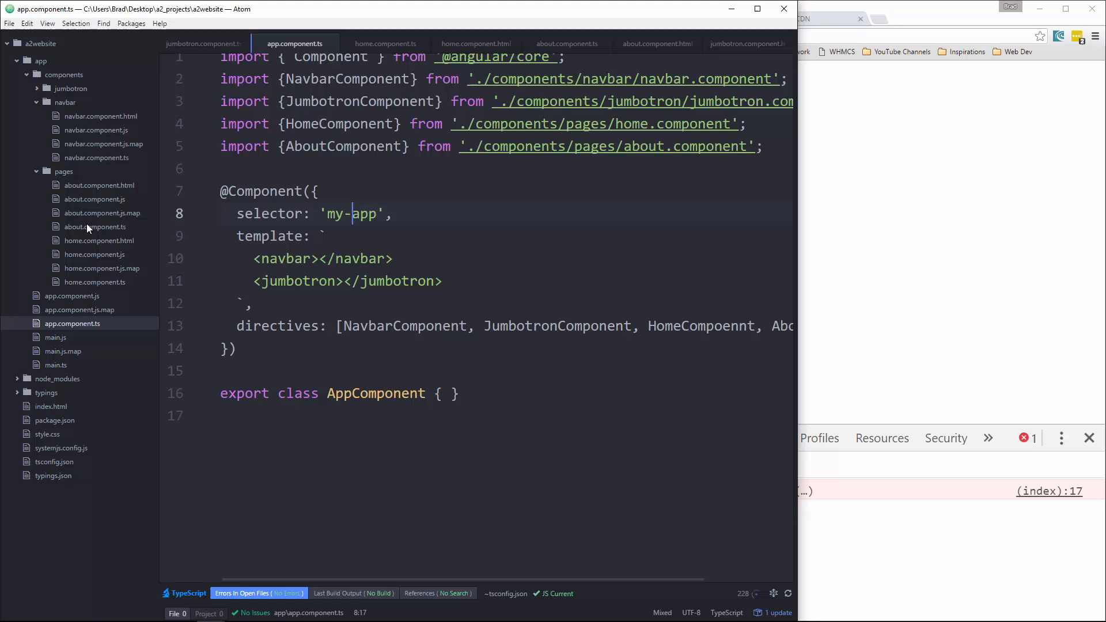
{"action": "left_click", "coordinate": [385, 43]}
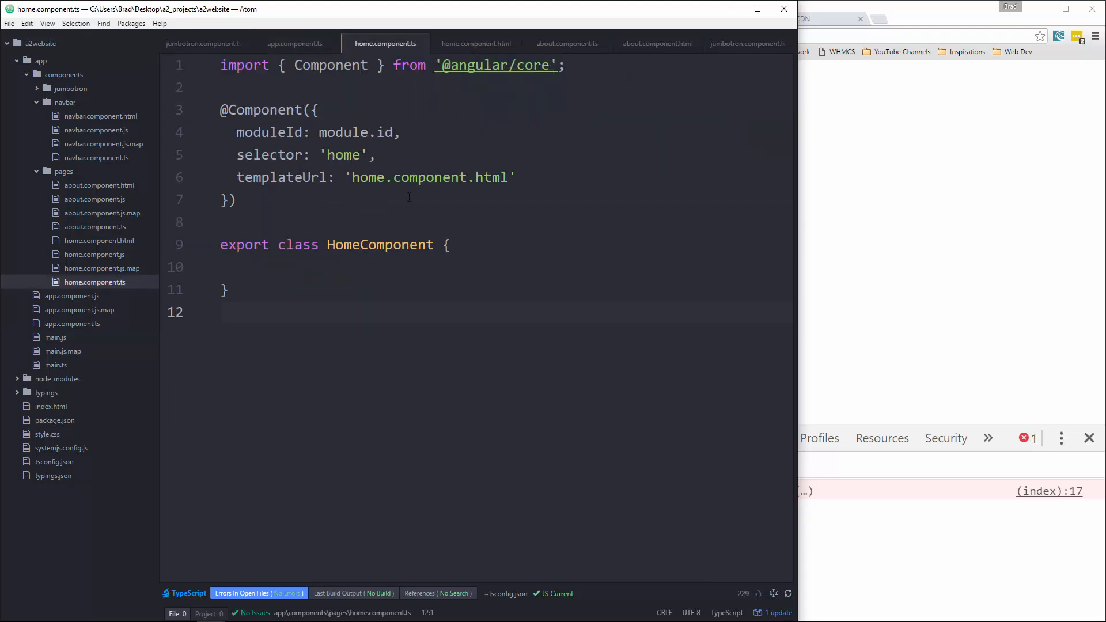
{"action": "left_click", "coordinate": [294, 44]}
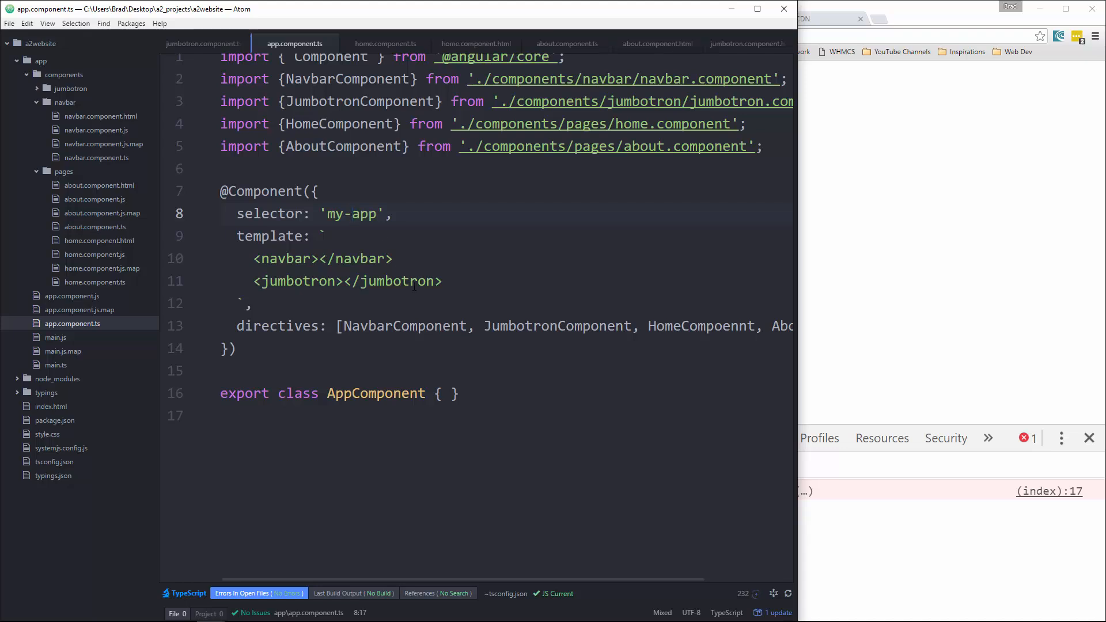
{"action": "left_click", "coordinate": [747, 326]}
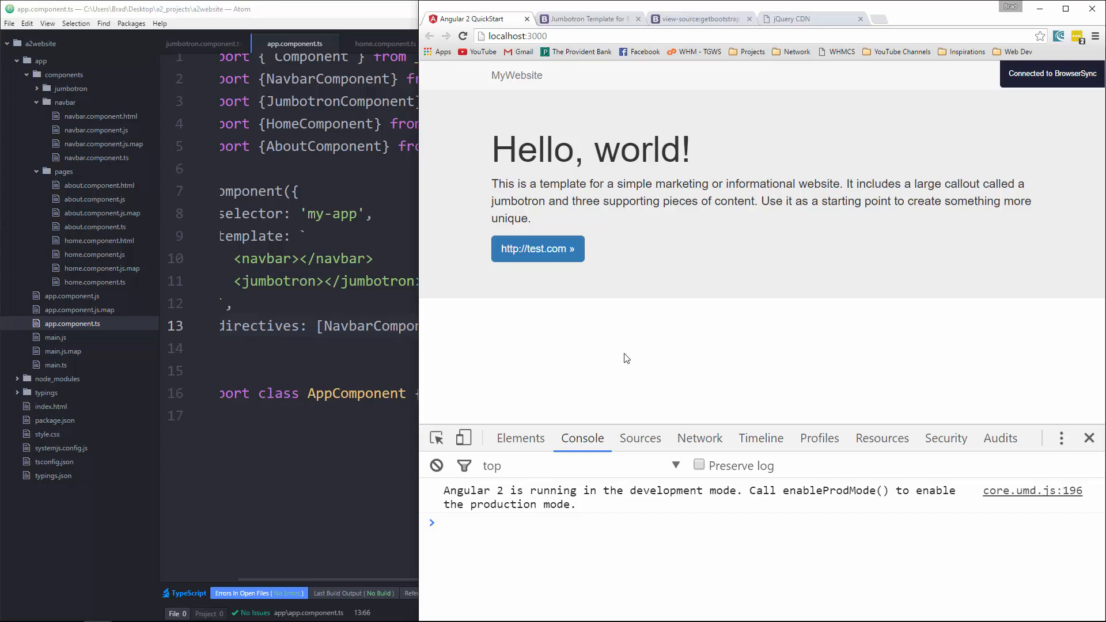
{"action": "mouse_move", "coordinate": [682, 355]}
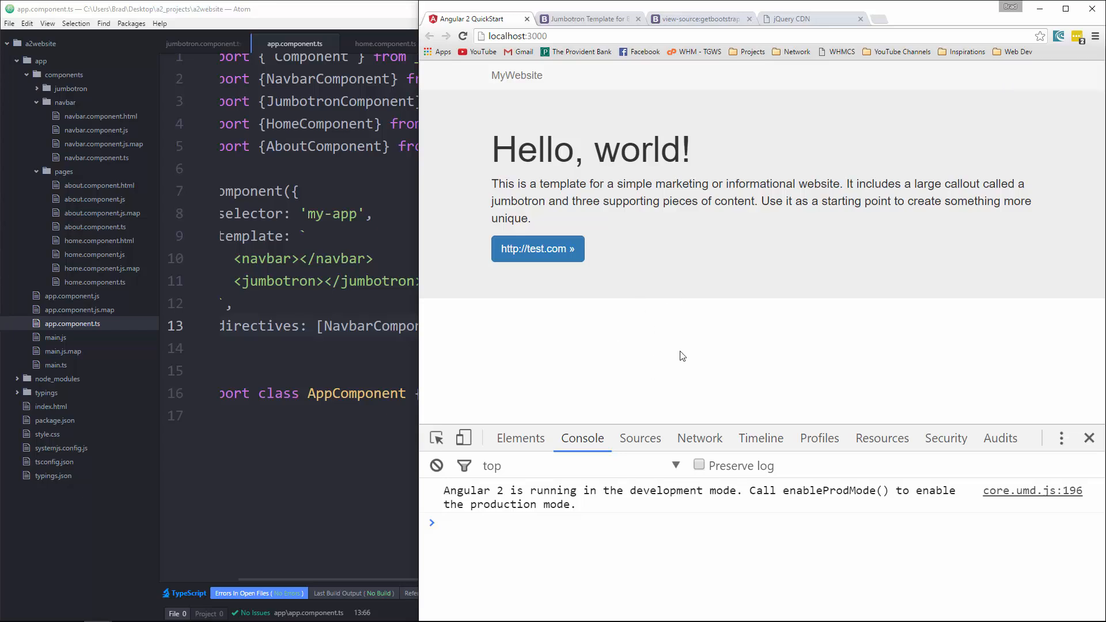